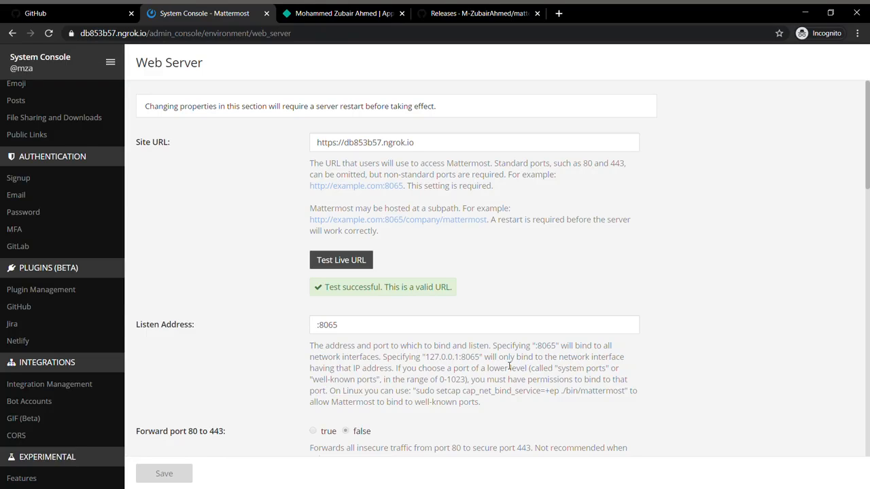
mouse_move(465, 245)
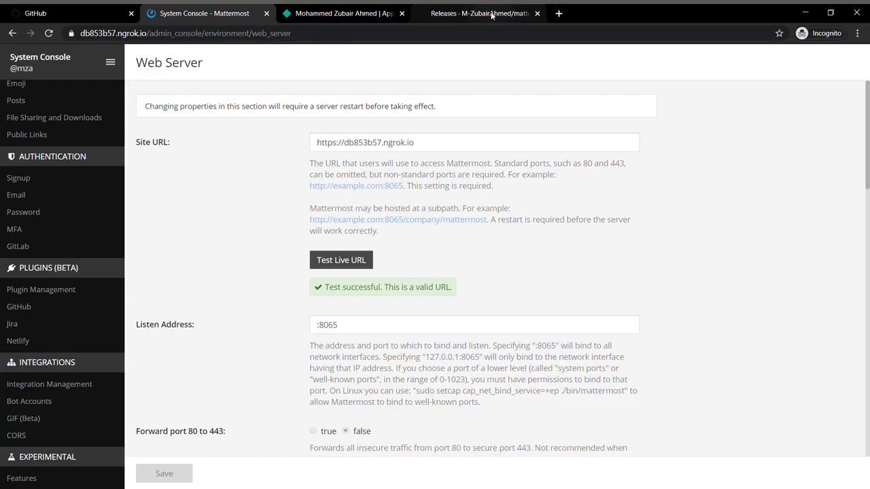
Show the mattermost-plugin-netlify v0.2.0 release page on GitHub.
click(479, 14)
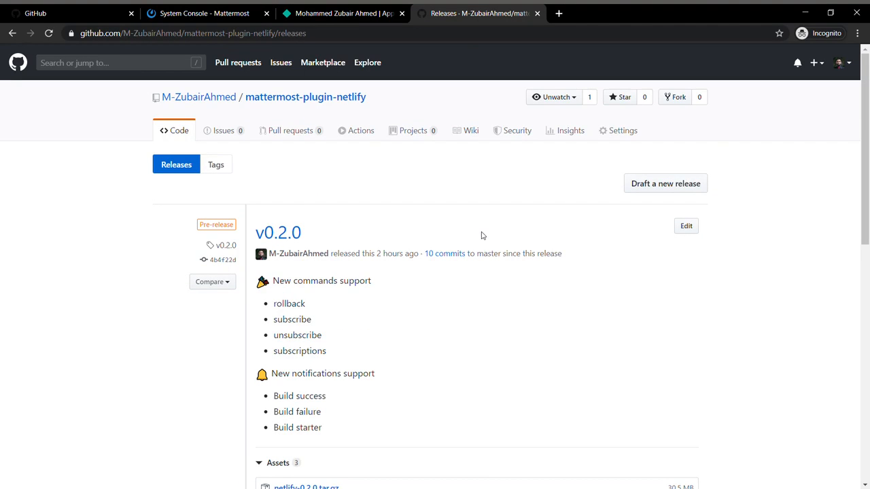
mouse_move(408, 82)
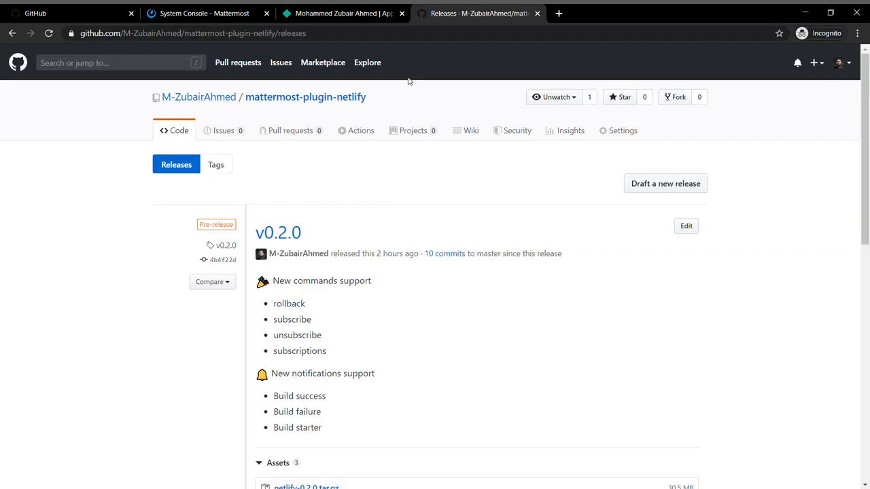
Show the Netlify OAuth applications page with the Mattermost-Netlify-Bot app details.
click(339, 13)
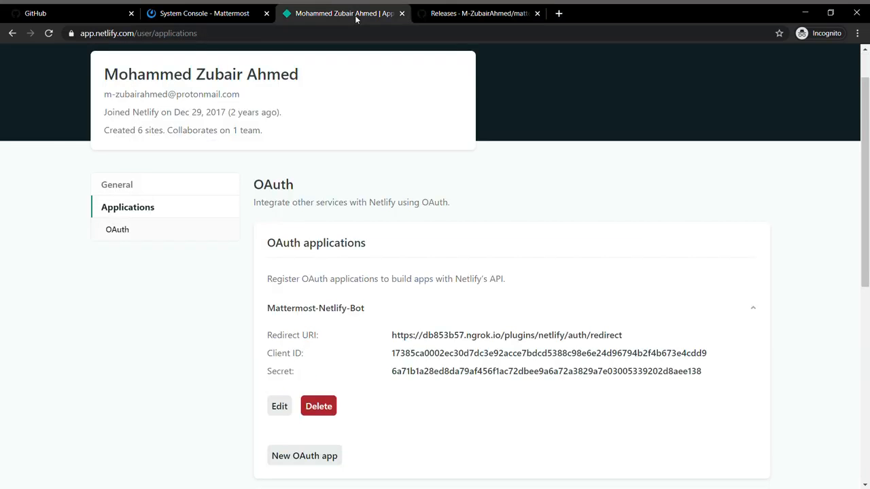
scroll(down, 3)
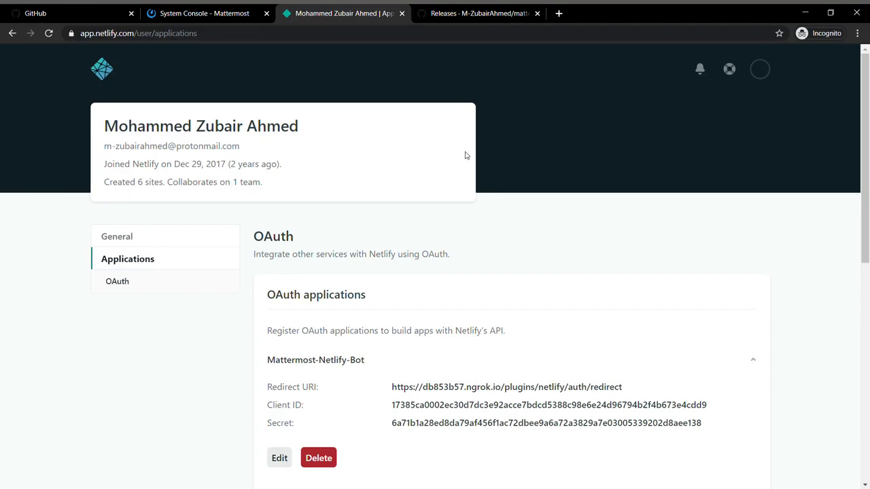
mouse_move(90, 79)
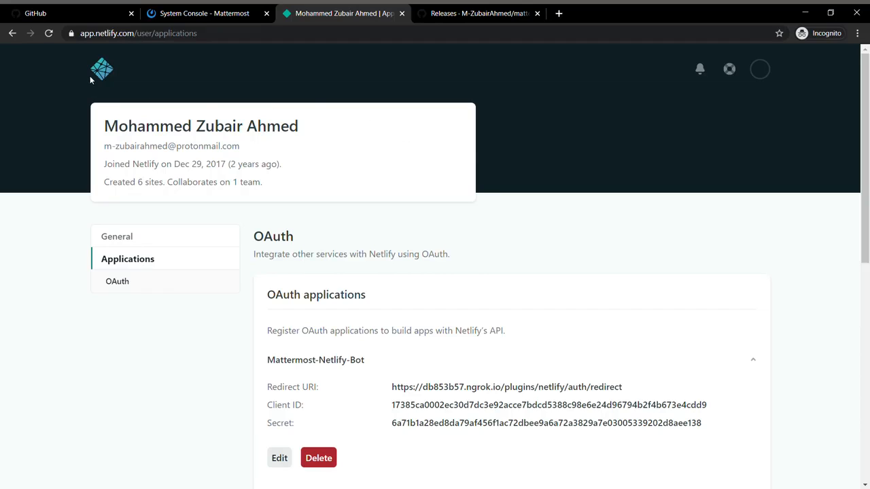
mouse_move(424, 82)
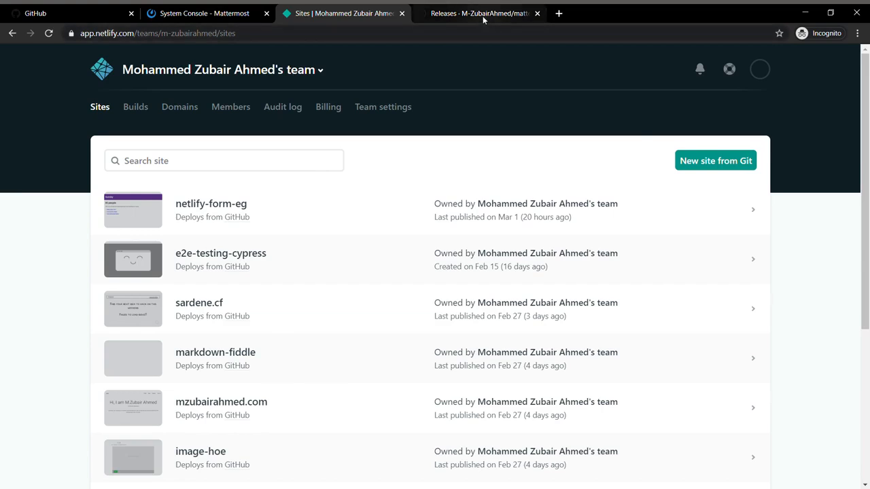
Return to the GitHub v0.2.0 release notes for mattermost-plugin-netlify.
click(480, 14)
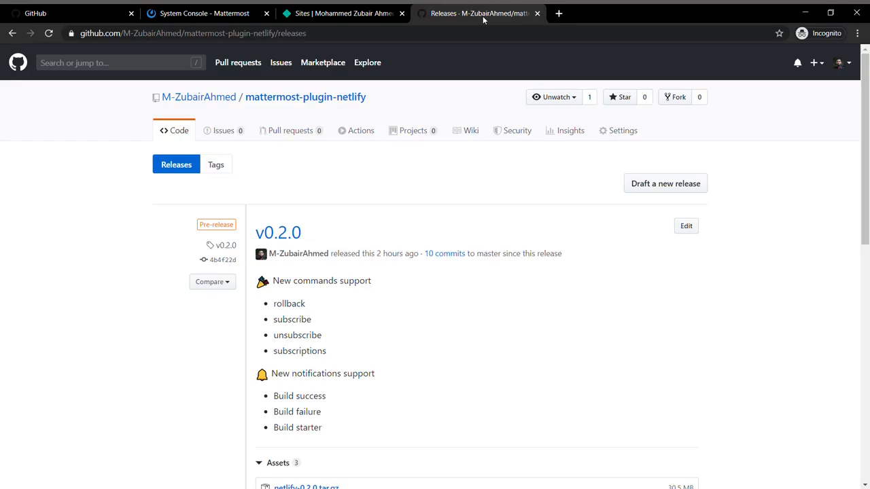
mouse_move(360, 187)
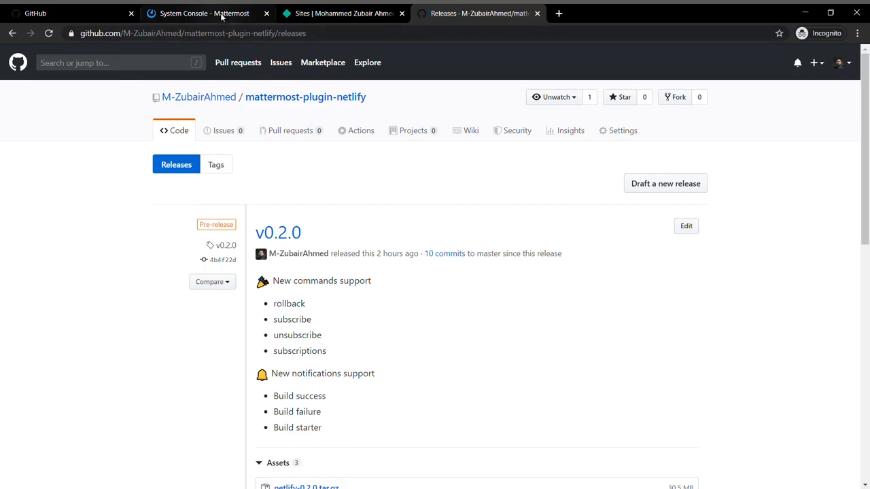
Go to Plugin Management's installed plugins and bring up the Netlify plugin's settings page.
click(204, 14)
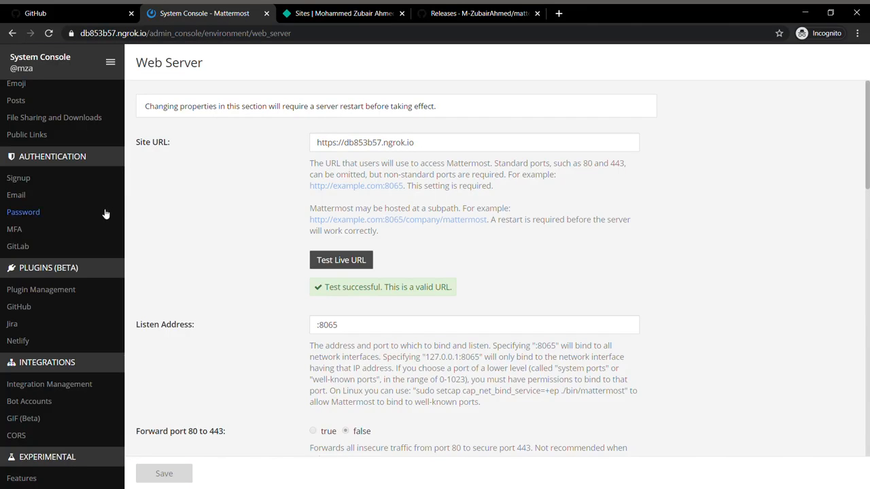
mouse_move(11, 323)
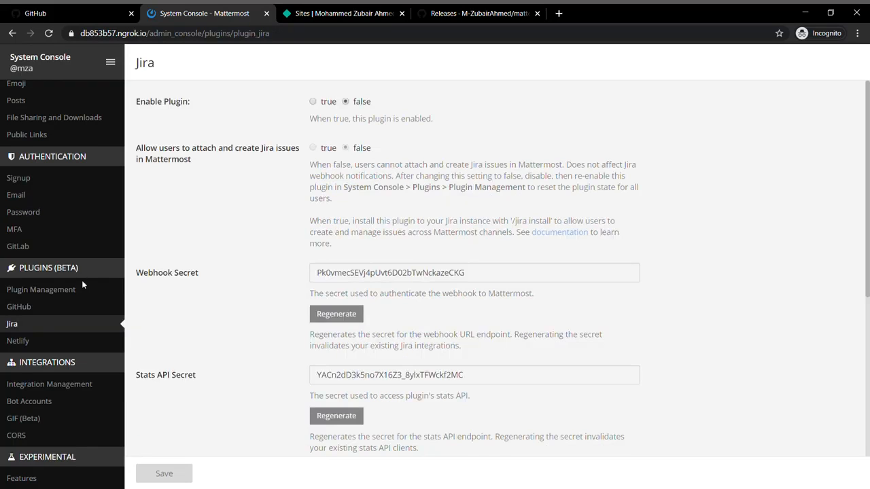
click(41, 289)
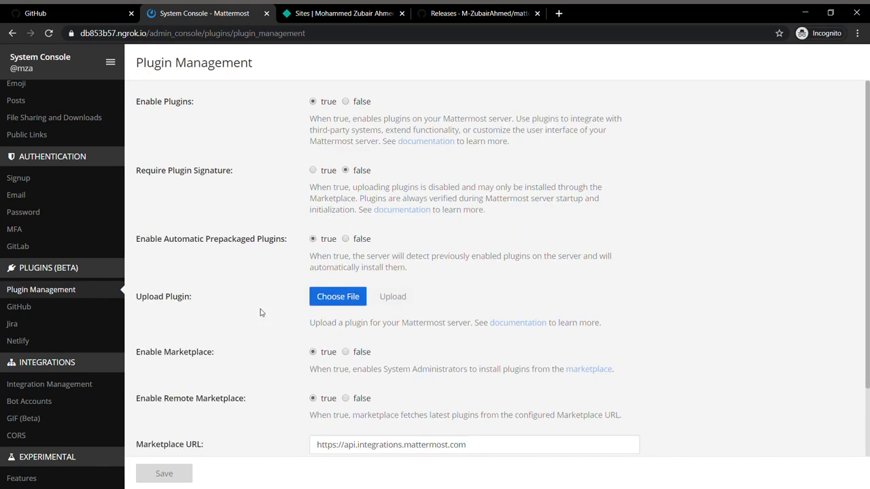
mouse_move(248, 311)
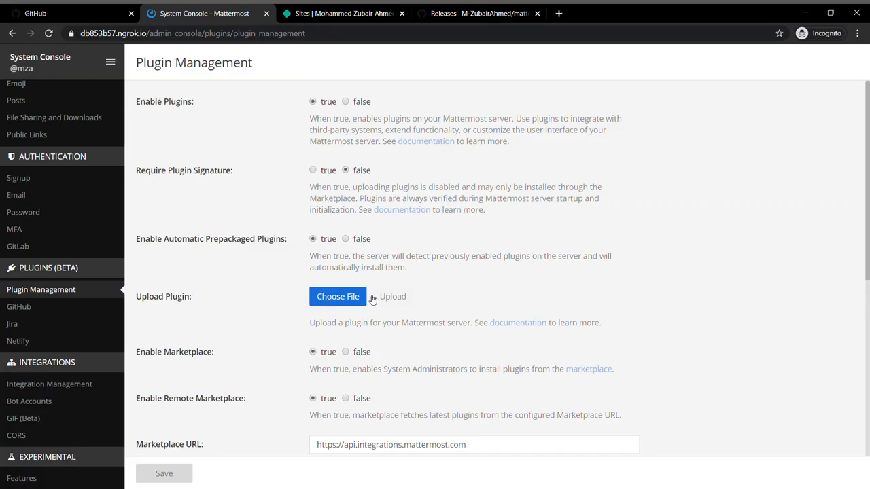
scroll(down, 3)
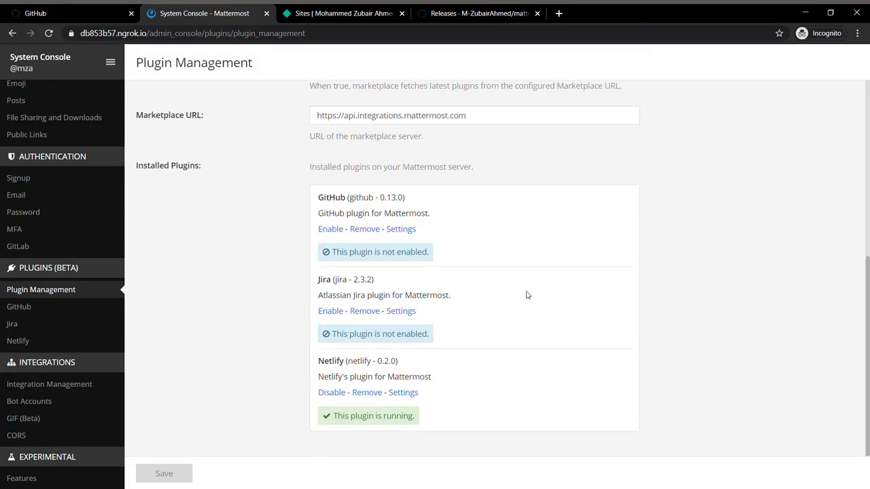
mouse_move(403, 391)
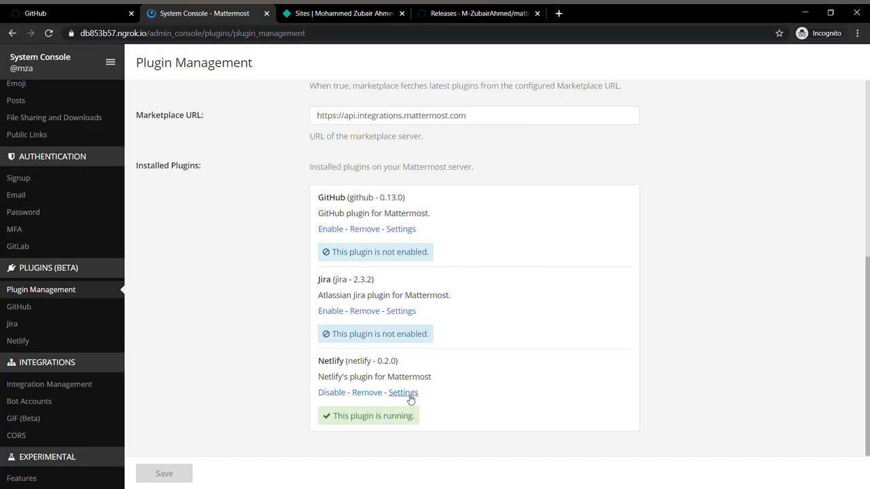
click(403, 391)
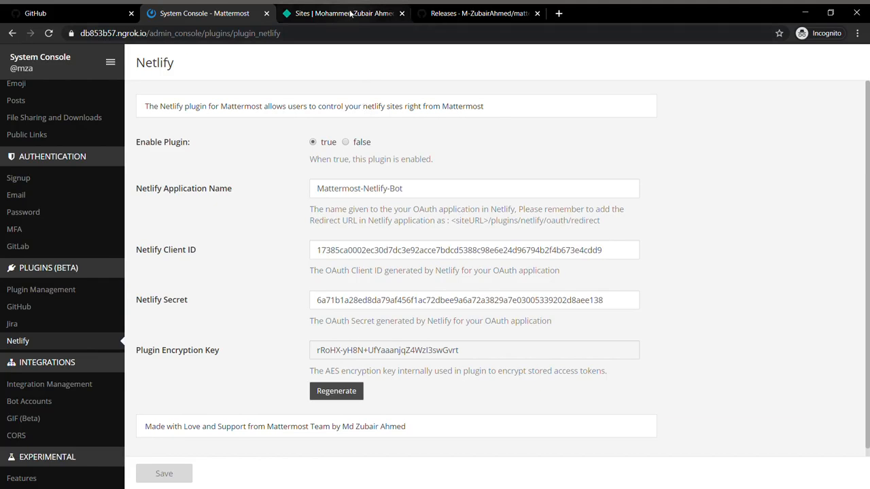
Reach Netlify user settings' Applications and expand Mattermost-Netlify-Bot's redirect URI and client ID.
click(343, 13)
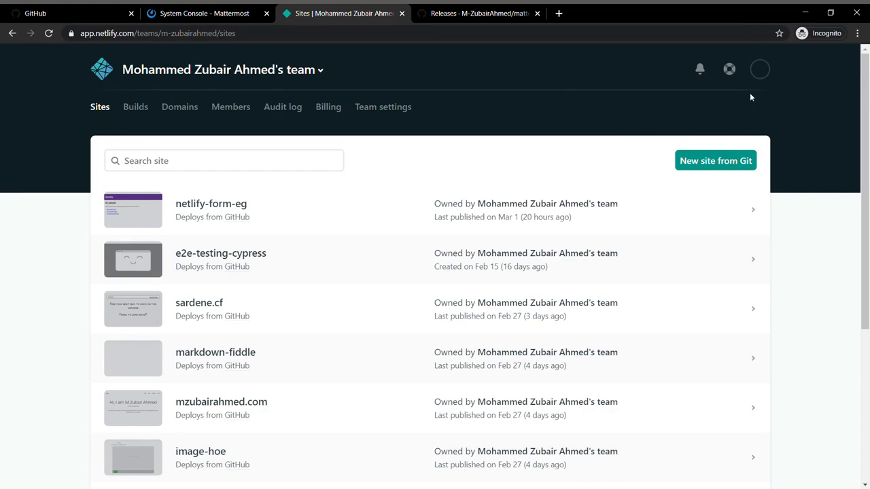
click(760, 68)
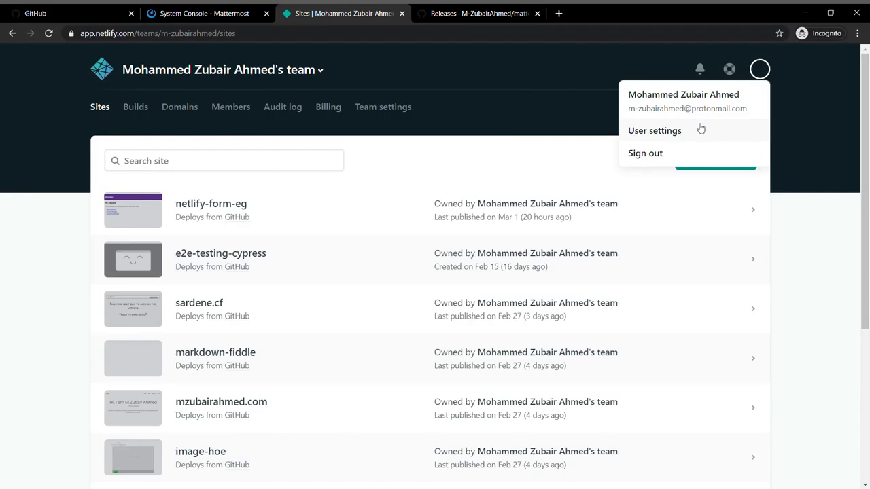
click(654, 130)
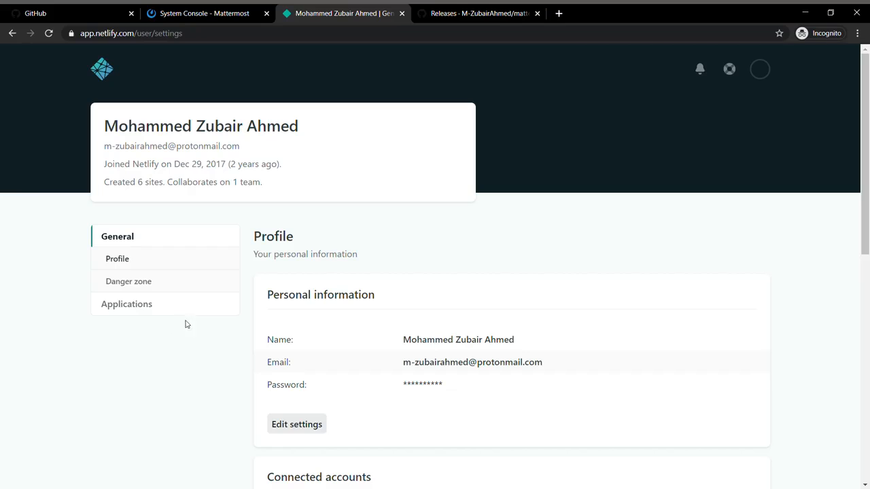
click(126, 305)
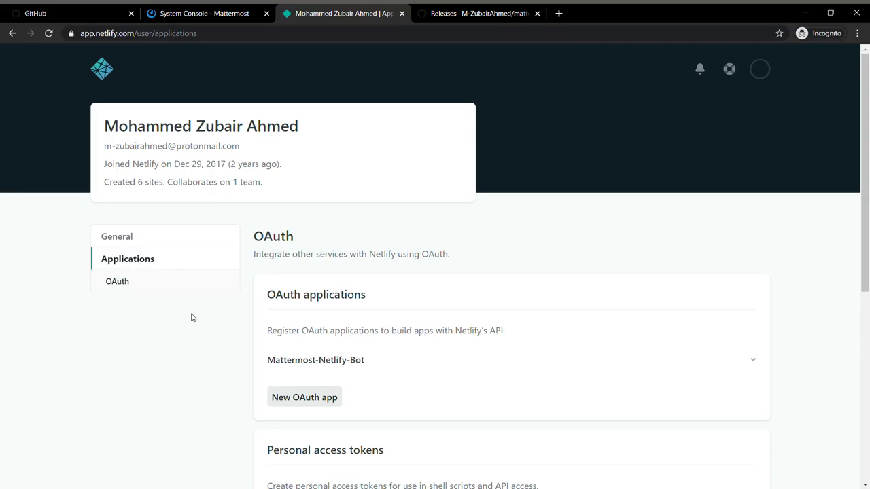
scroll(down, 3)
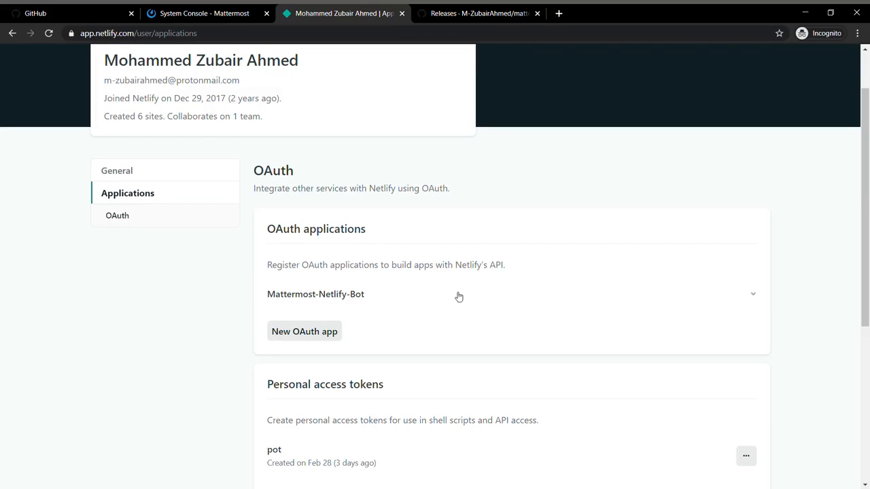
click(753, 294)
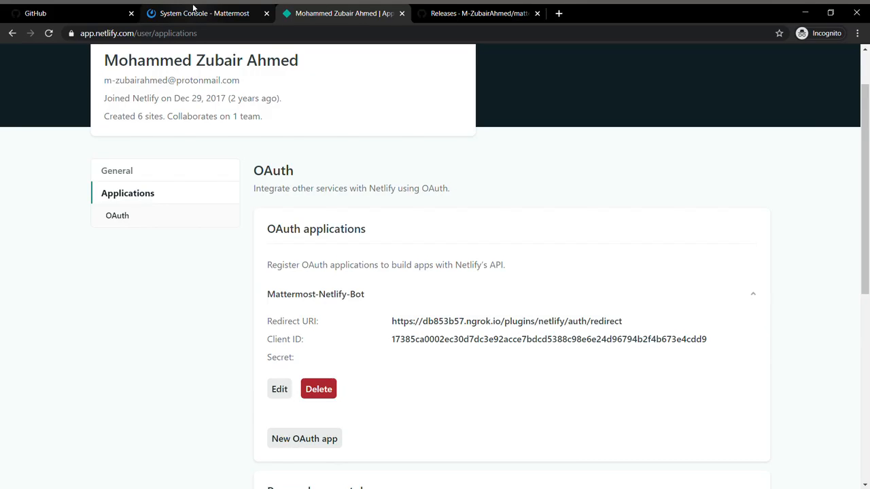
Compare the OAuth app's client ID against the Mattermost Netlify plugin settings.
click(204, 13)
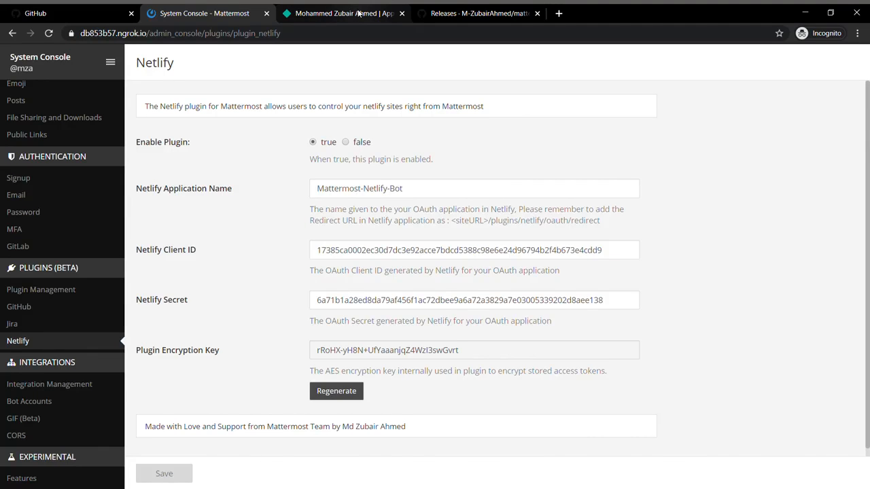
click(343, 13)
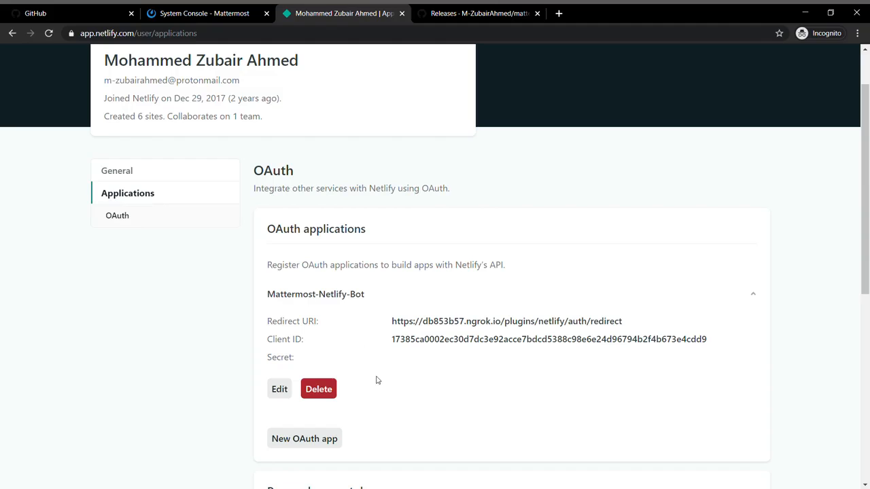
mouse_move(727, 333)
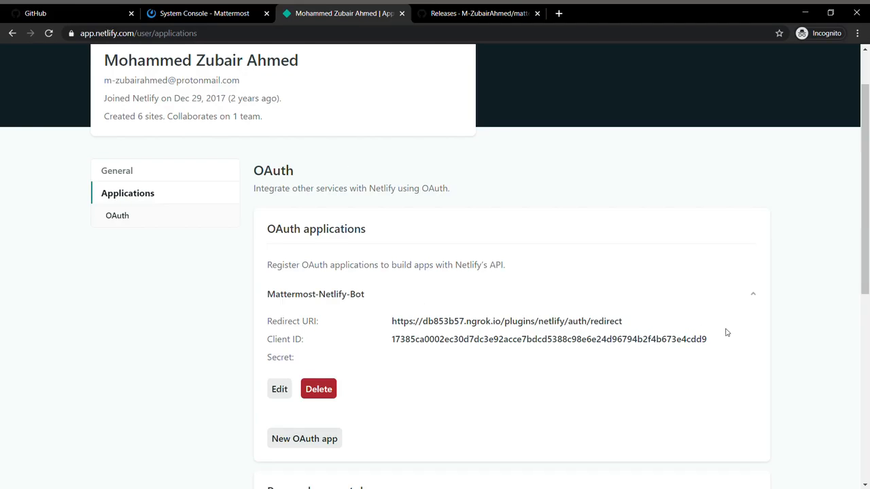
mouse_move(470, 324)
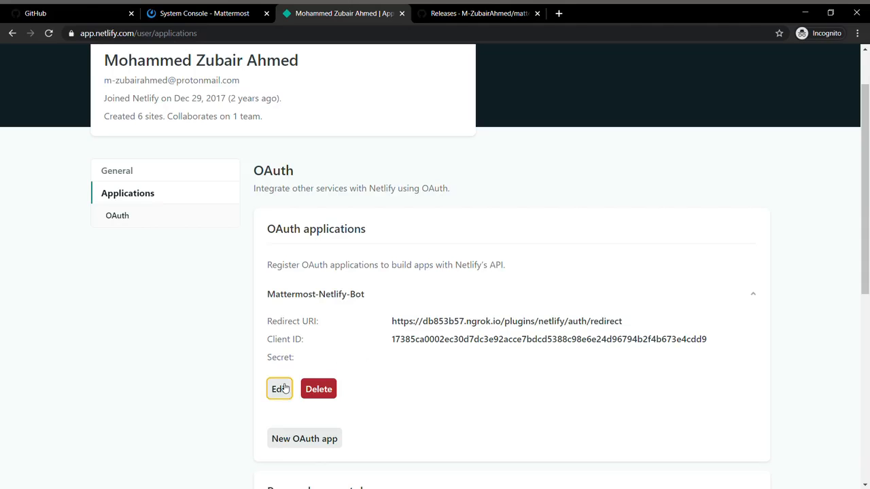
Edit Mattermost-Netlify-Bot, check its redirect URI against the Mattermost site URL, and save it.
click(279, 389)
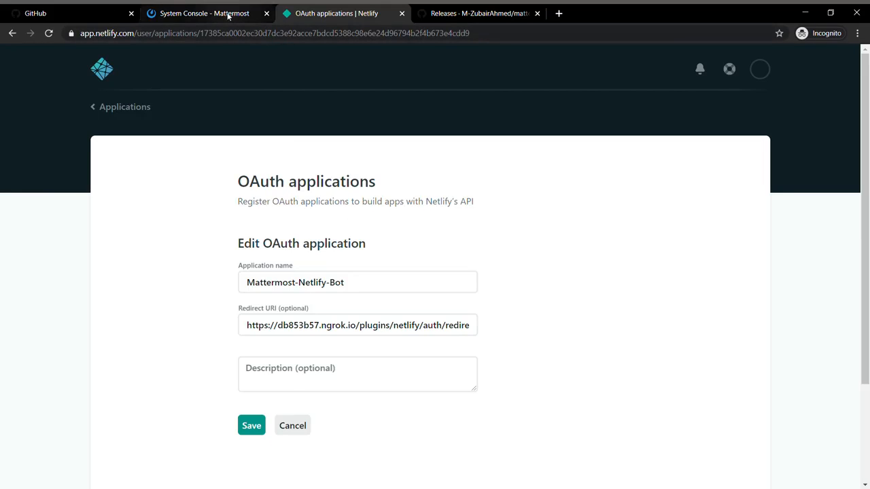
click(204, 14)
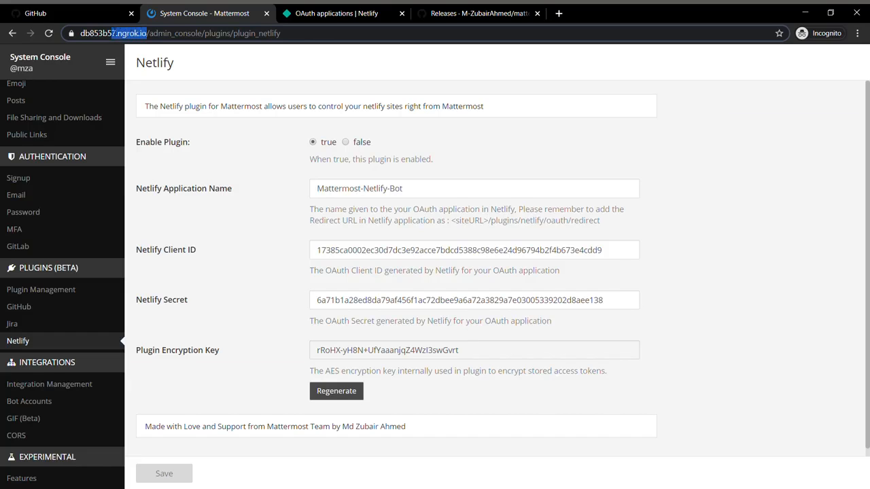
click(180, 32)
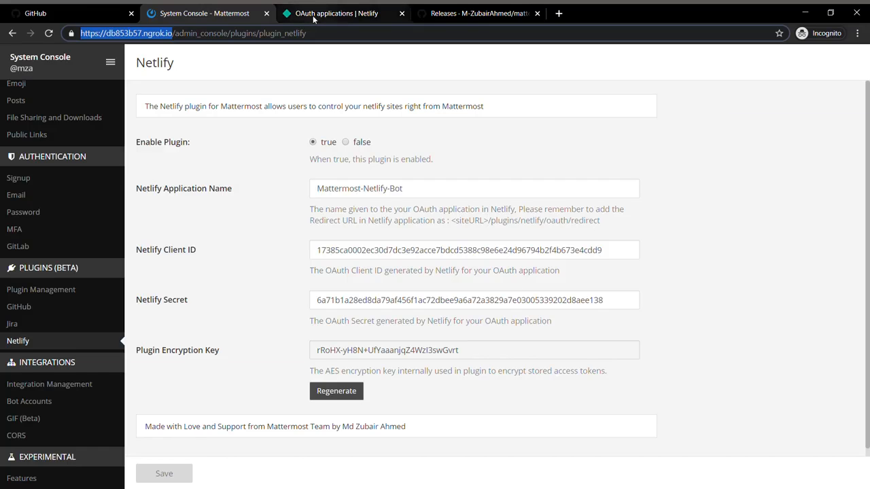
click(337, 14)
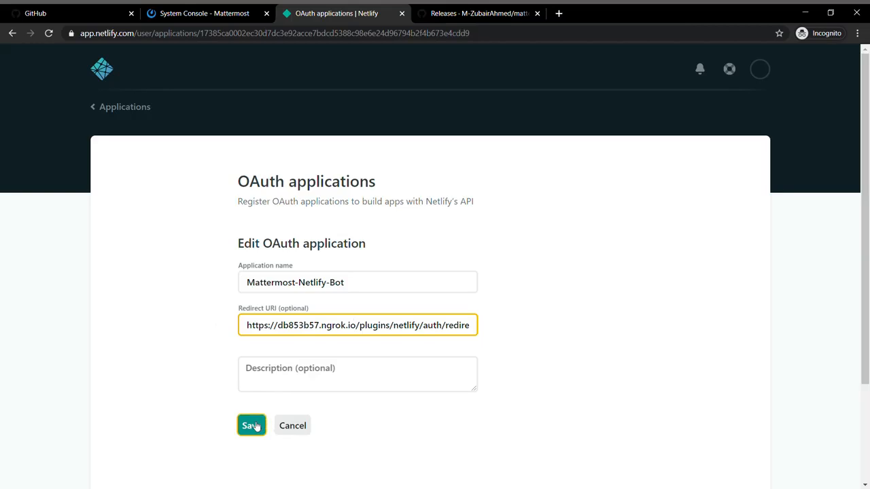
click(250, 426)
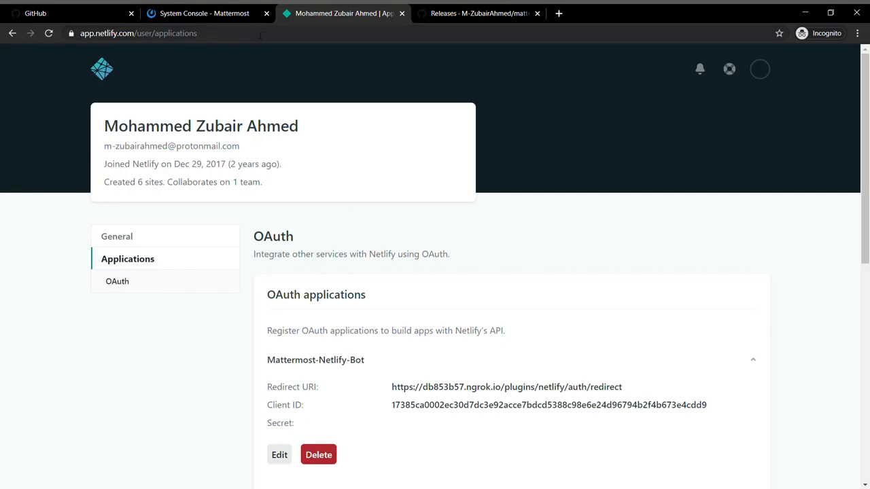
Verify in Plugin Management that Netlify v0.2.0 is running while GitHub and Jira stay disabled.
click(204, 14)
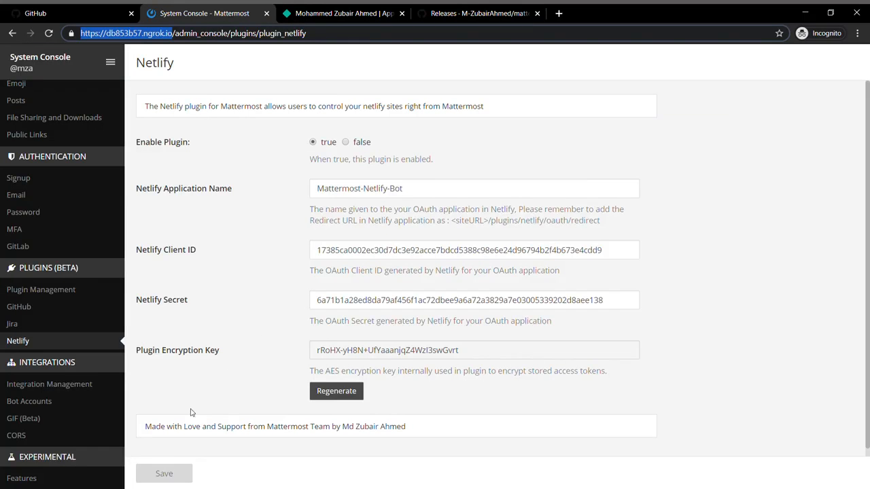
scroll(down, 3)
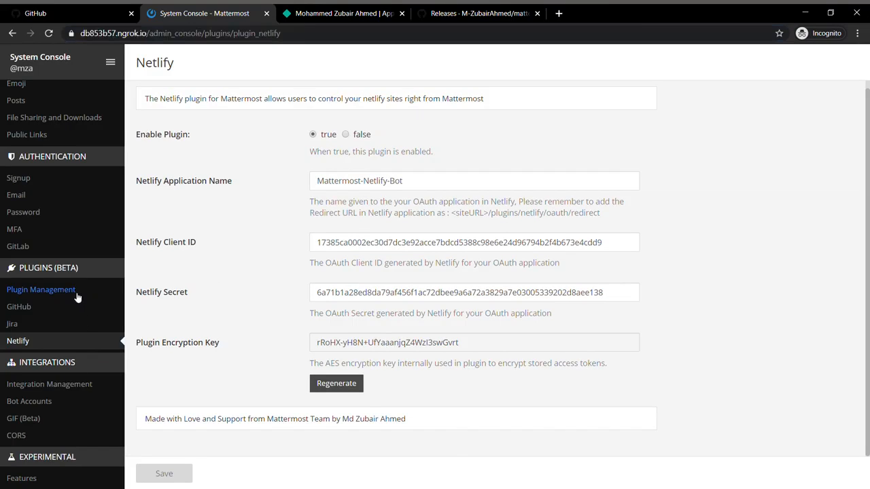
click(41, 290)
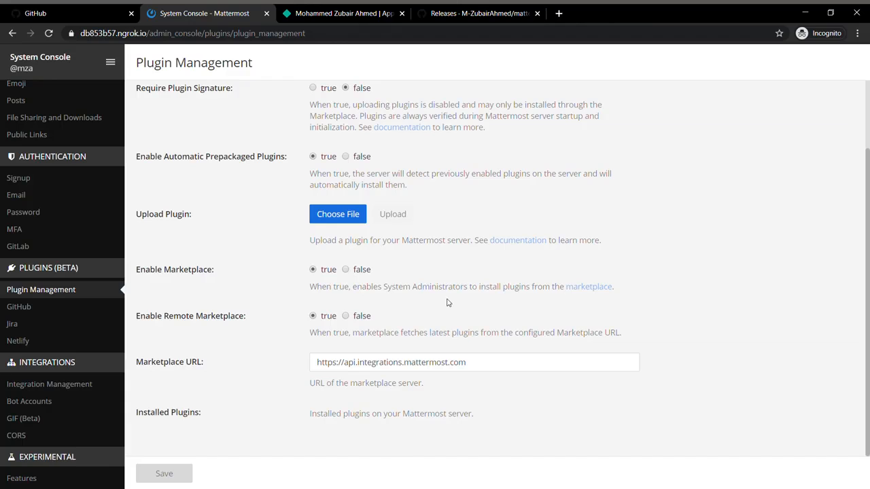
scroll(down, 3)
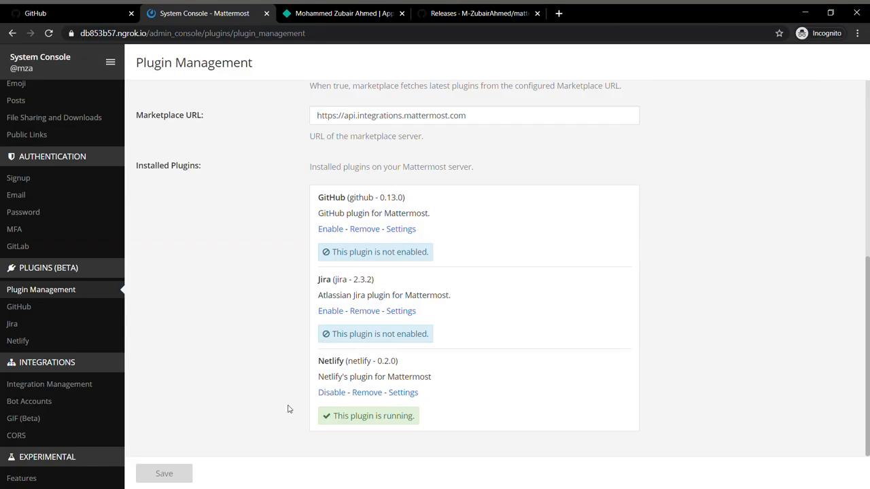
mouse_move(95, 74)
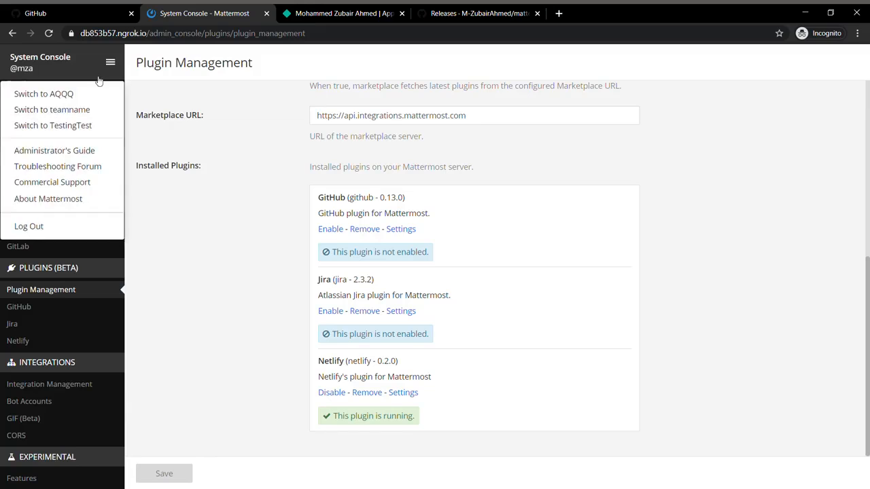
Switch to the AQQQ team, reload the Demo channel and focus its message box.
click(43, 94)
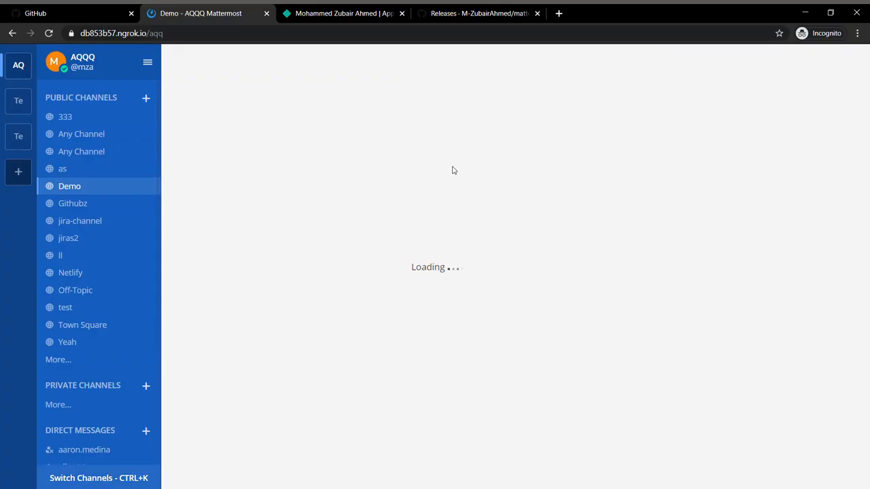
click(69, 184)
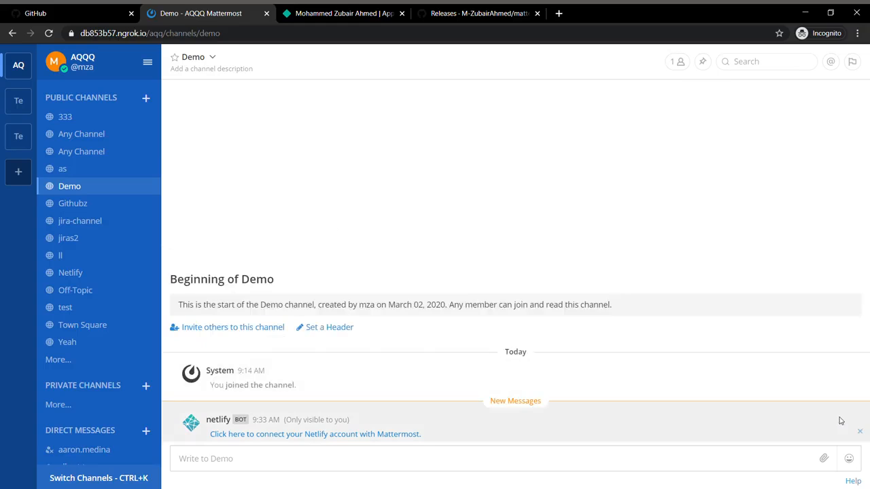
click(859, 432)
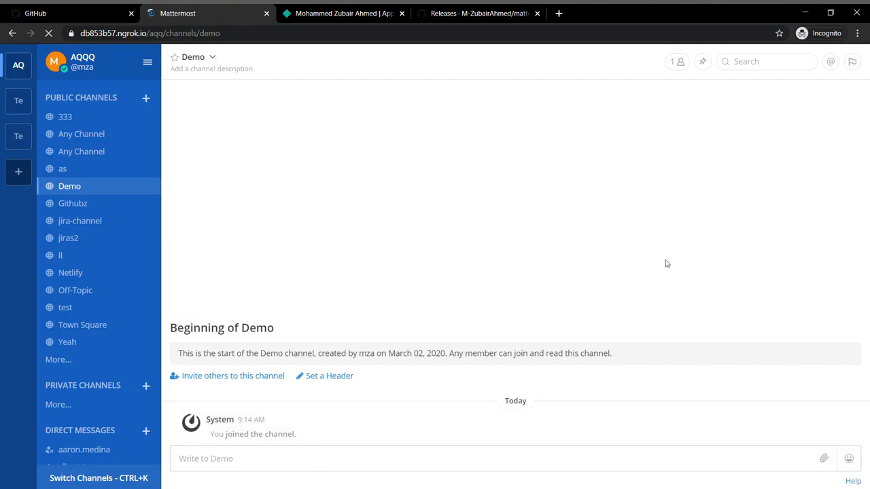
click(48, 32)
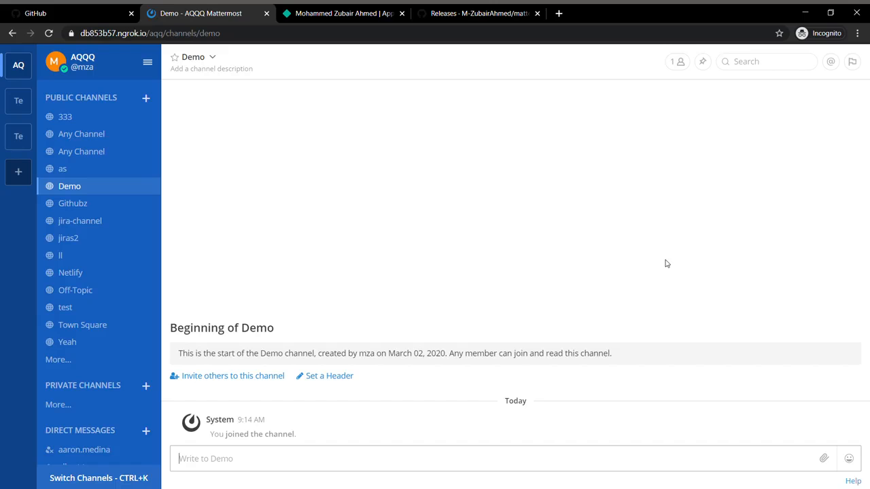
Enter /netlify in the Demo channel's message box.
text(/)
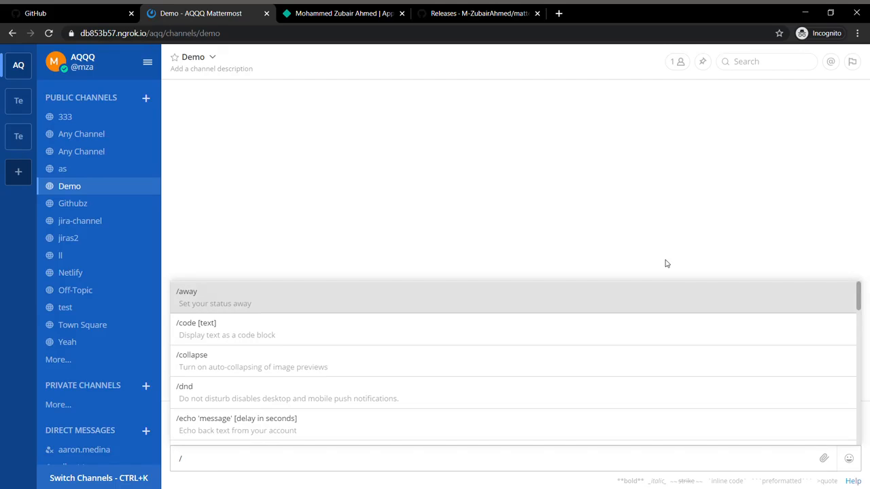
text(netlify)
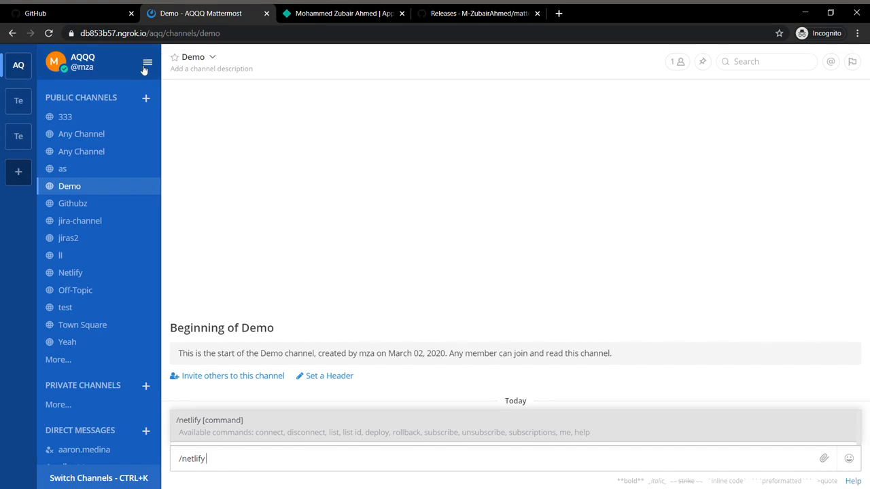
Check the site URL under System Console > Web Server via the main menu.
click(147, 63)
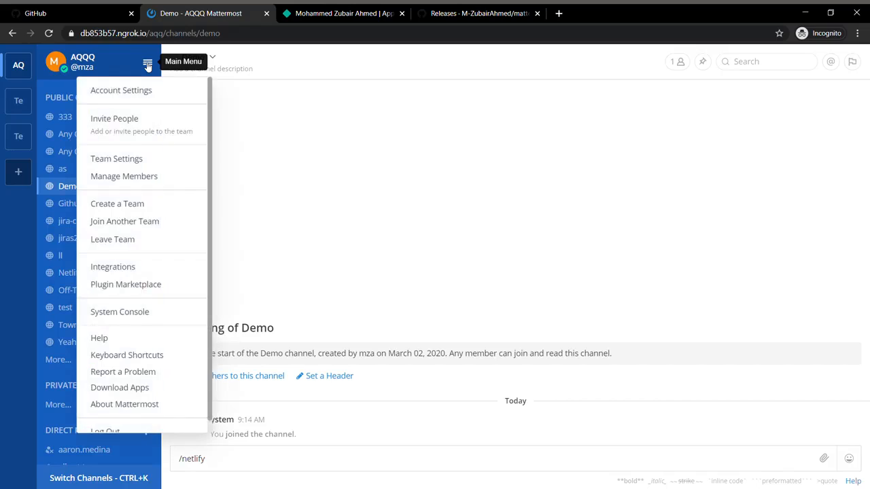
mouse_move(120, 311)
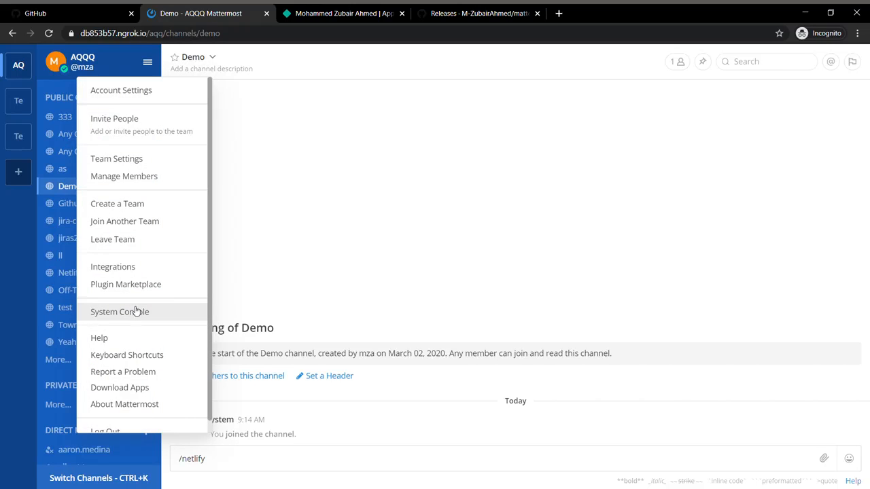
click(119, 311)
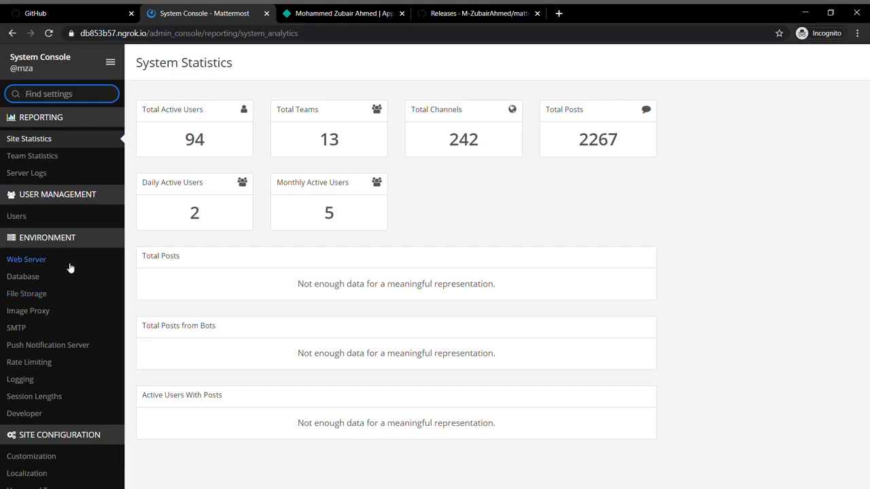
click(27, 258)
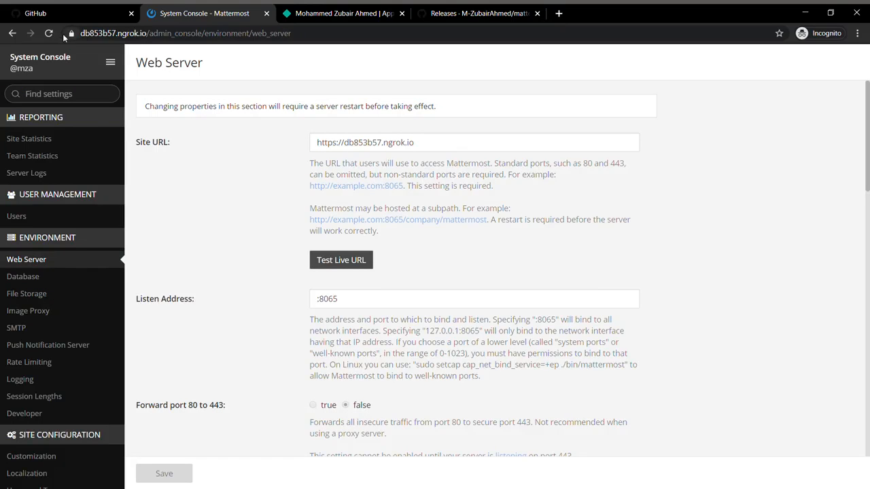
mouse_move(28, 172)
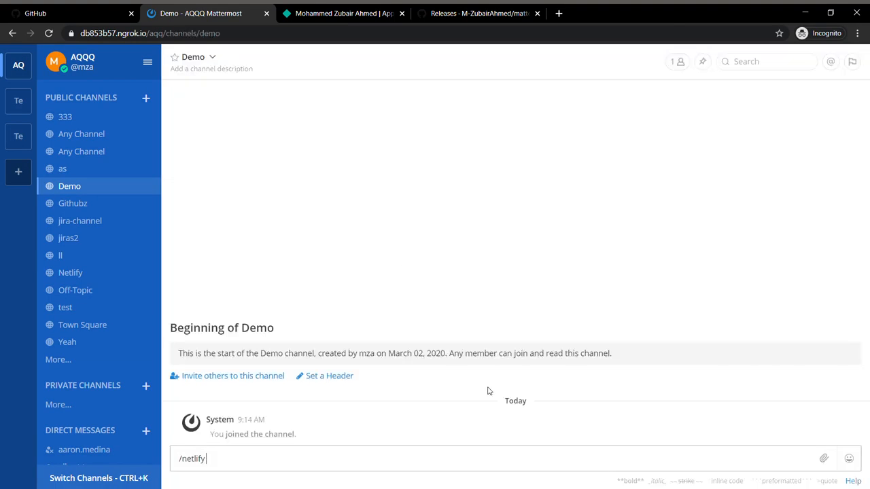
Send /netlify connect and follow the bot's link to Netlify's Authorize Application page.
text(c)
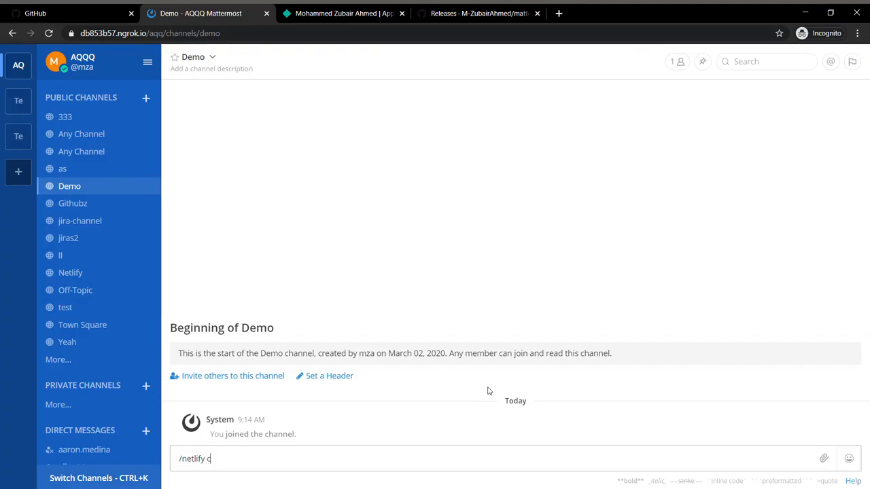
text(onnect)
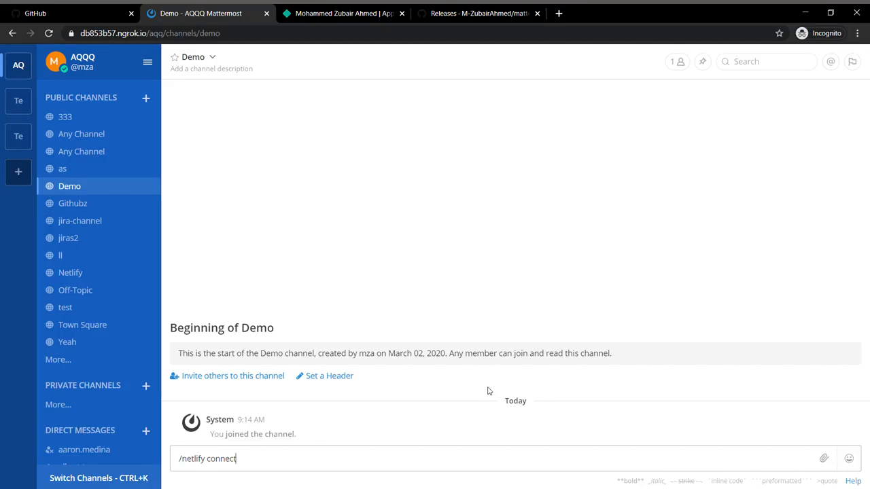
key(Return)
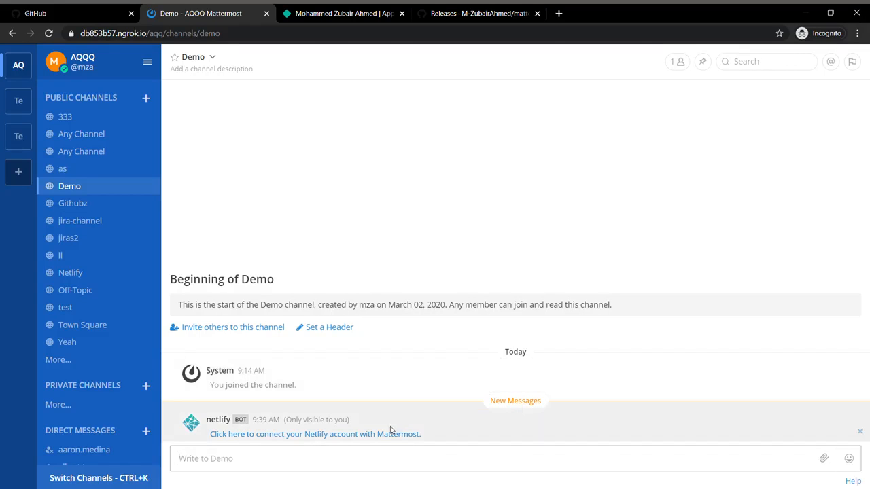
mouse_move(389, 435)
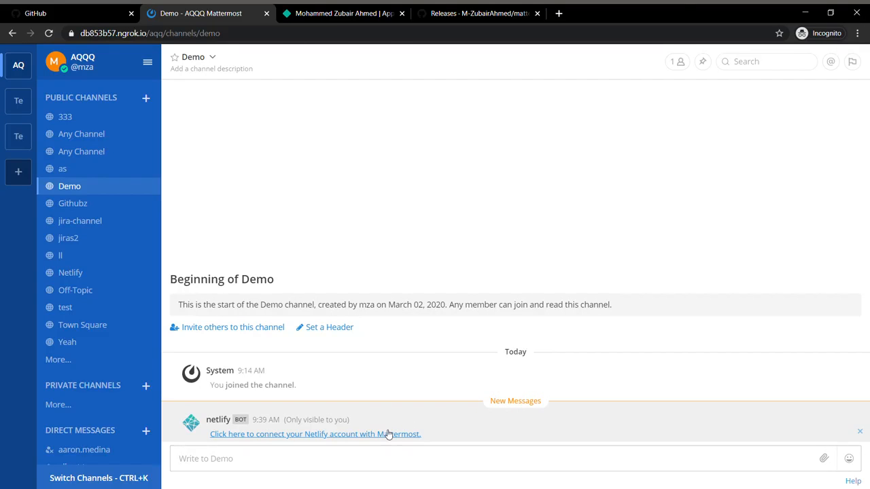
click(315, 434)
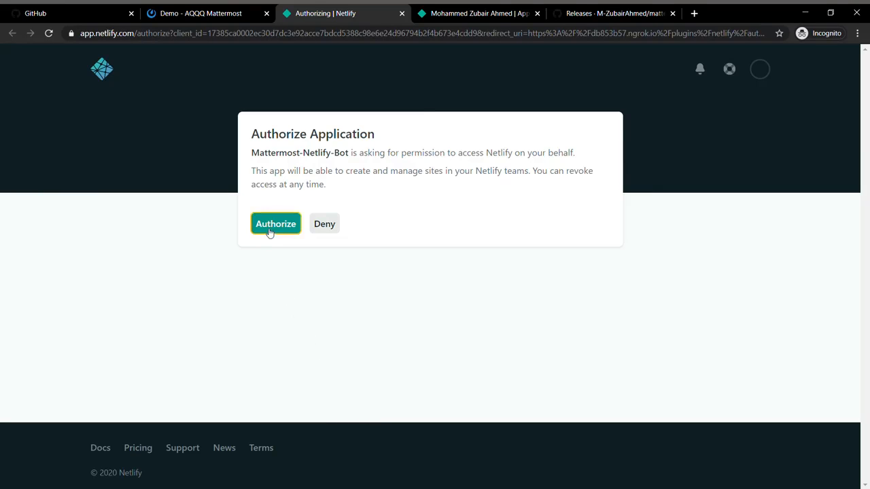
Authorize Mattermost-Netlify-Bot on Netlify's Authorize Application page and close the success page.
click(275, 222)
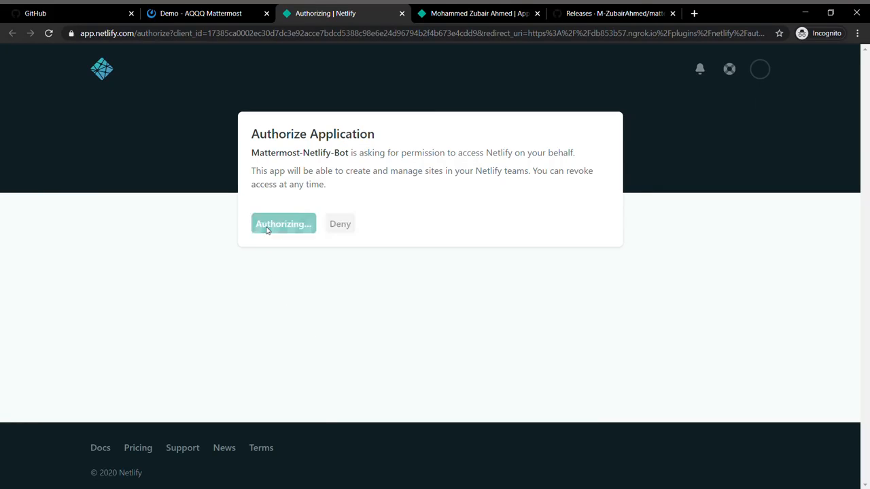
click(282, 223)
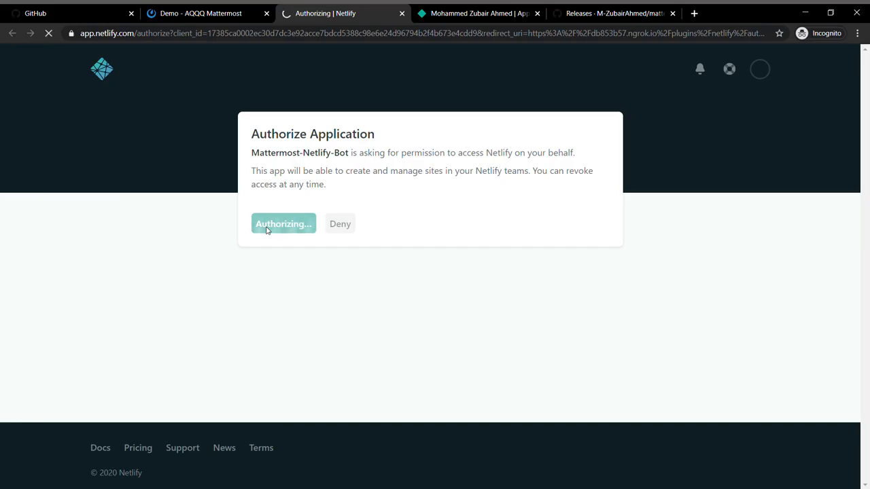
click(283, 223)
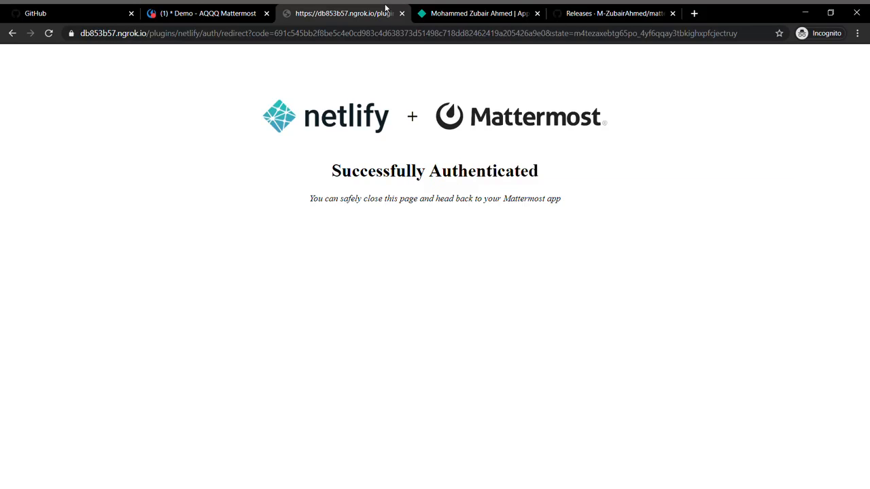
click(207, 14)
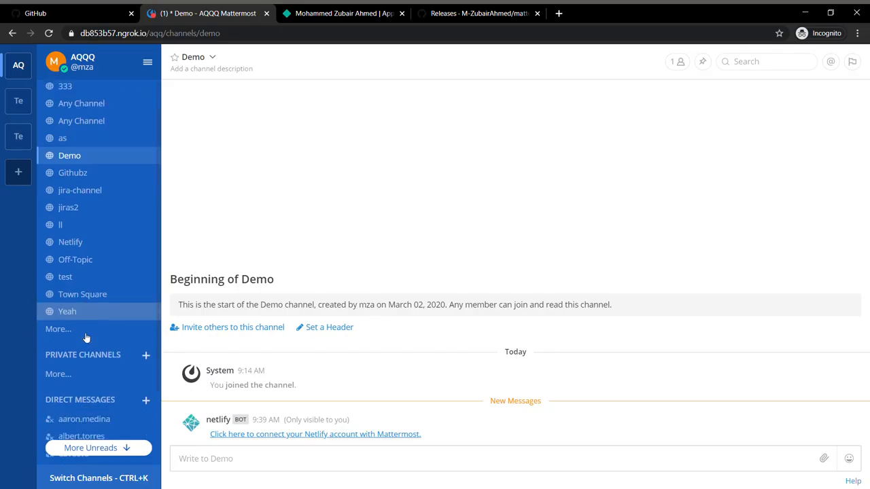
Read the netlify bot's direct message confirming the plugin is connected with its slash commands.
scroll(down, 3)
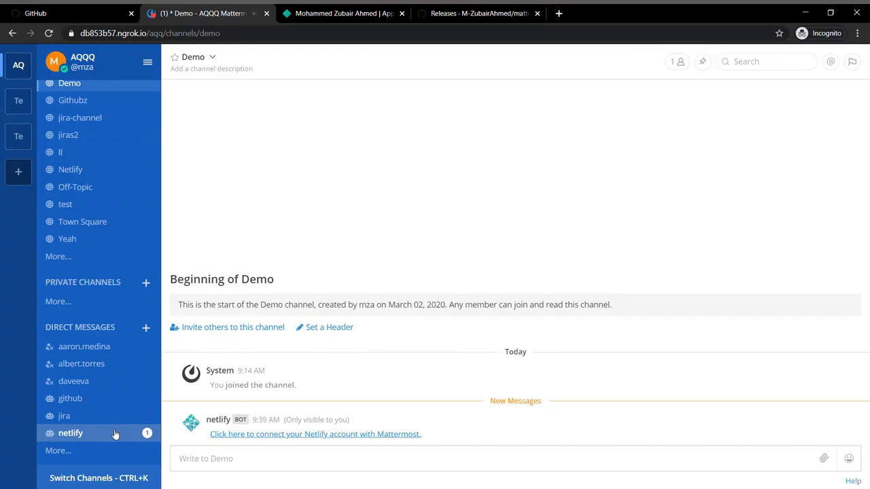
click(70, 432)
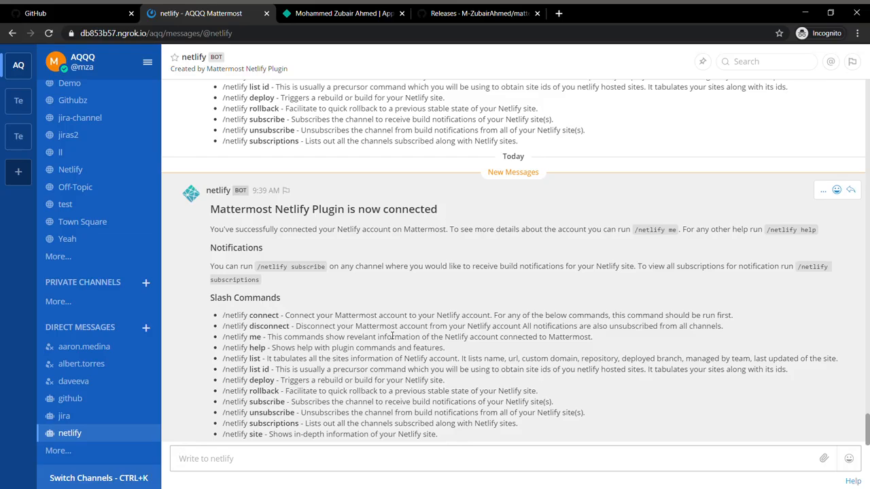
mouse_move(347, 305)
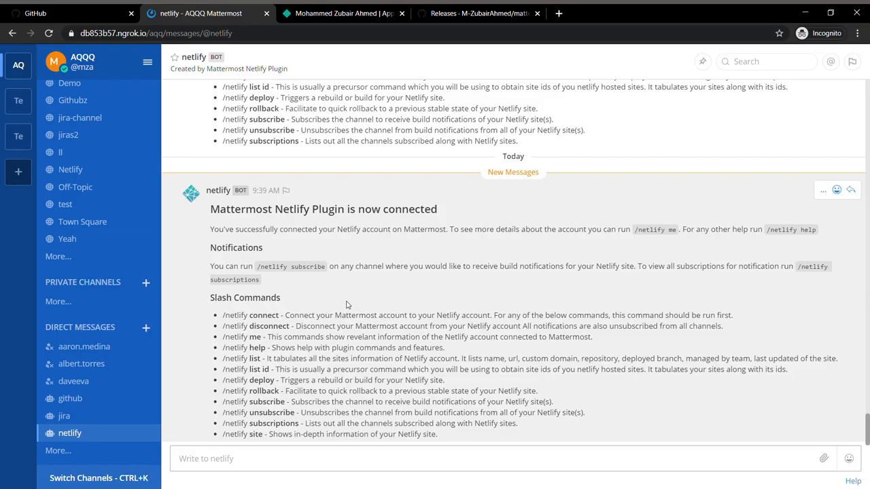
mouse_move(387, 306)
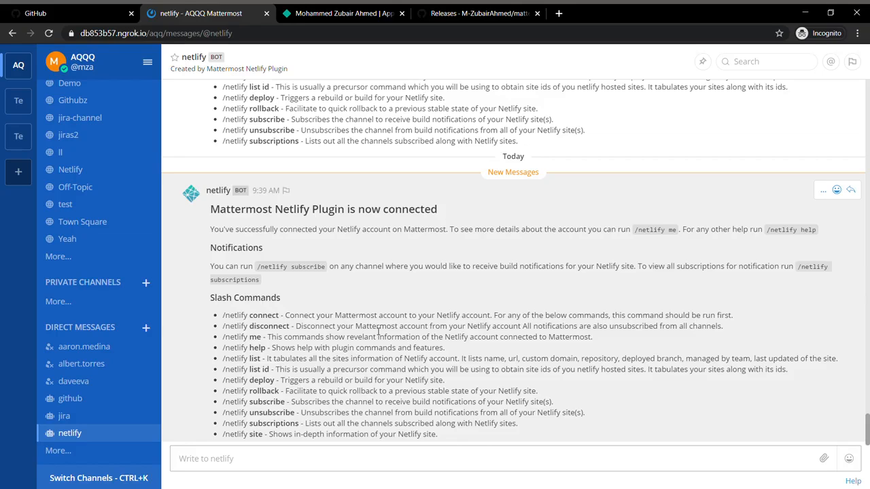
mouse_move(112, 152)
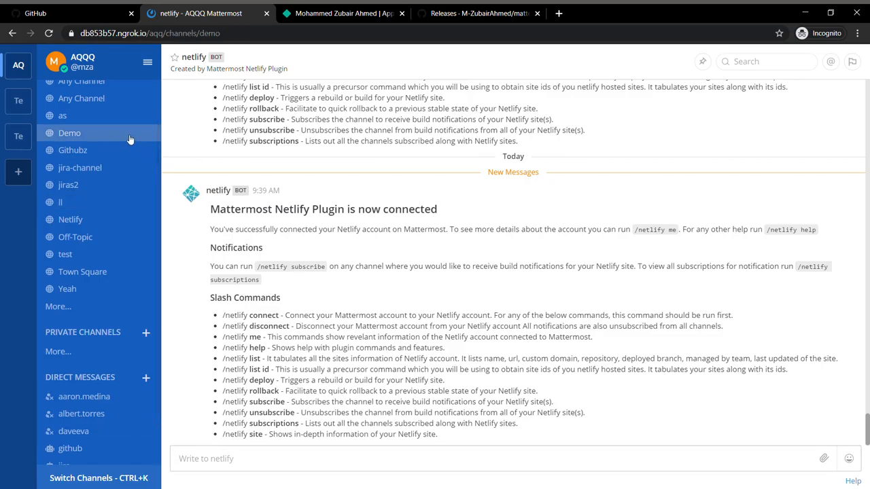
Return to the Demo channel and enter '/netlify list' in the message box.
click(70, 133)
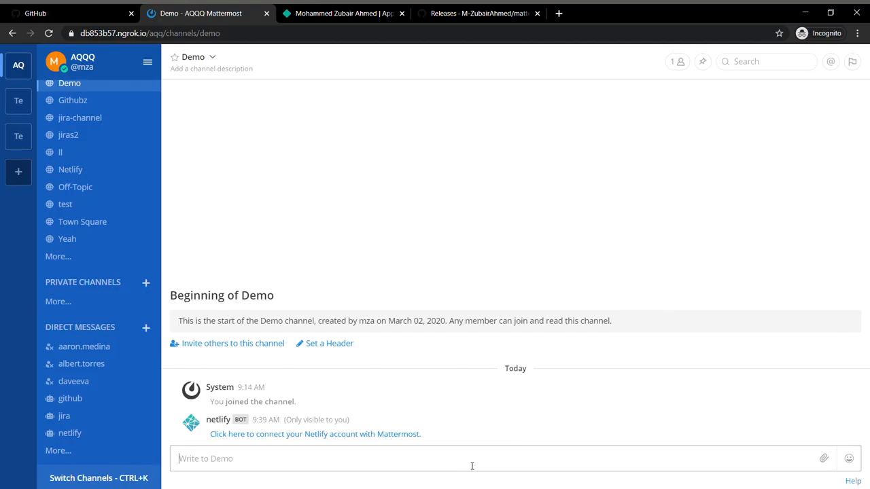
text(/ne)
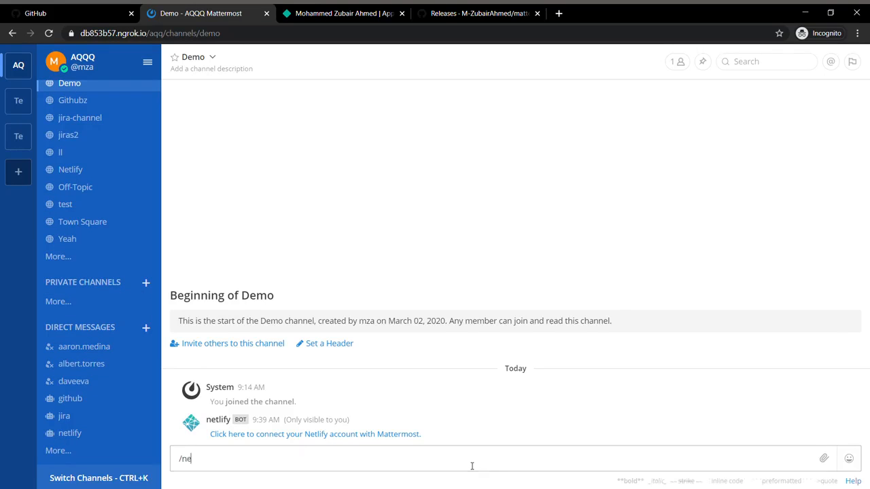
text(tl)
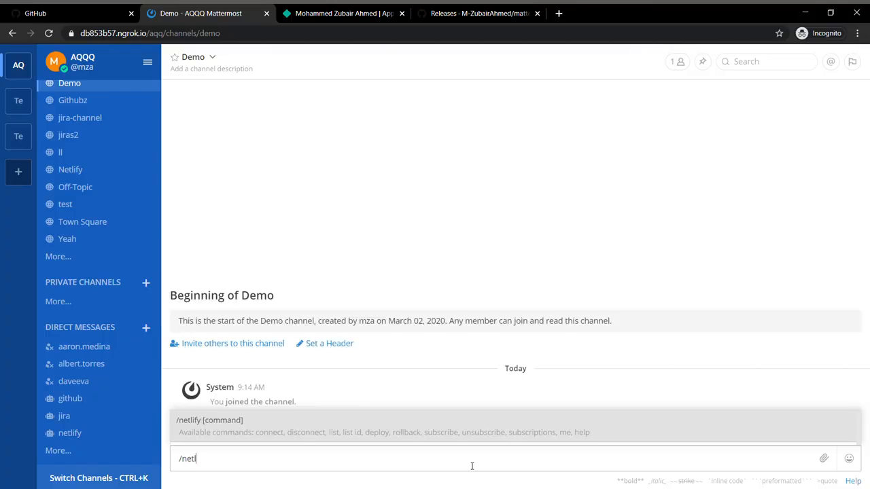
text(ify)
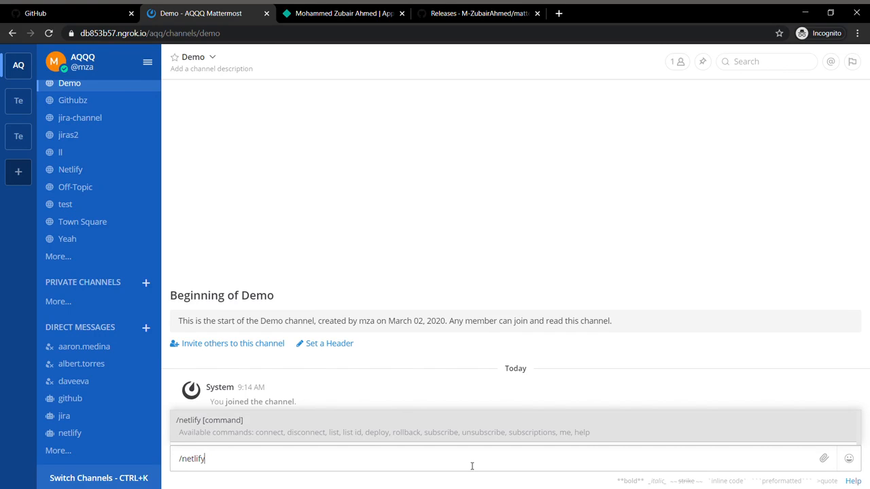
mouse_move(389, 240)
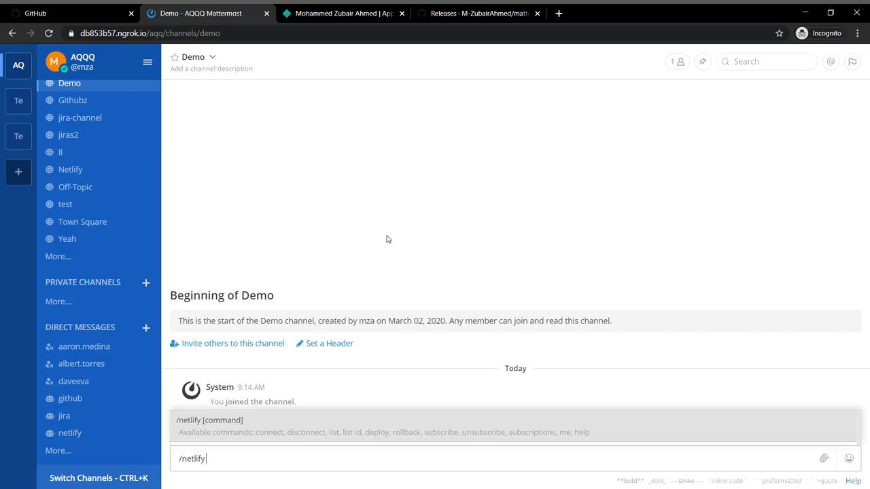
text(list)
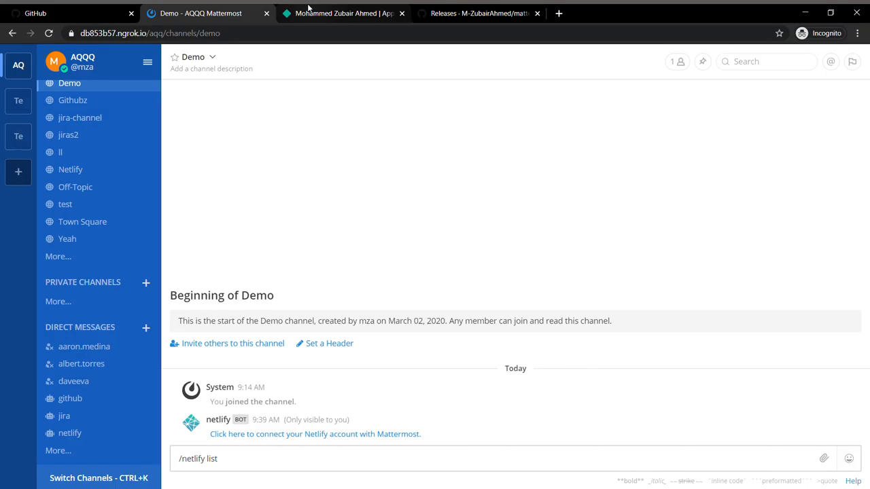
Review the Netlify team's Sites page, netlify-form-eg to image-hoe, then return to the Demo channel.
click(342, 13)
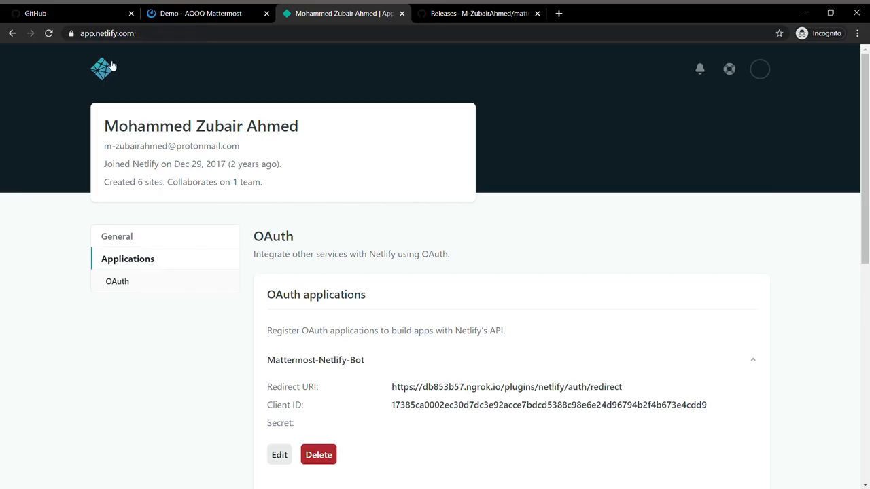
click(102, 68)
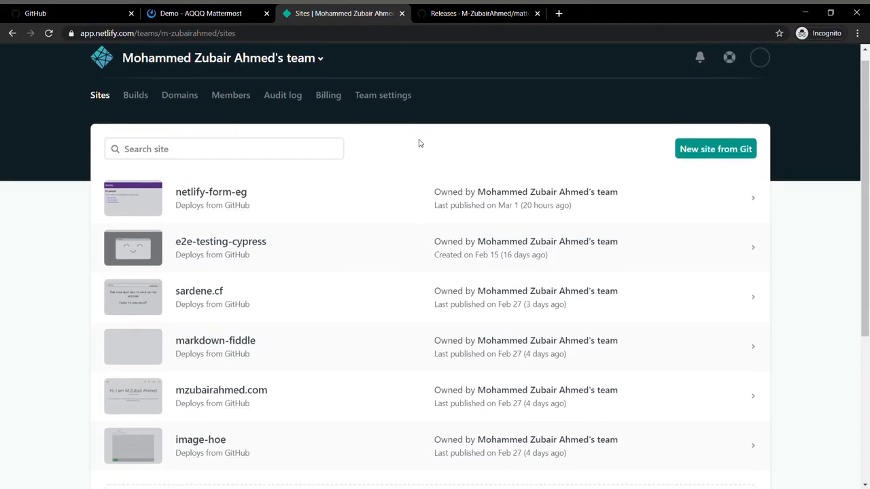
scroll(down, 3)
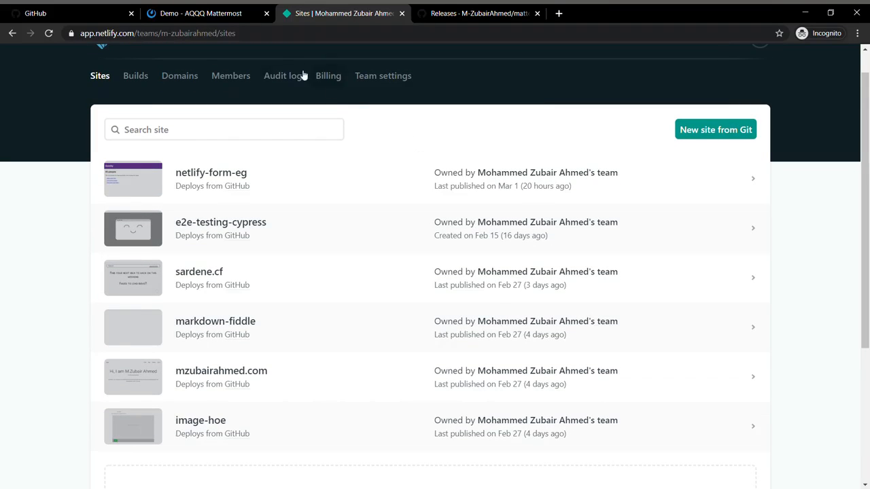
click(197, 14)
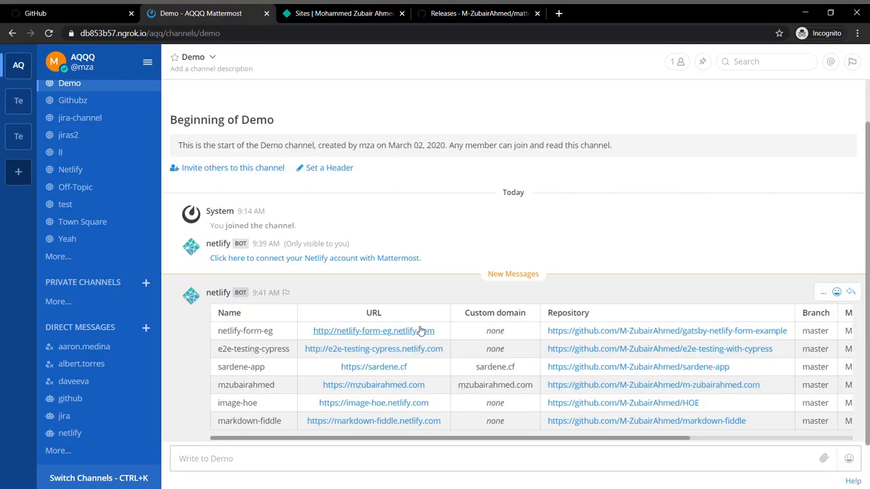
mouse_move(364, 321)
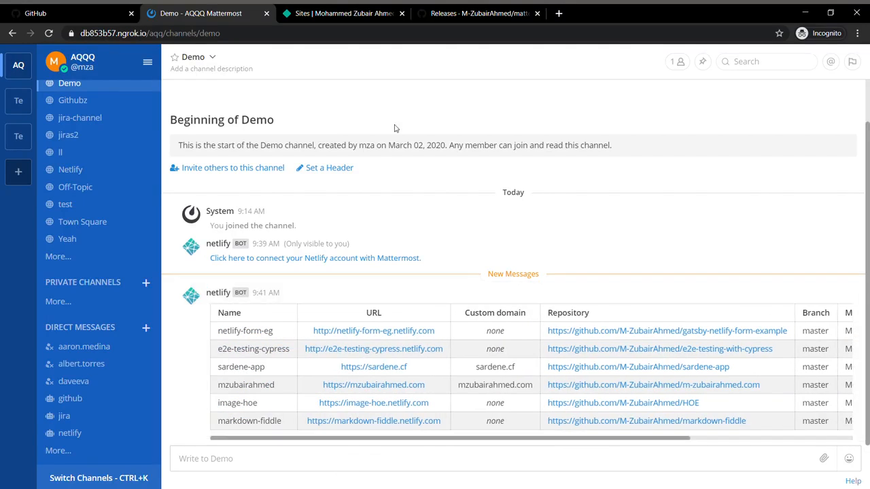
Browse the mattermost-plugin-netlify repository README's table of contents on GitHub, then return to Mattermost.
click(478, 13)
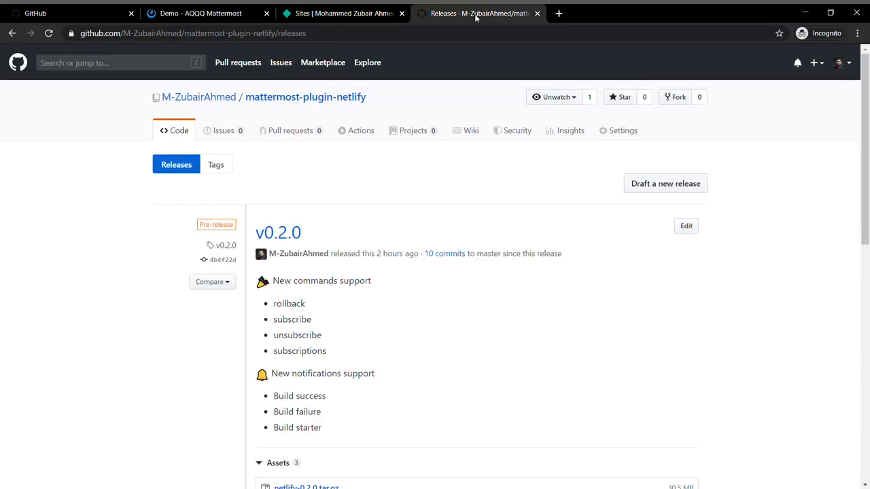
click(49, 33)
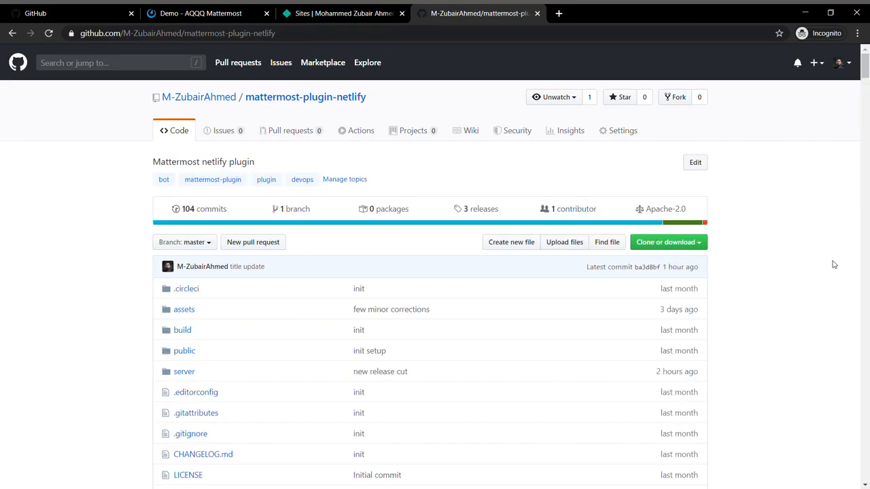
scroll(down, 3)
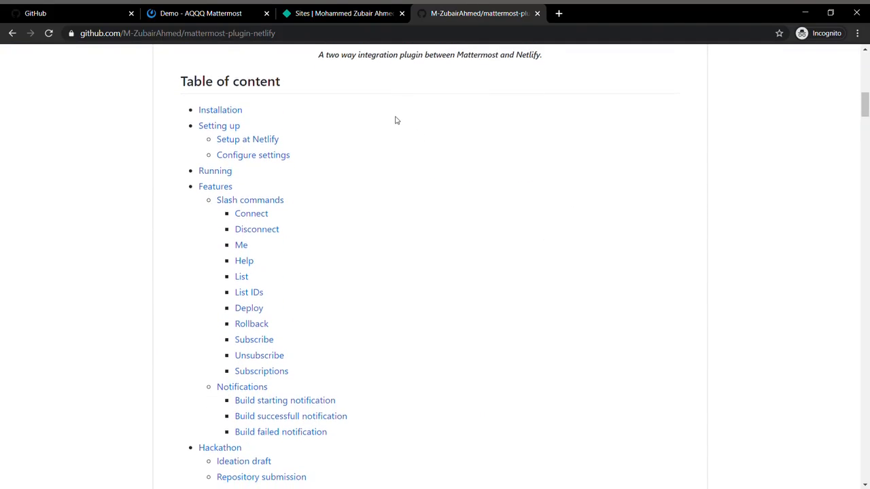
click(200, 13)
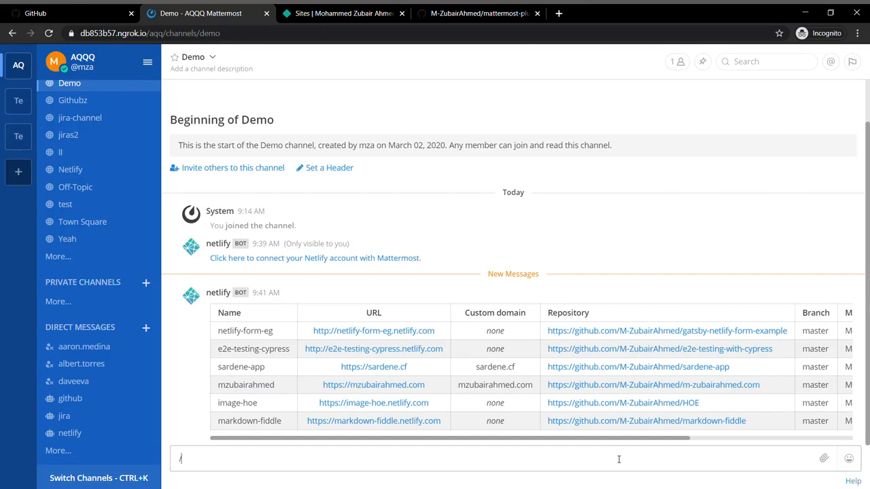
Send '/netlify help' so the bot posts its command descriptions in the Demo channel.
text(netlify)
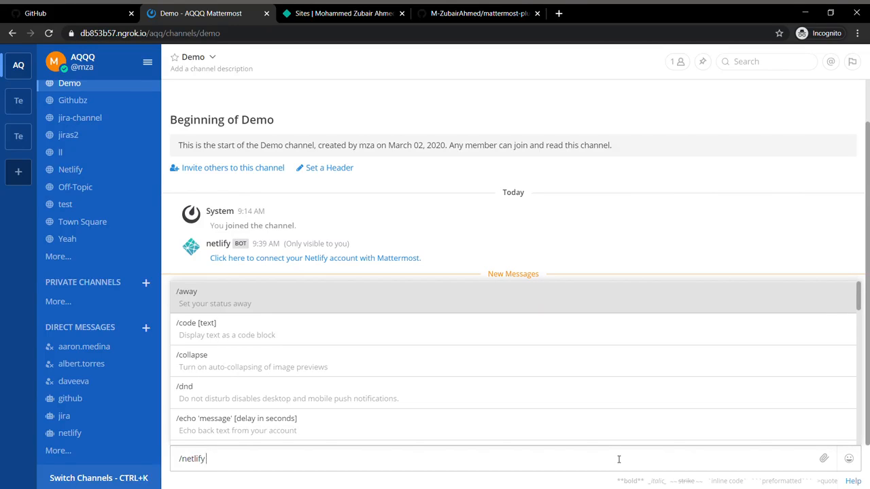
text(help)
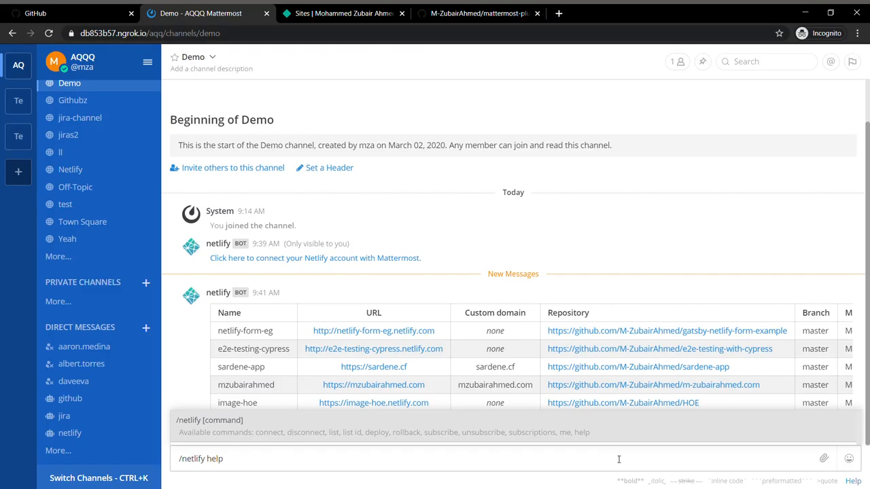
key(Backspace)
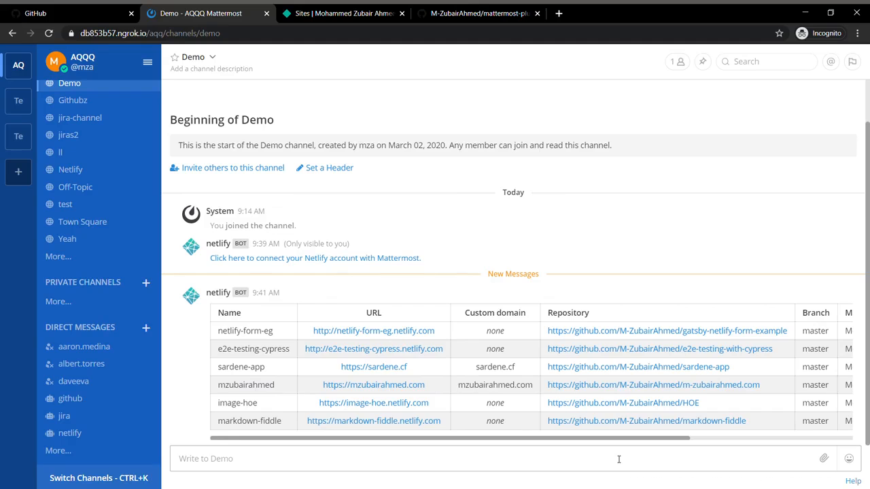
scroll(down, 3)
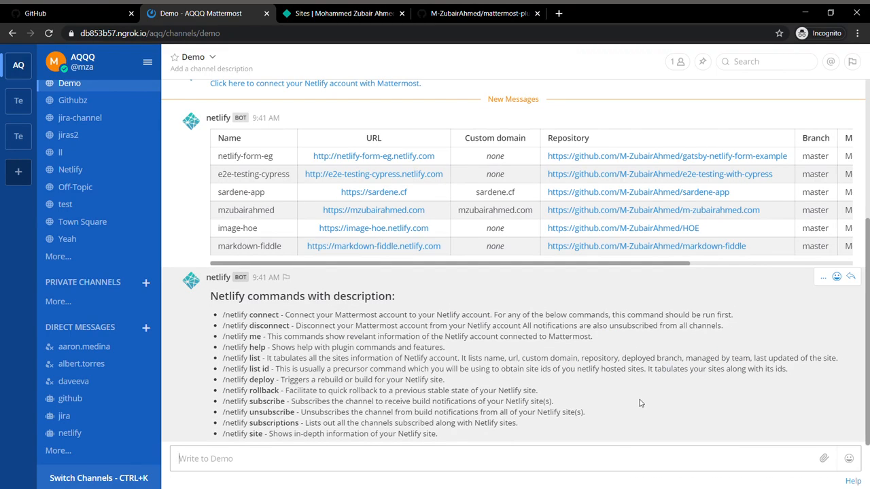
Send '/netlify me' so the bot posts the connected account's primary and misc details.
text(/)
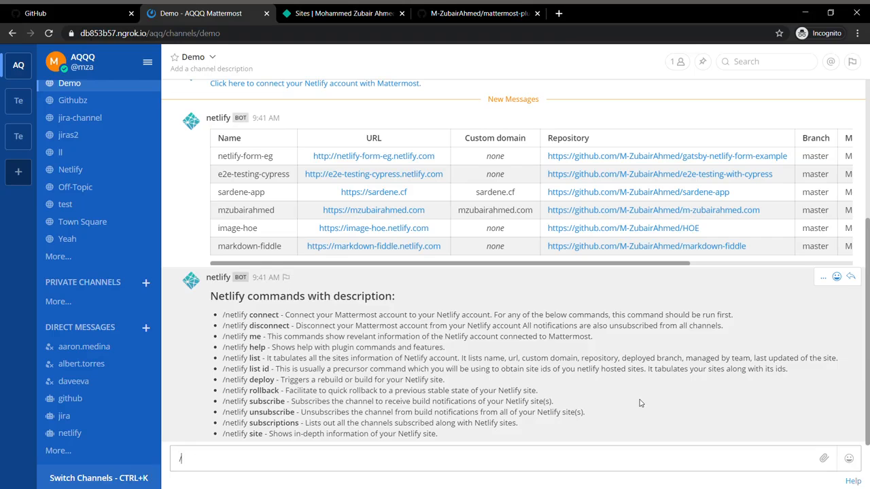
text(net)
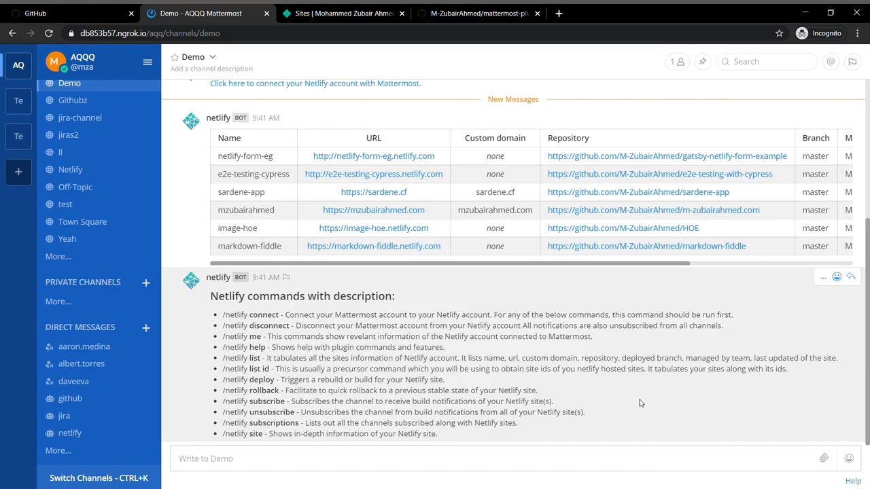
scroll(down, 3)
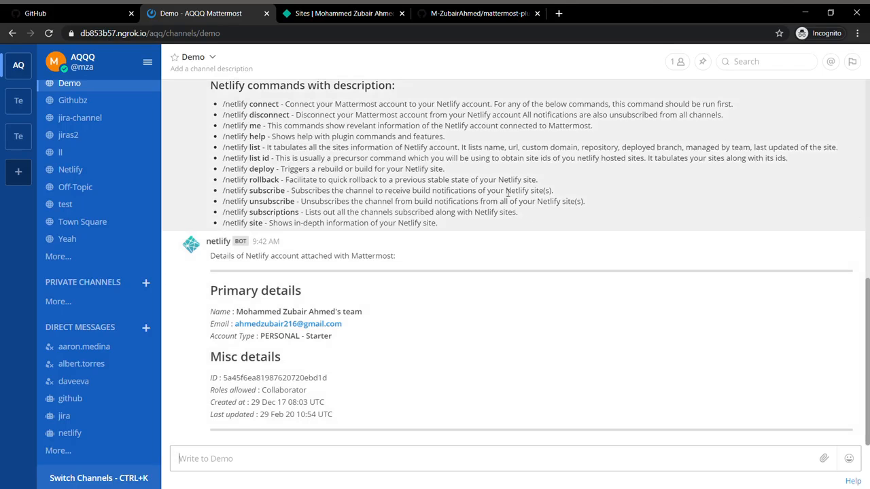
View sardene-app's overview on Netlify with its production deploys, including the bot-triggered one.
click(479, 14)
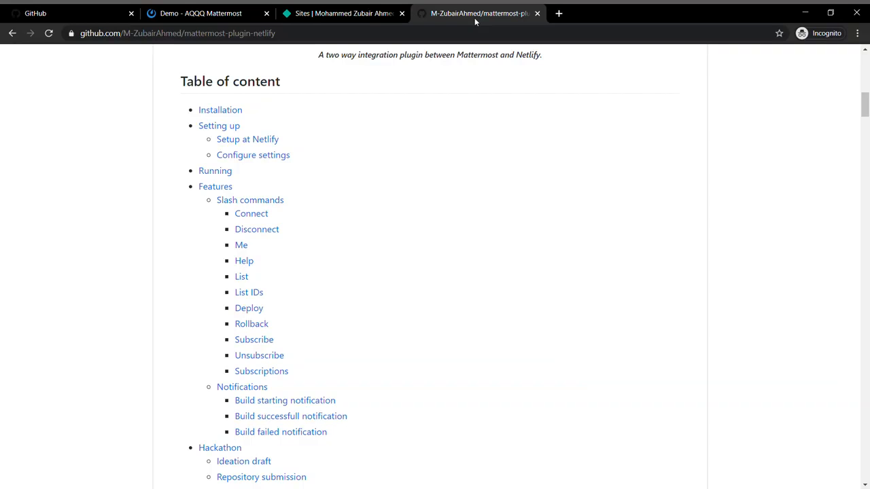
click(343, 14)
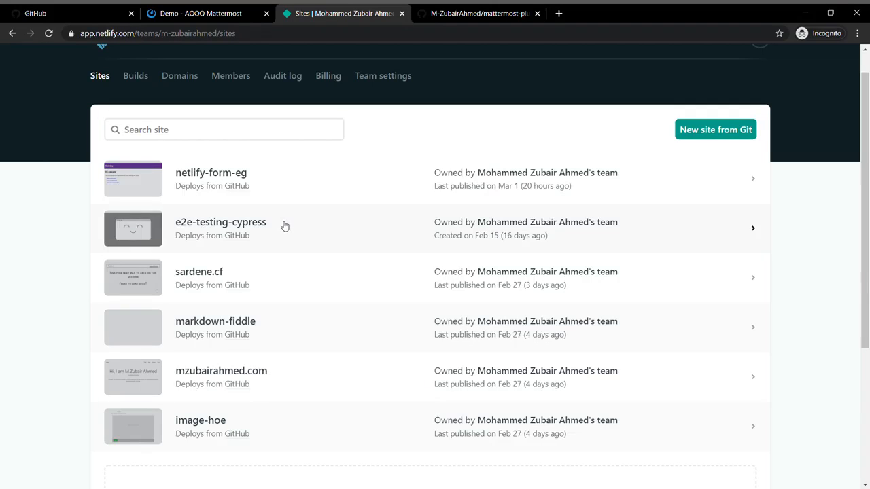
mouse_move(299, 196)
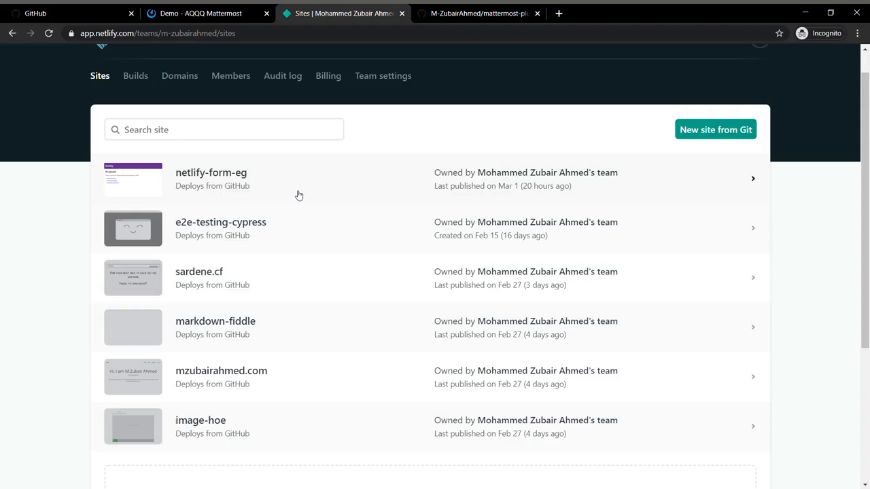
mouse_move(549, 273)
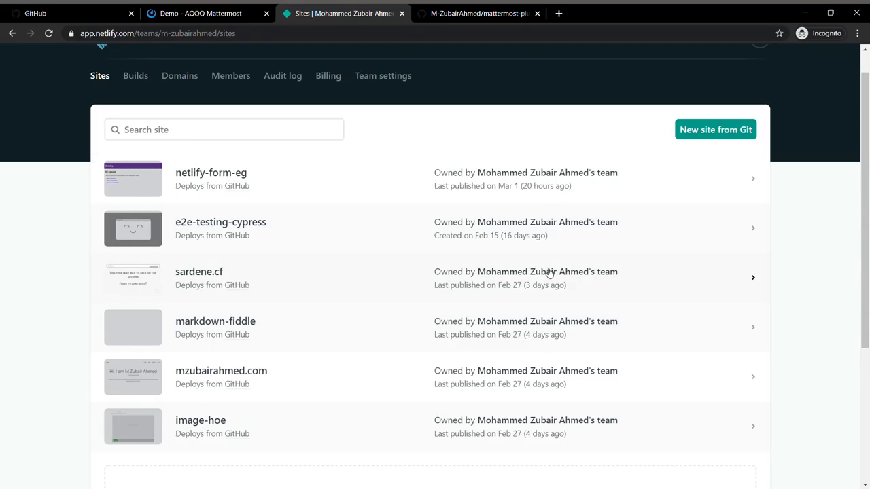
mouse_move(278, 234)
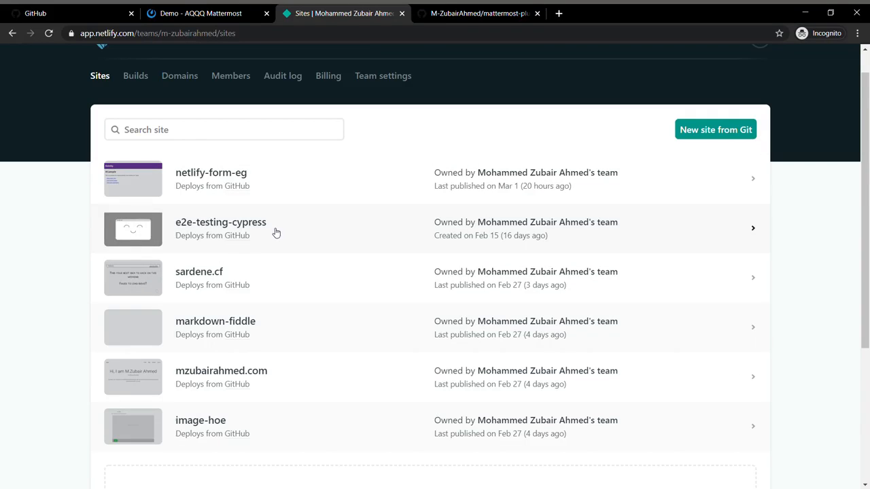
mouse_move(302, 272)
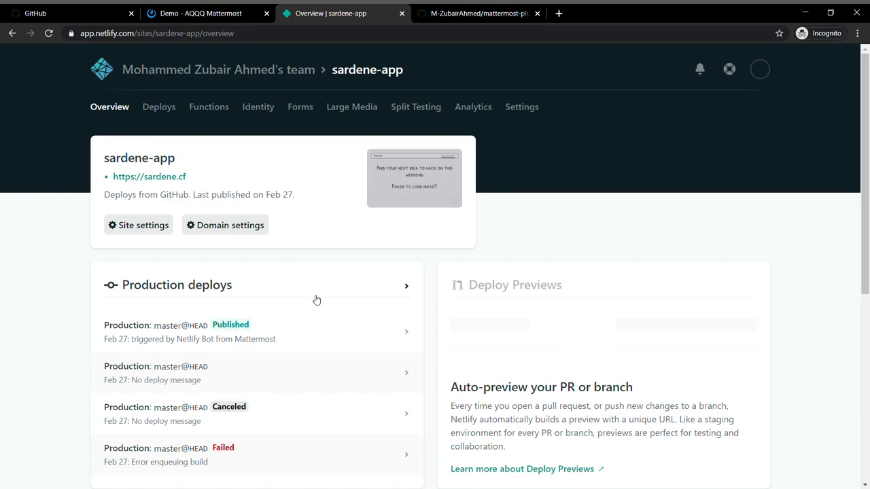
scroll(down, 3)
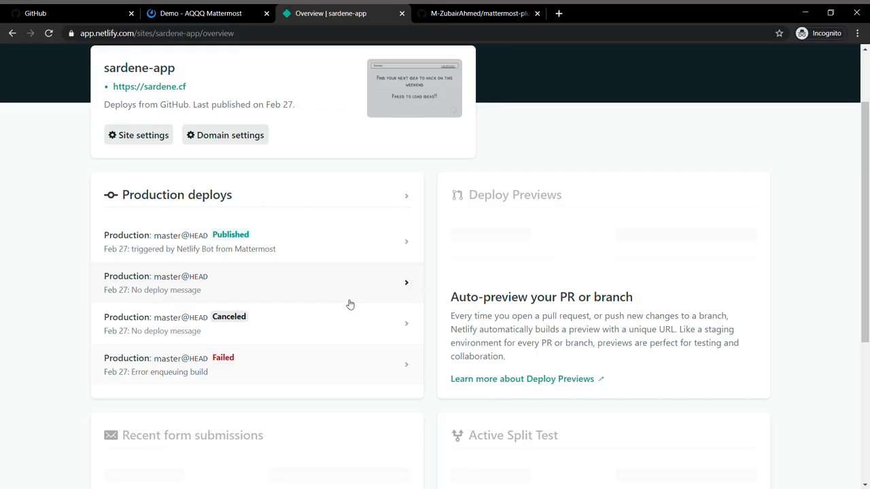
mouse_move(383, 218)
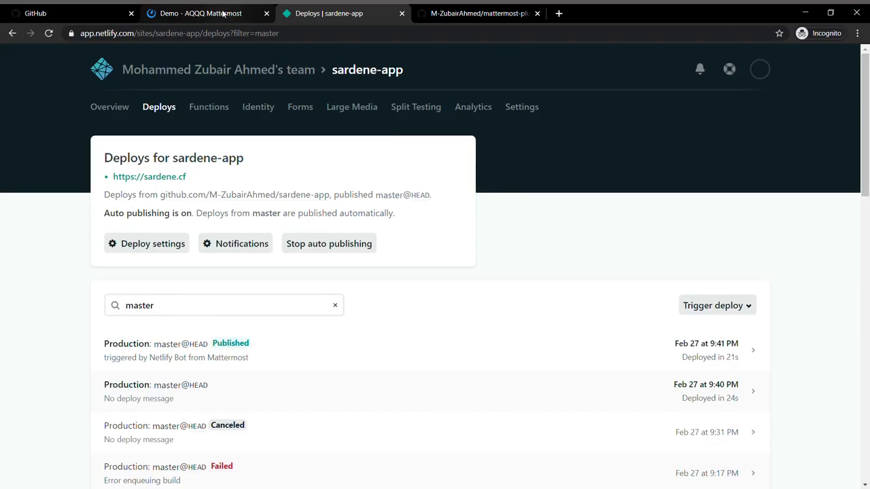
Send '/netlify deploy' in the Demo channel to get the bot's site-selection prompt.
click(197, 14)
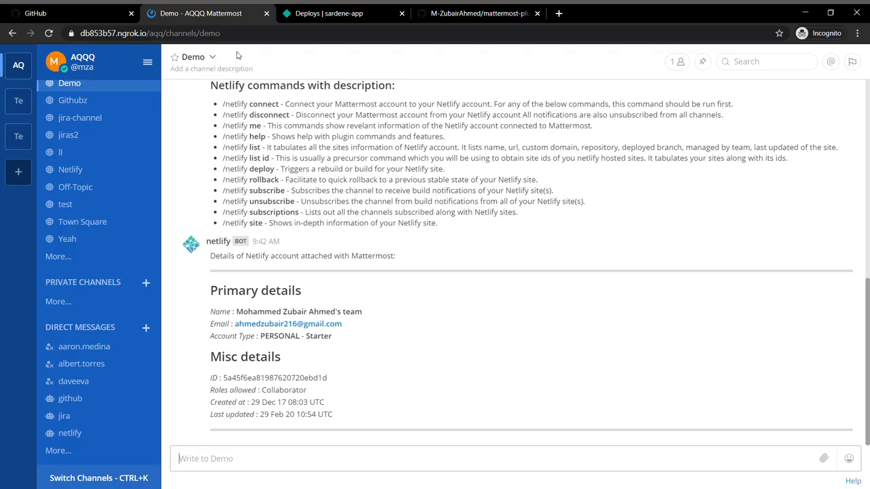
mouse_move(486, 419)
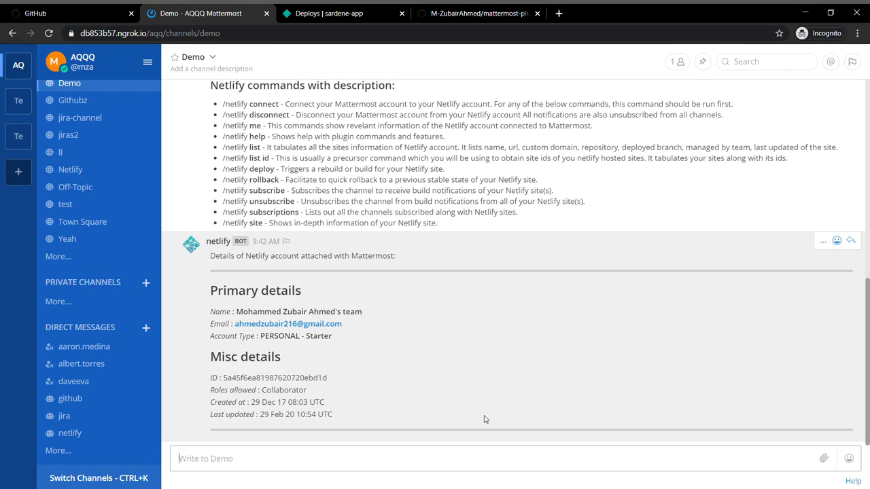
text(/n)
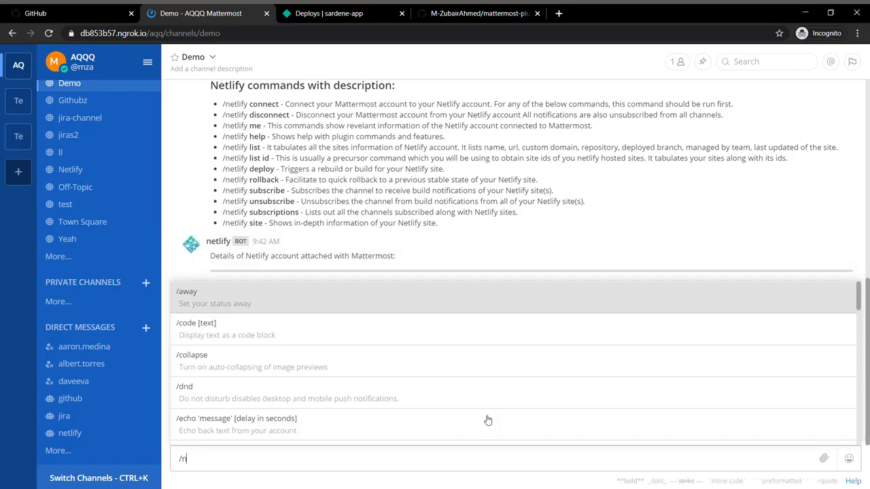
text(etlify)
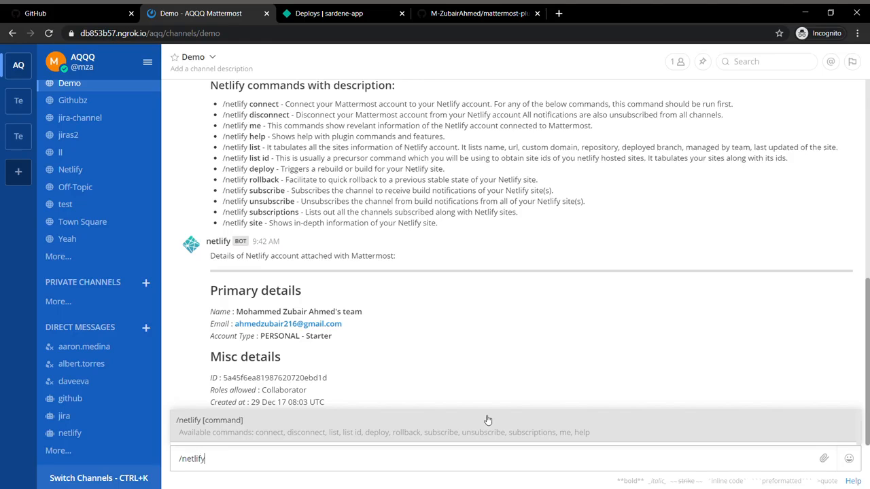
text(deplo)
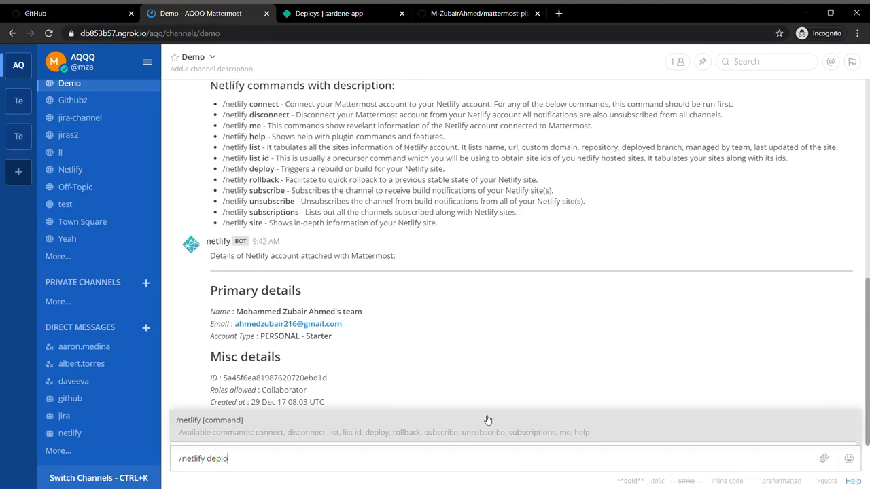
text(y)
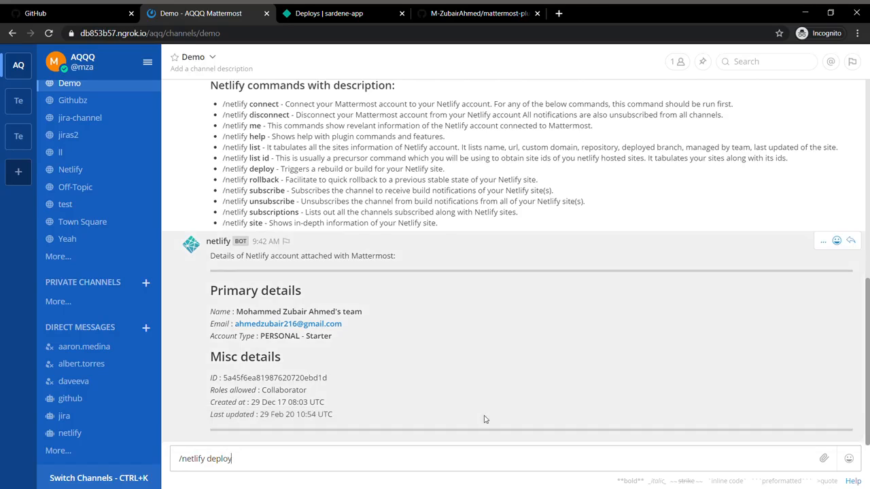
key(Return)
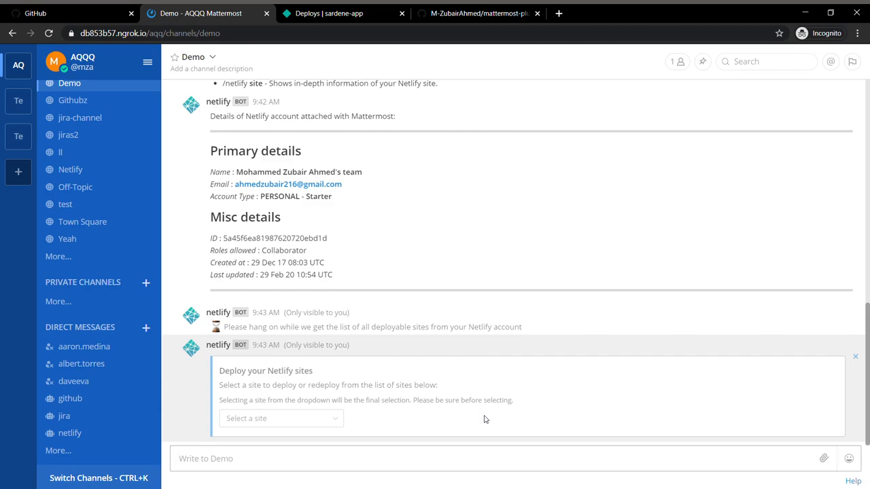
mouse_move(323, 419)
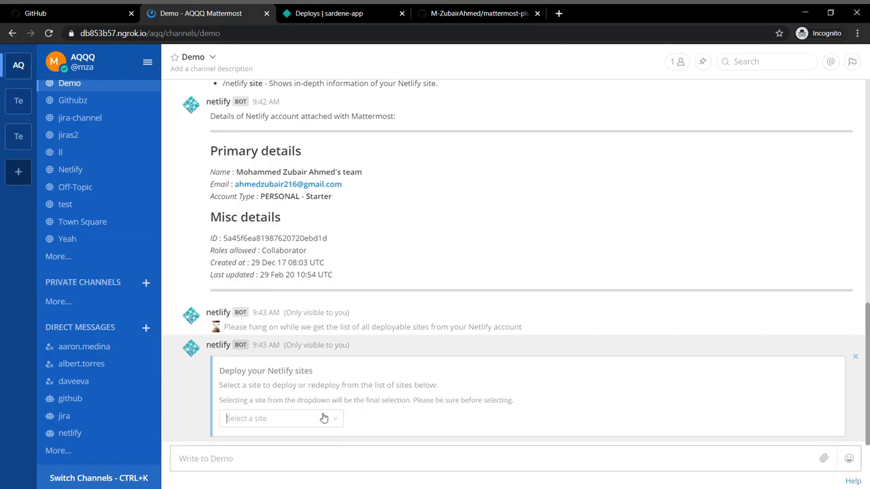
Select sardene-app (master branch) for deployment, confirmed by the bot, and switch to its Netlify deploys.
click(279, 419)
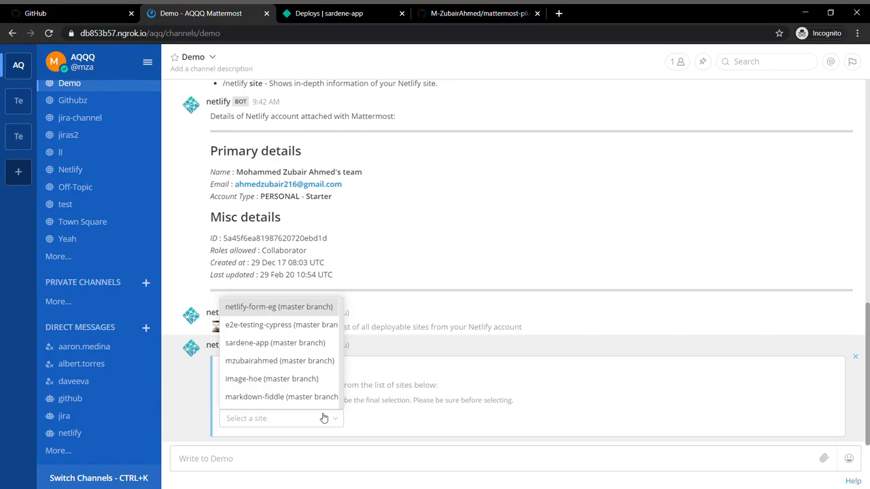
mouse_move(323, 347)
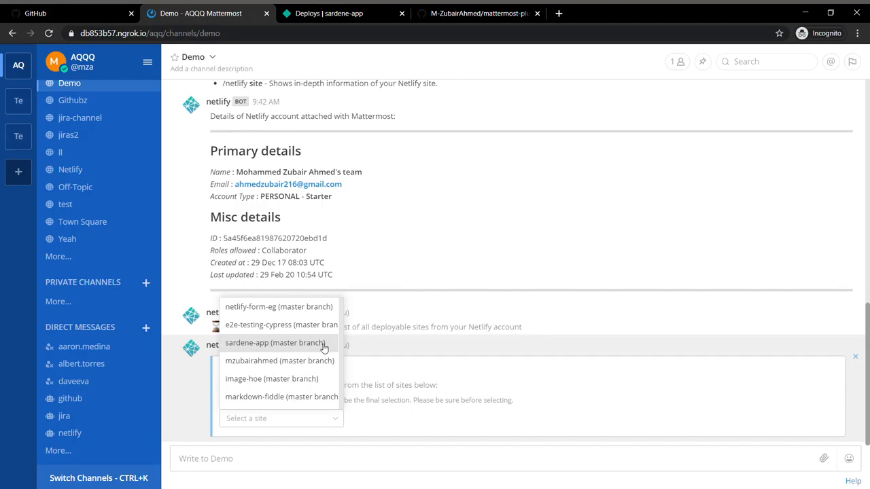
click(275, 342)
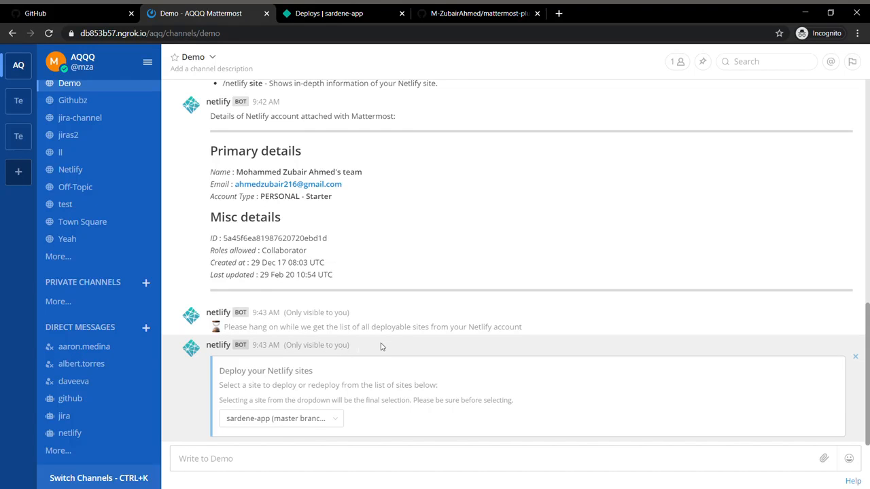
click(279, 419)
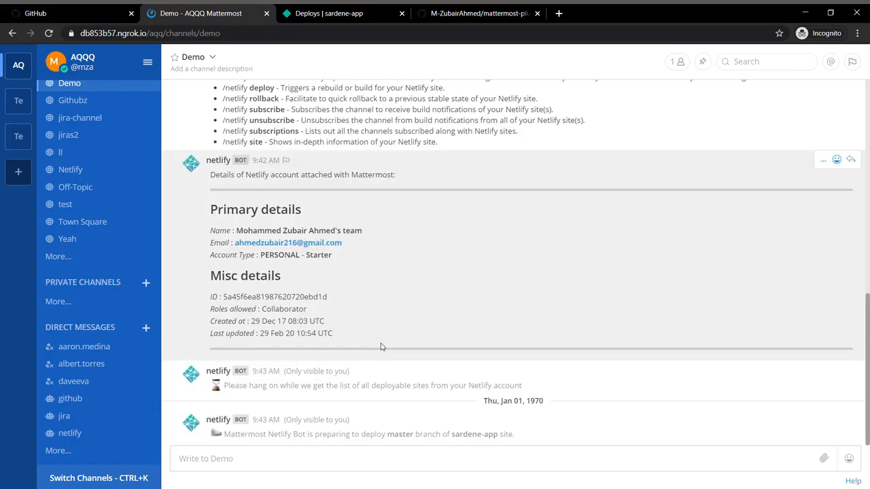
scroll(down, 3)
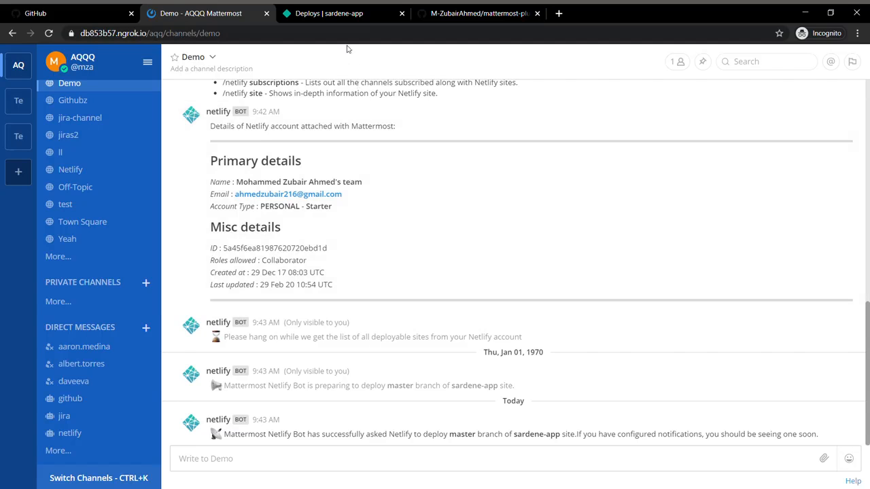
click(329, 14)
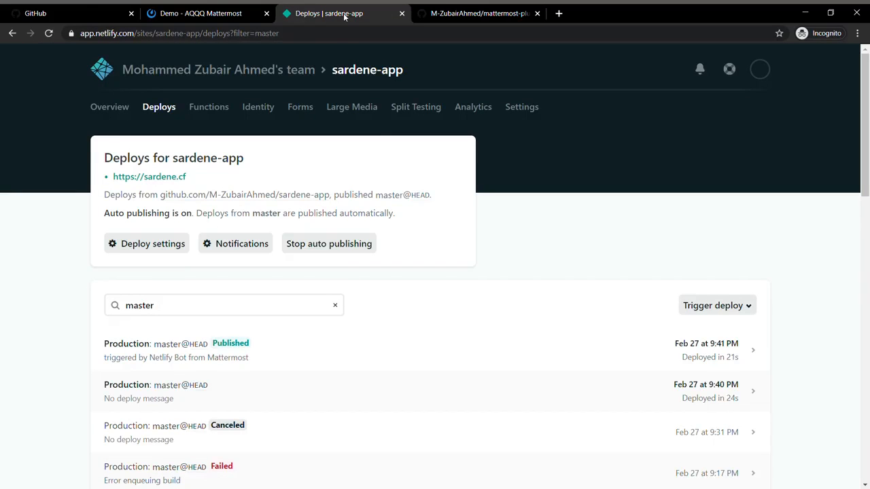
mouse_move(440, 332)
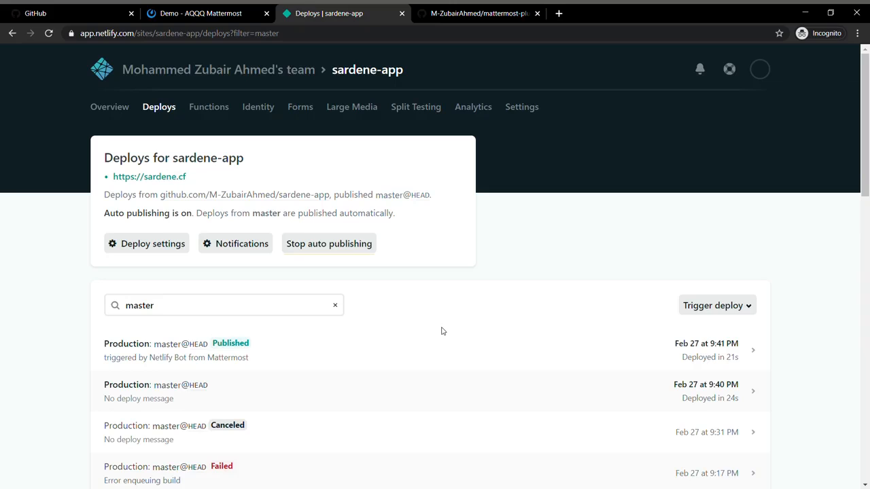
mouse_move(270, 370)
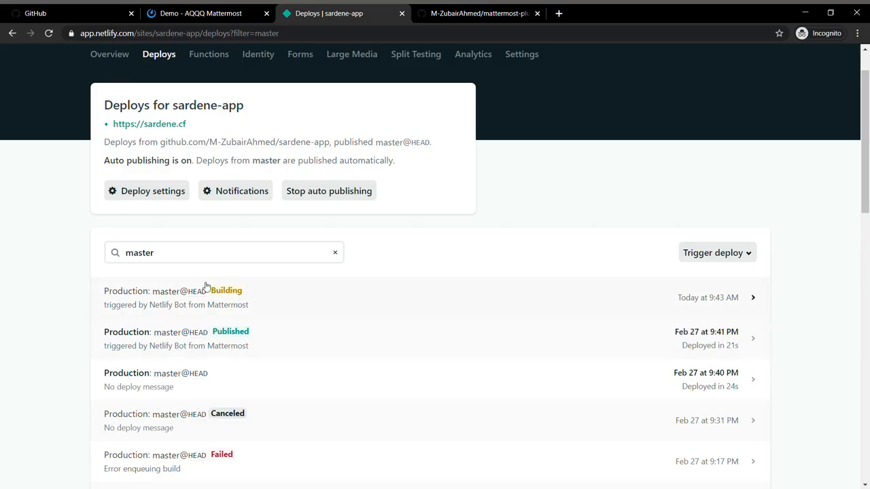
mouse_move(174, 311)
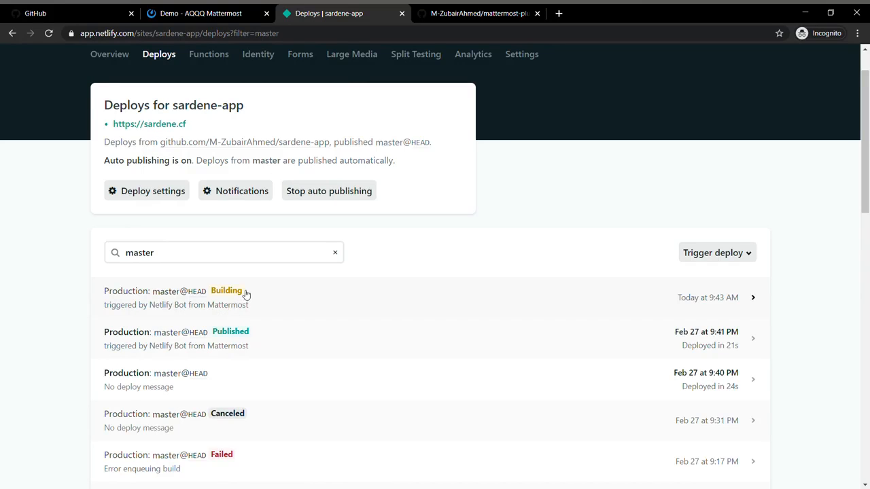
Inspect the building sardene-app deploy's log, then return to its deploys list via the GitHub README tab.
click(226, 296)
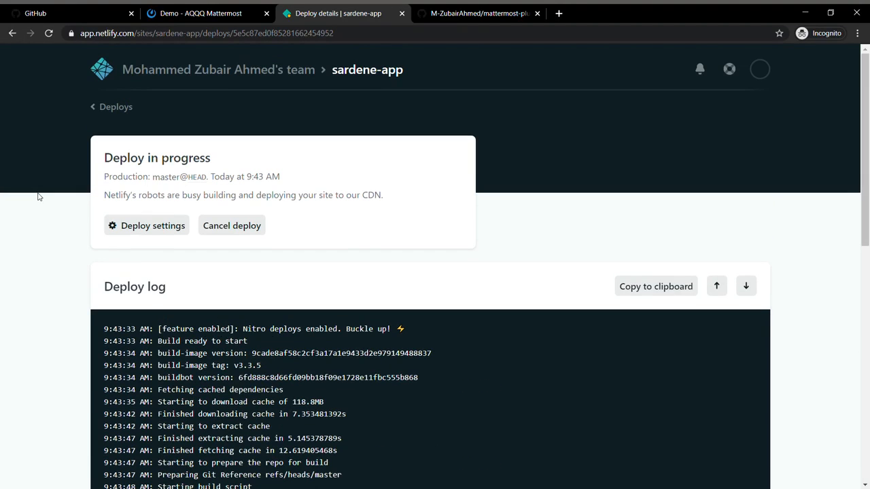
click(115, 106)
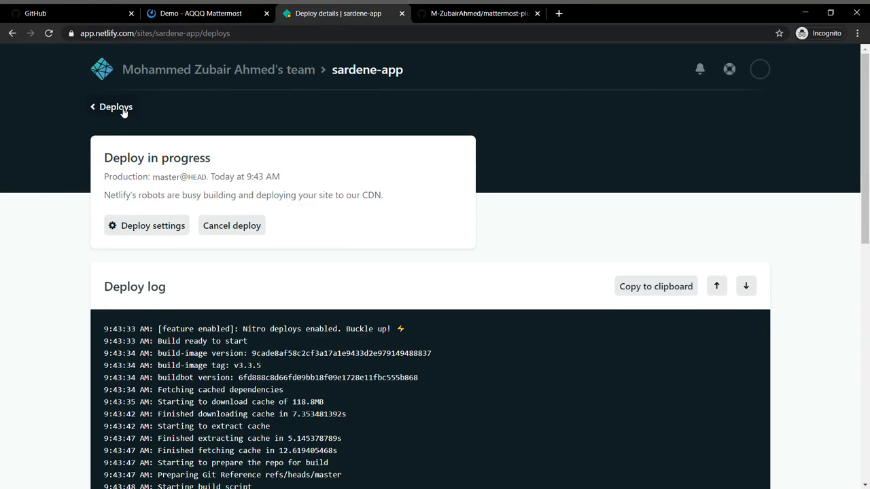
click(116, 106)
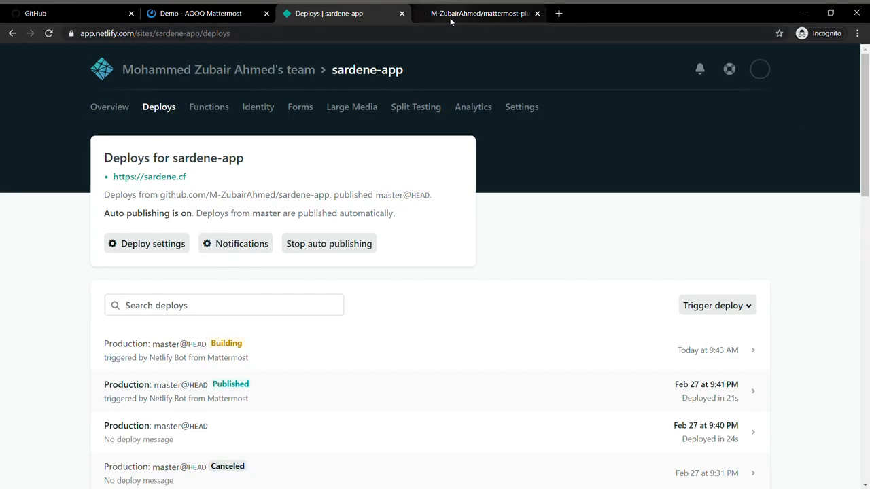
click(479, 13)
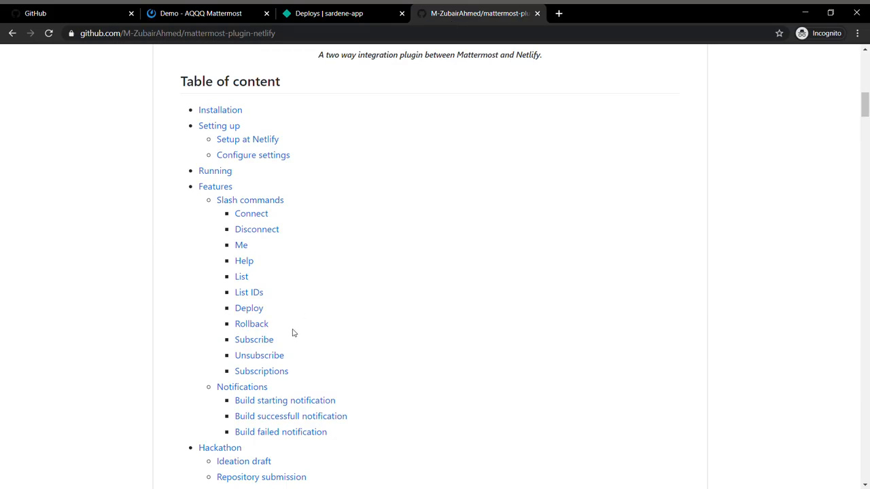
mouse_move(432, 109)
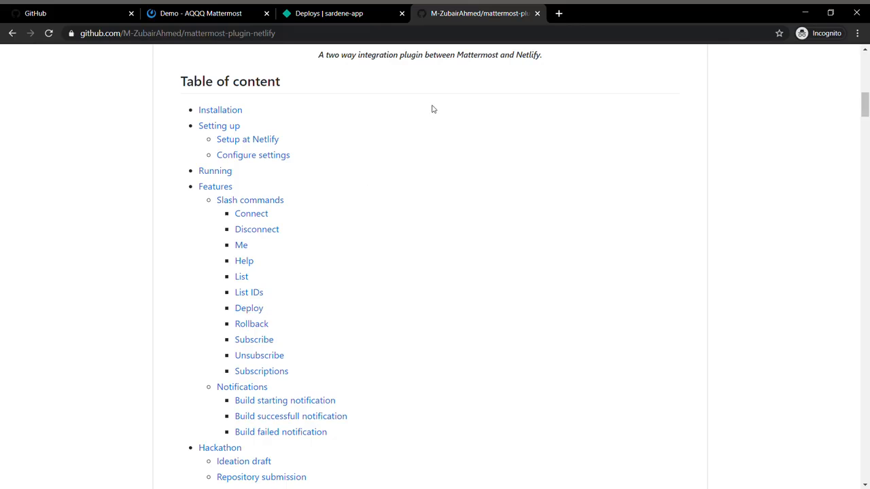
click(329, 14)
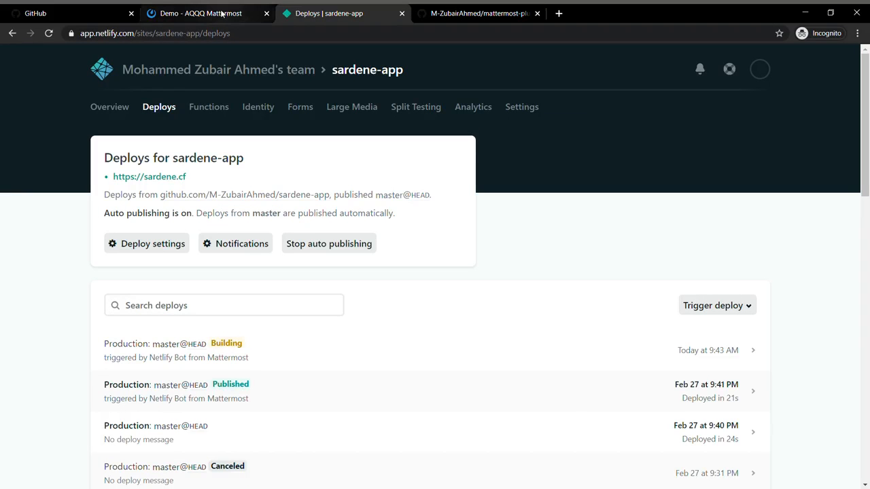
Send '/netlify rollback' in the Demo channel to get the bot's site-selection prompt, then check Netlify's deploys.
click(200, 13)
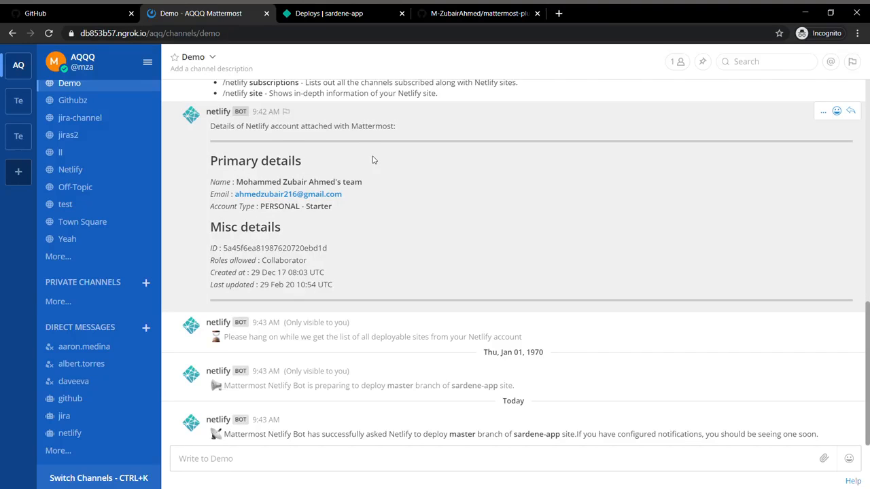
mouse_move(406, 348)
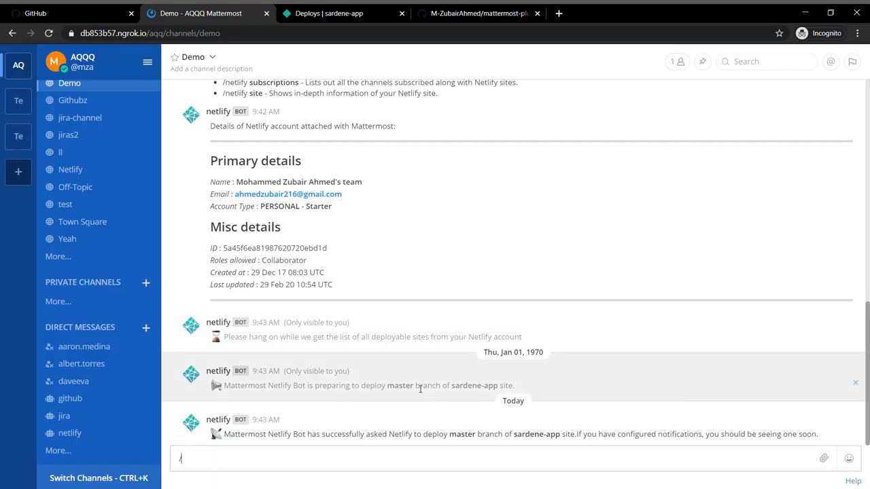
text(/netlify)
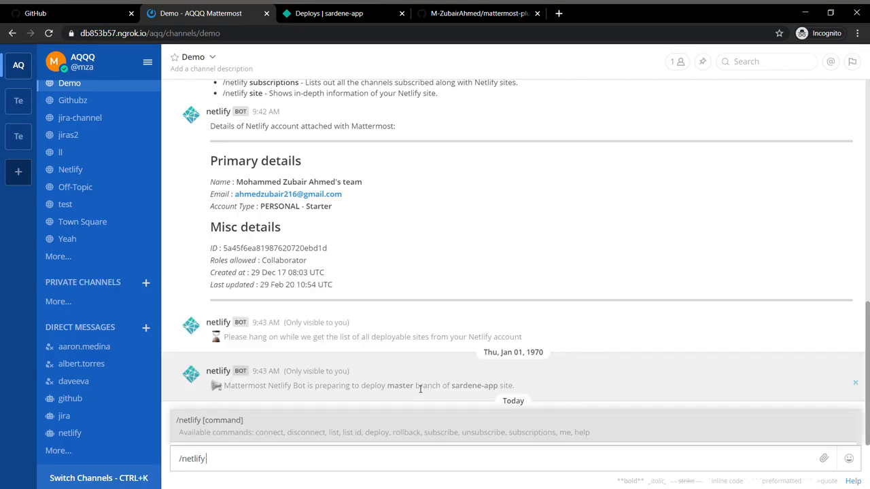
text(rollba)
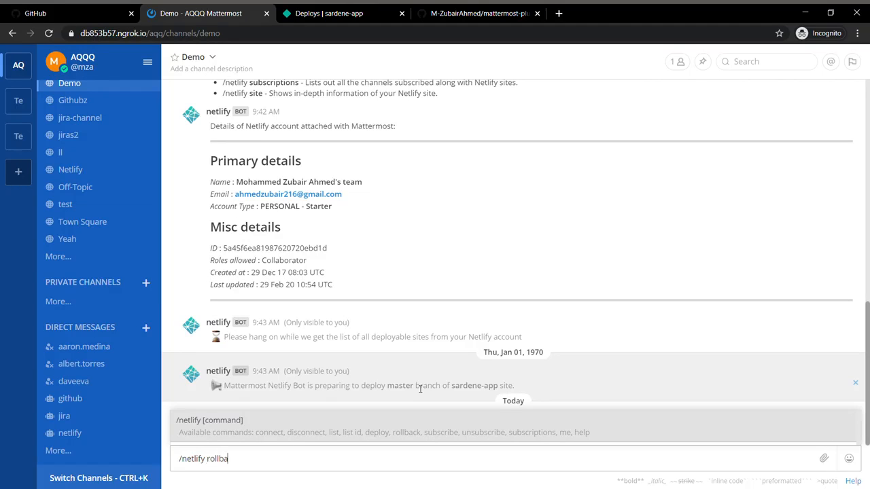
text(ck)
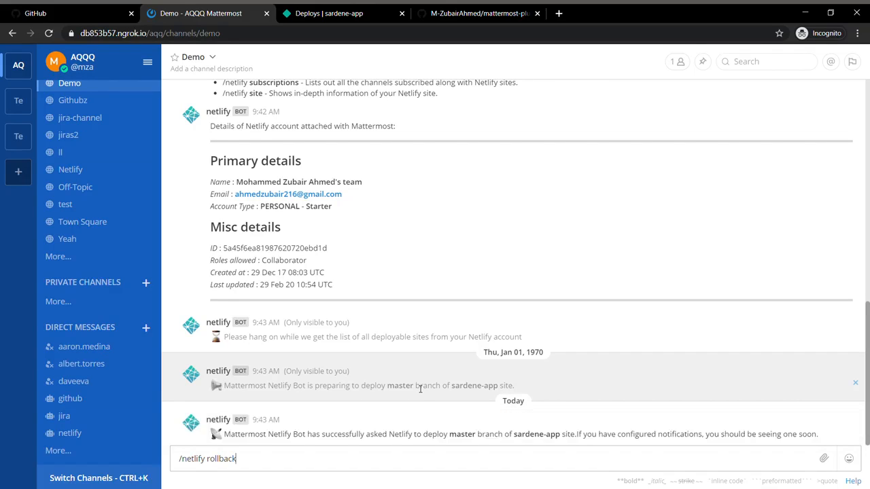
key(Return)
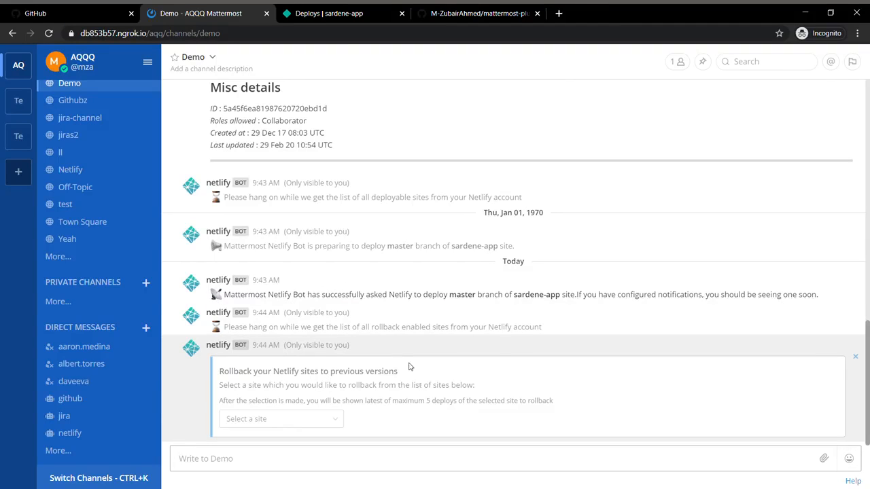
click(328, 14)
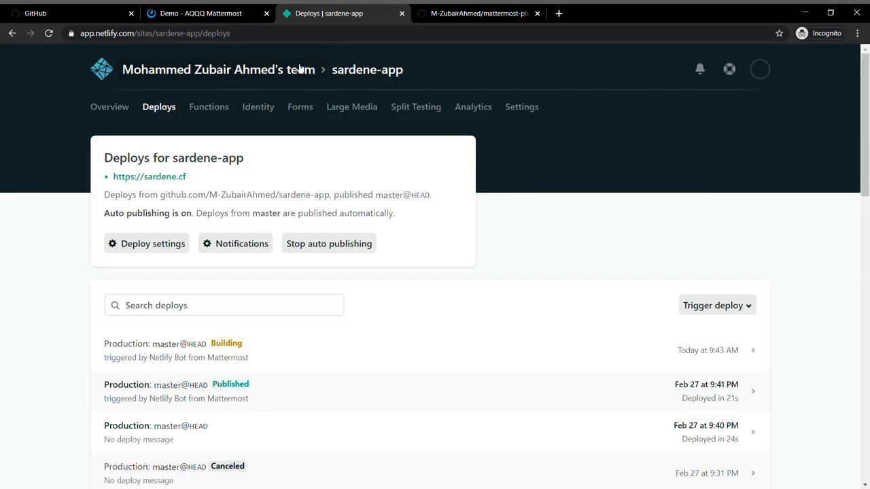
Review the team's sites list and production deploys in Netlify, then return to Mattermost.
click(204, 70)
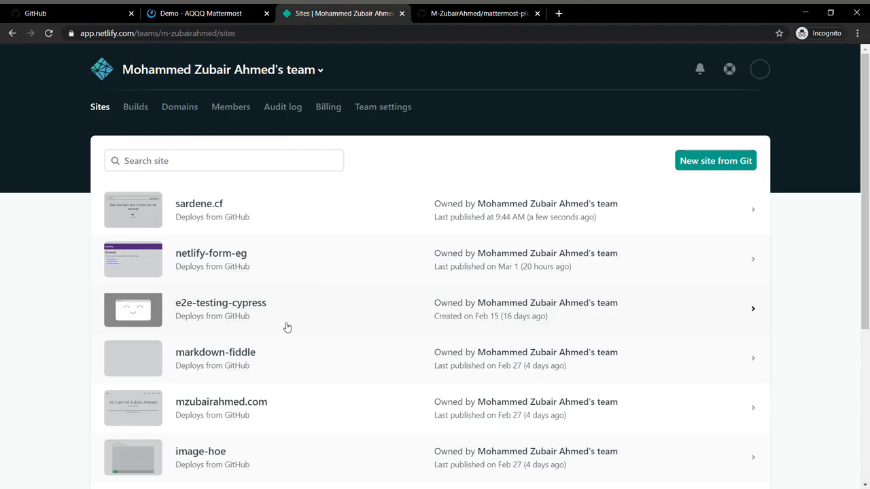
scroll(down, 3)
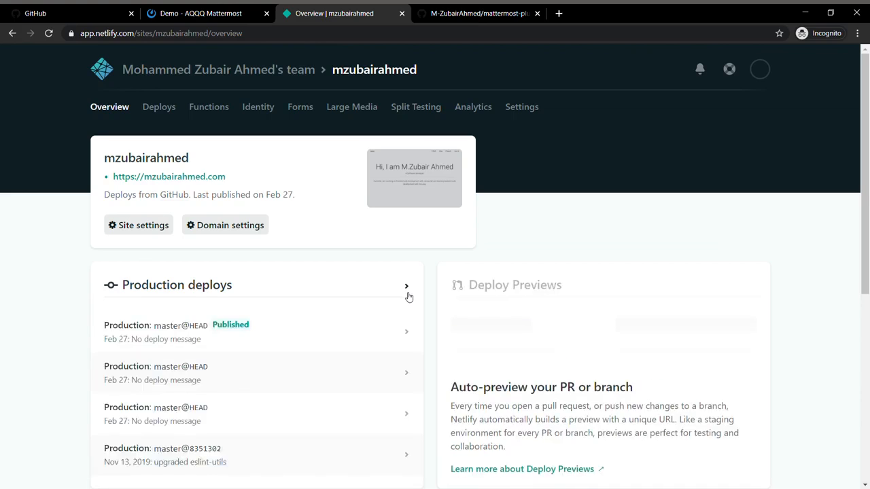
scroll(down, 3)
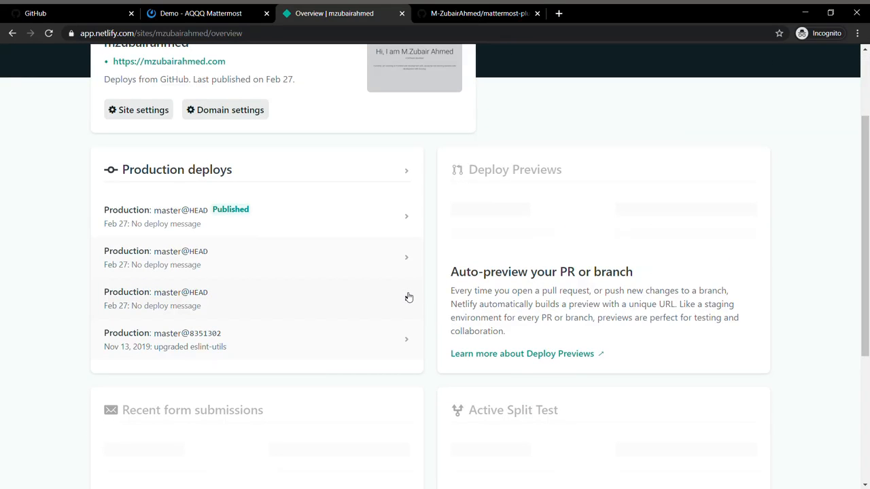
scroll(up, 3)
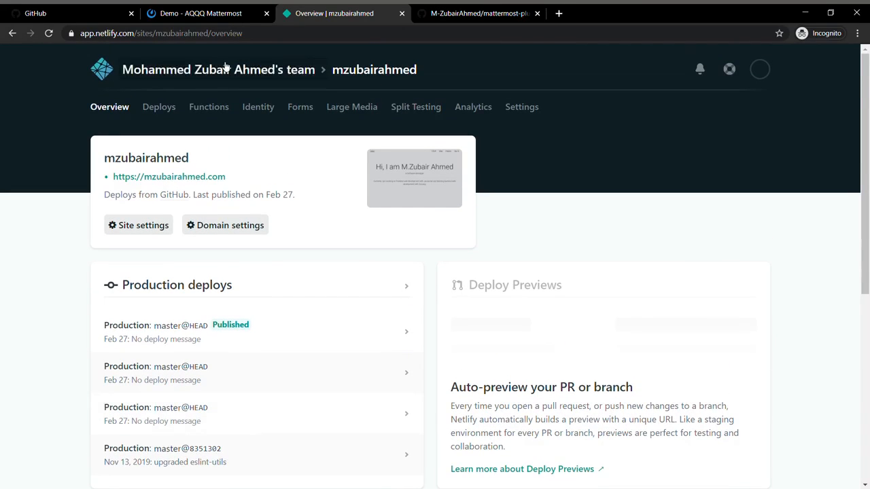
click(200, 14)
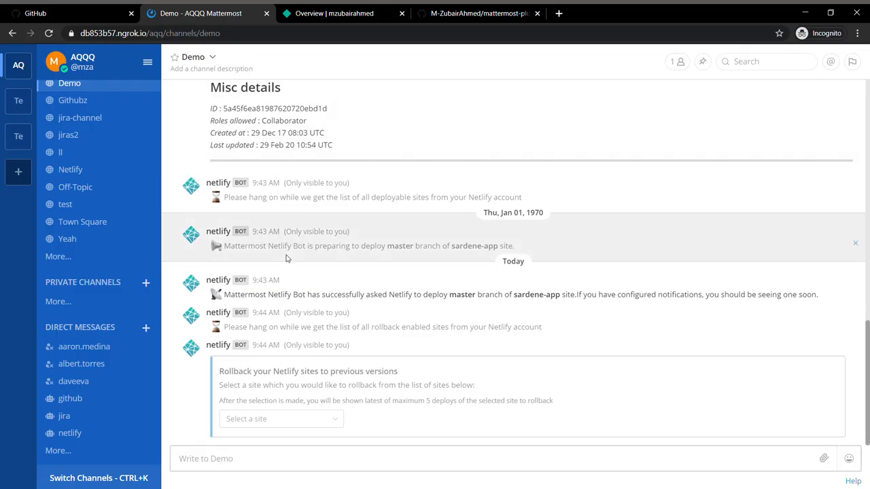
mouse_move(315, 226)
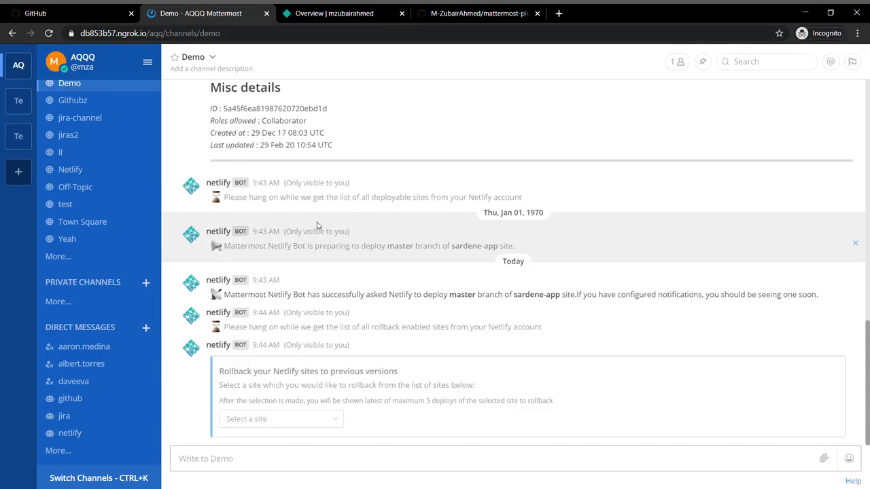
Pick image-hoe in the open rollback prompt, then send a fresh /netlify rollback command.
click(280, 419)
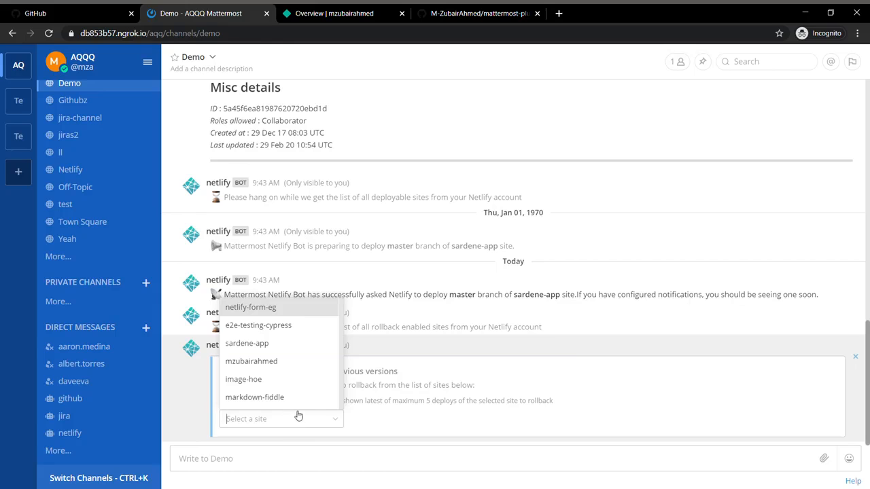
click(244, 379)
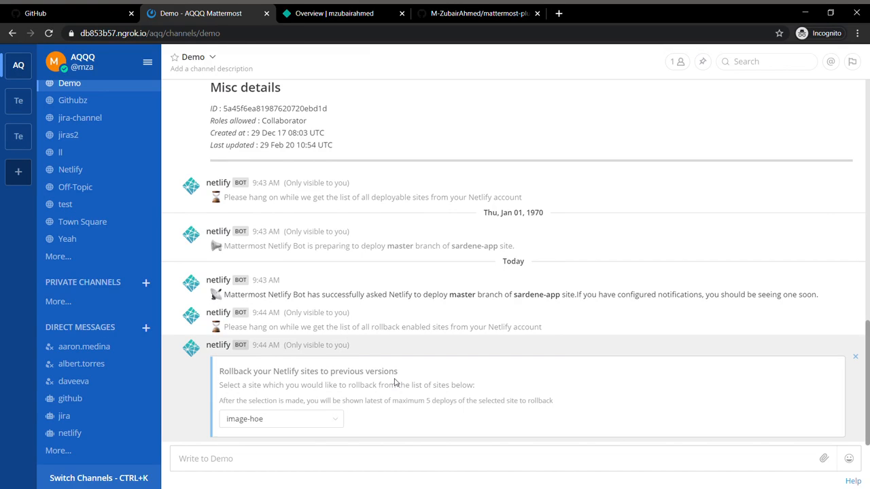
click(280, 418)
text(/)
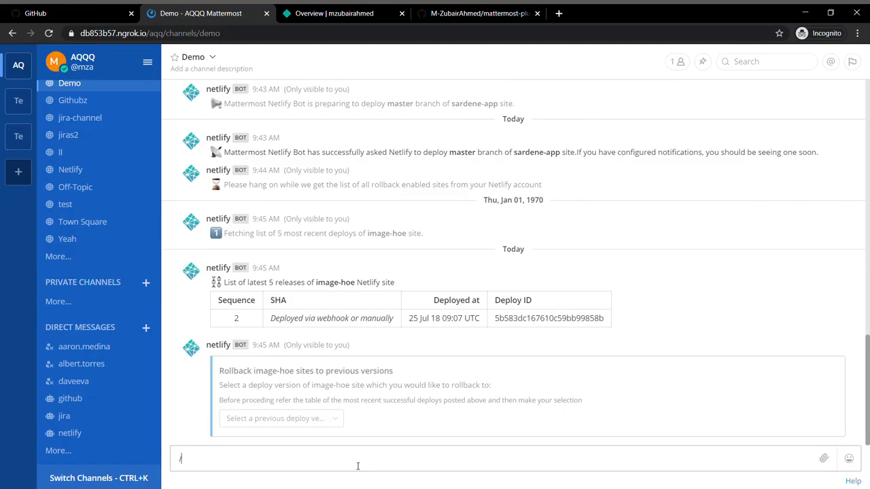
text(netlify)
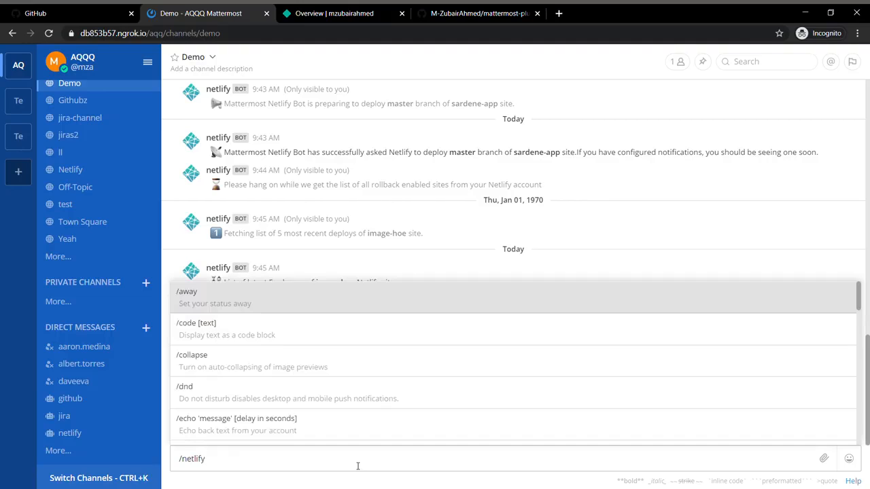
text(rollba)
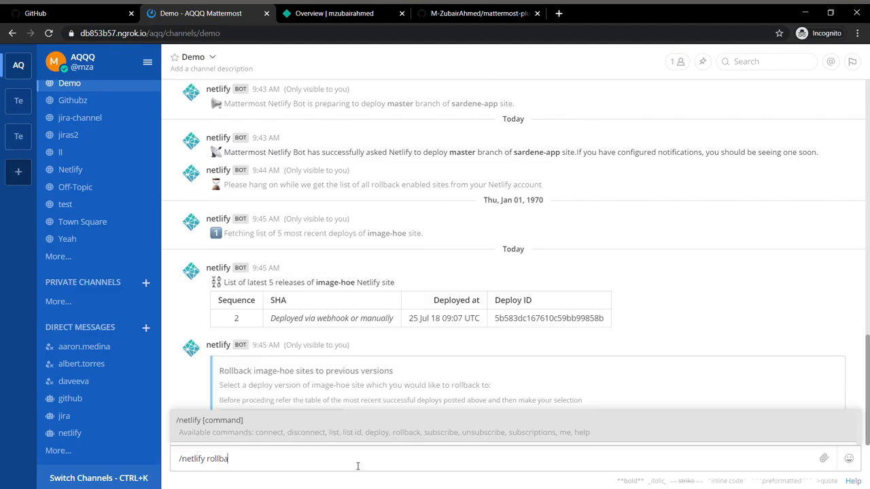
text(ck)
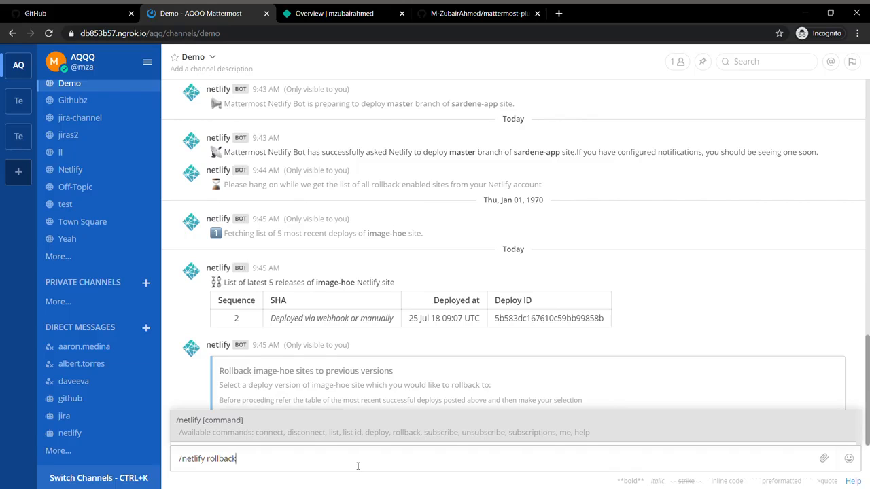
key(Return)
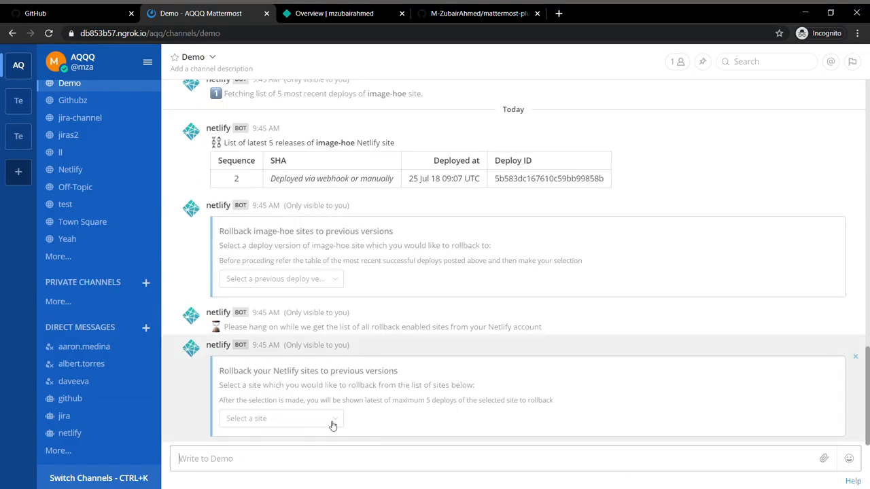
Choose markdown-fiddle and roll it back to deploy sequence No.4.
click(280, 419)
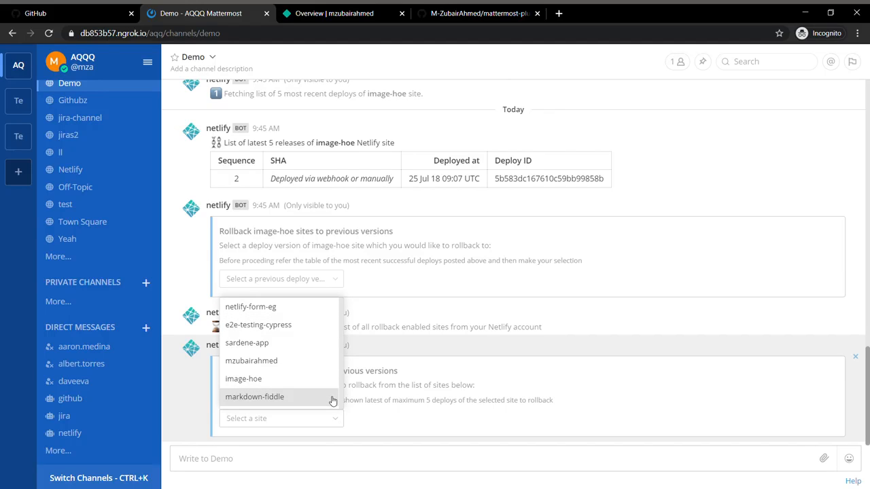
click(254, 397)
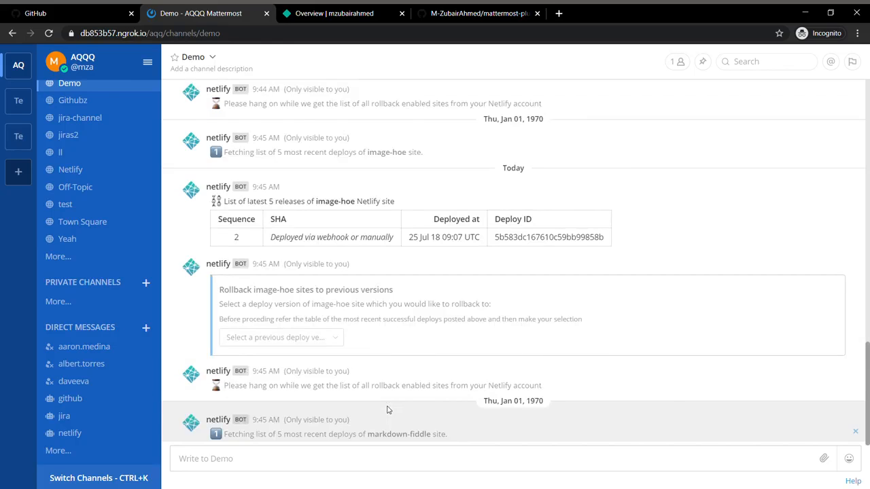
scroll(down, 3)
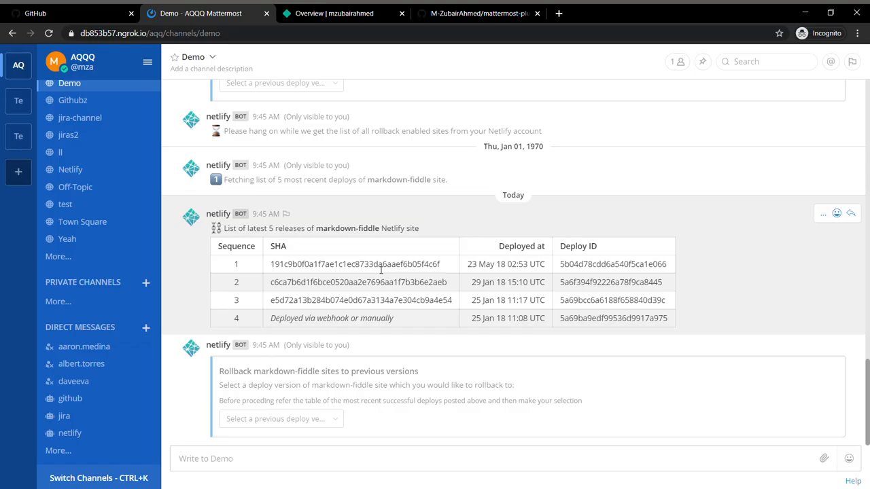
click(279, 419)
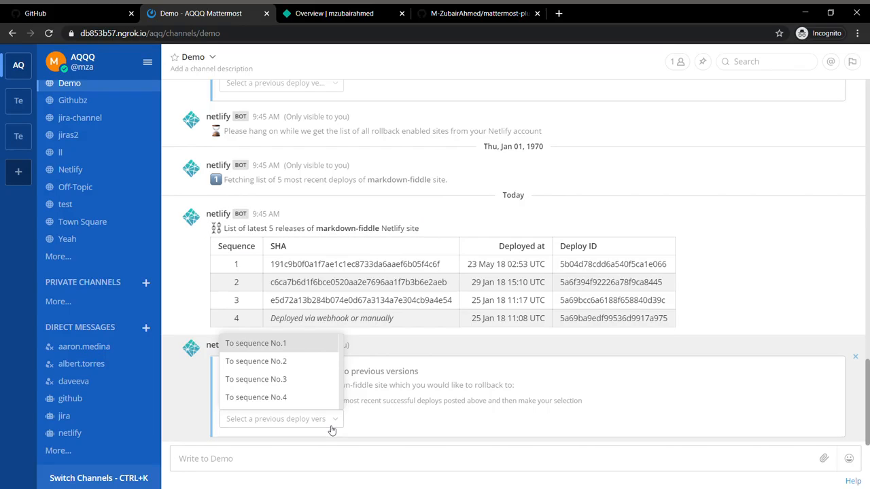
mouse_move(310, 397)
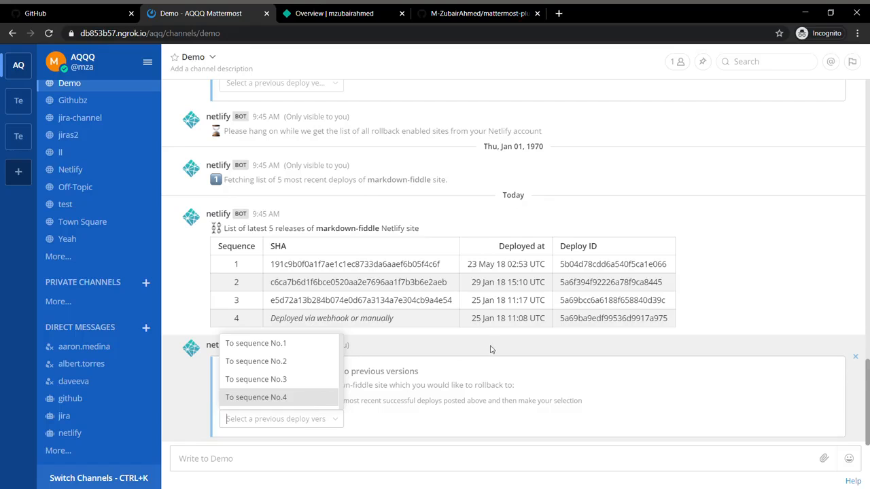
mouse_move(509, 326)
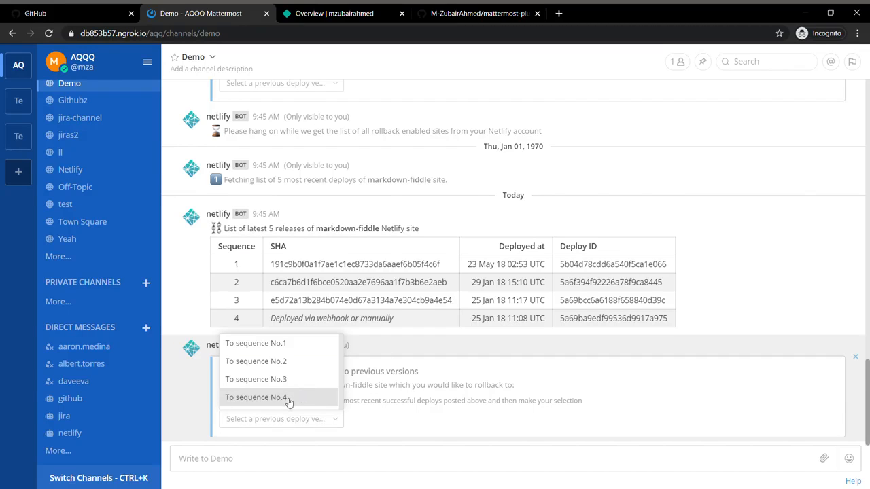
click(255, 397)
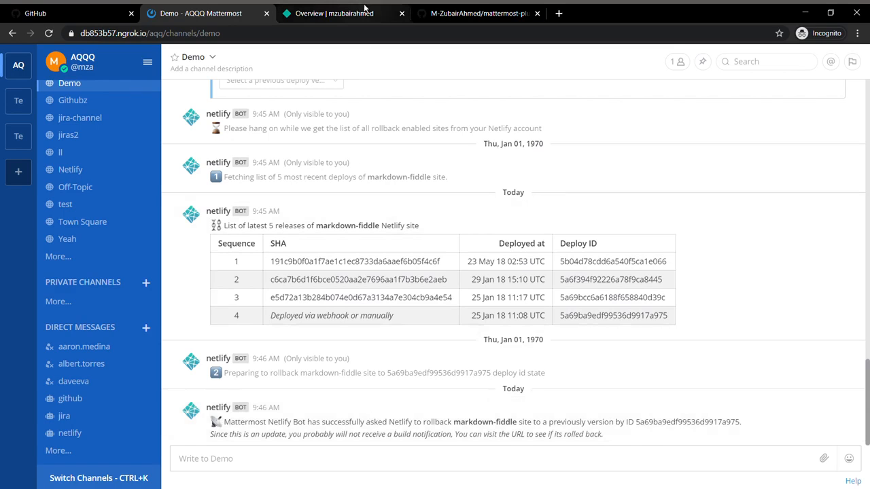
click(333, 13)
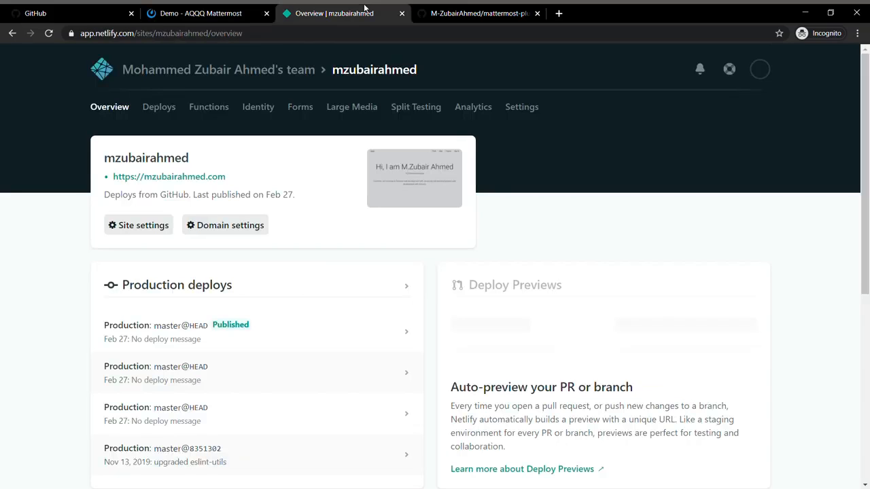
View the image-hoe site's production deploys in Netlify and glance at the plugin README.
click(217, 69)
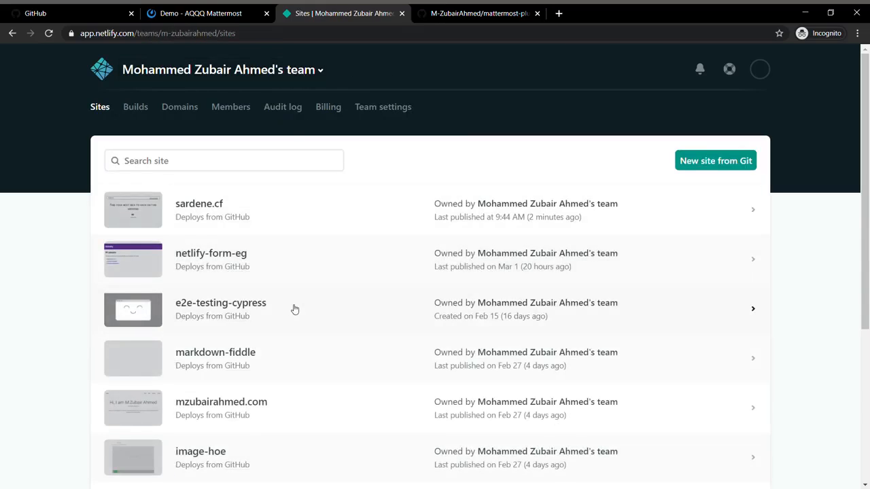
click(201, 451)
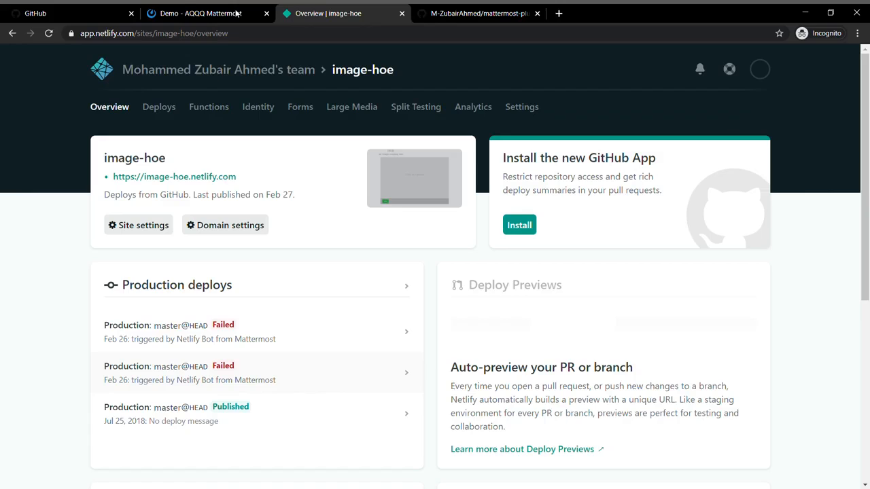
click(197, 14)
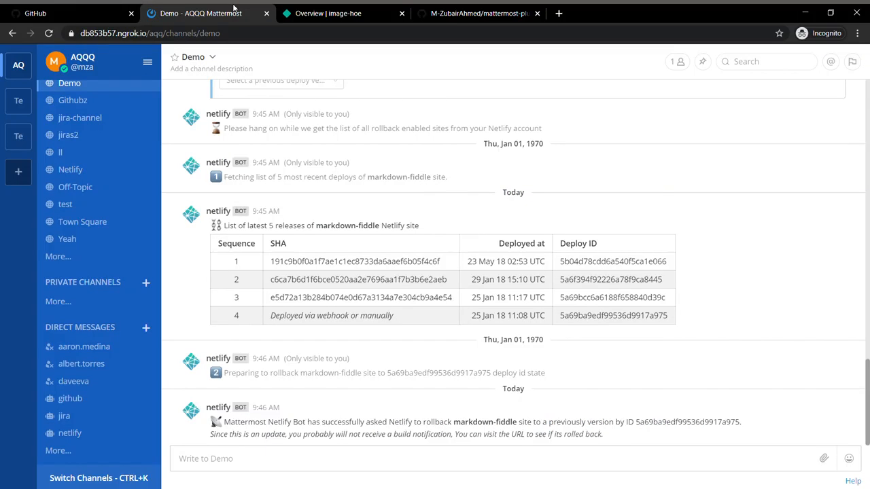
click(479, 14)
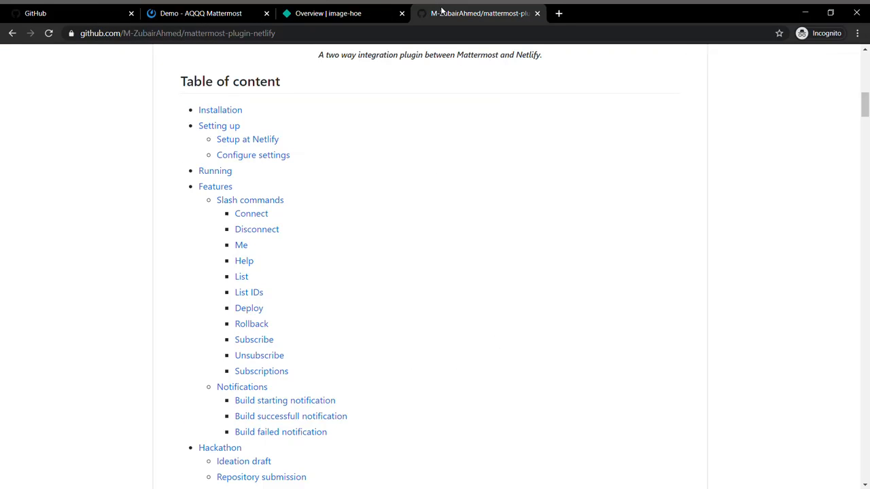
mouse_move(360, 295)
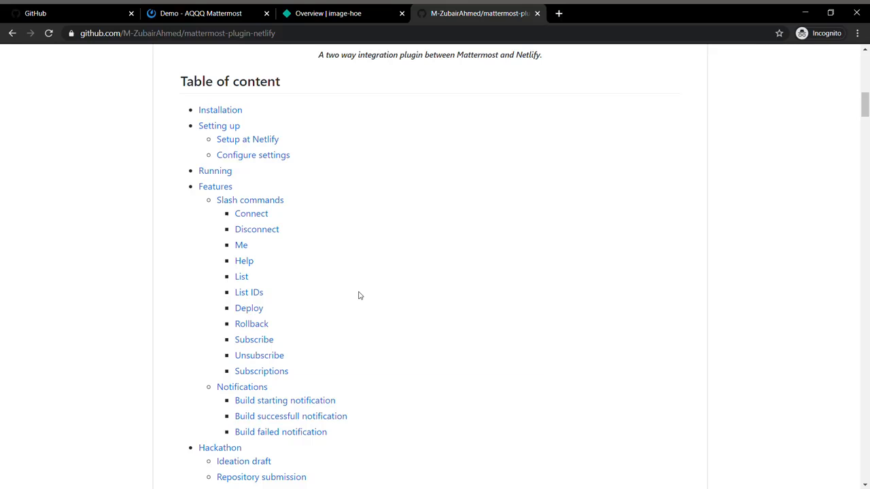
mouse_move(383, 284)
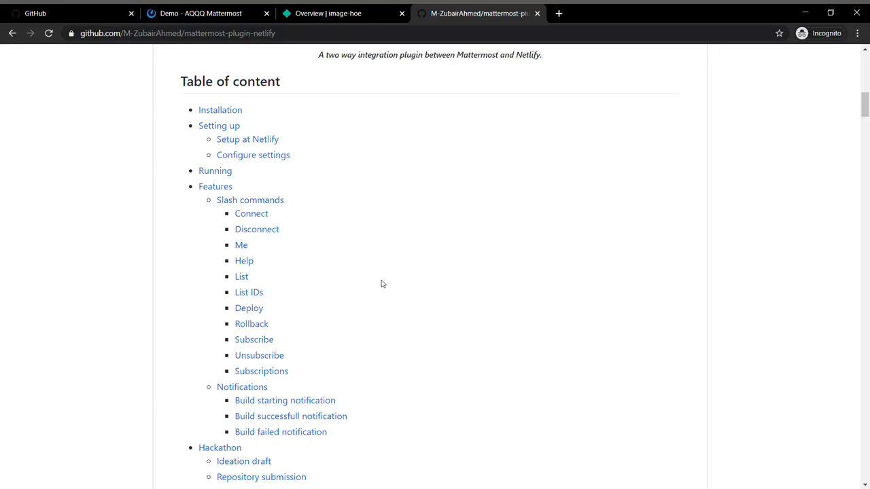
mouse_move(270, 296)
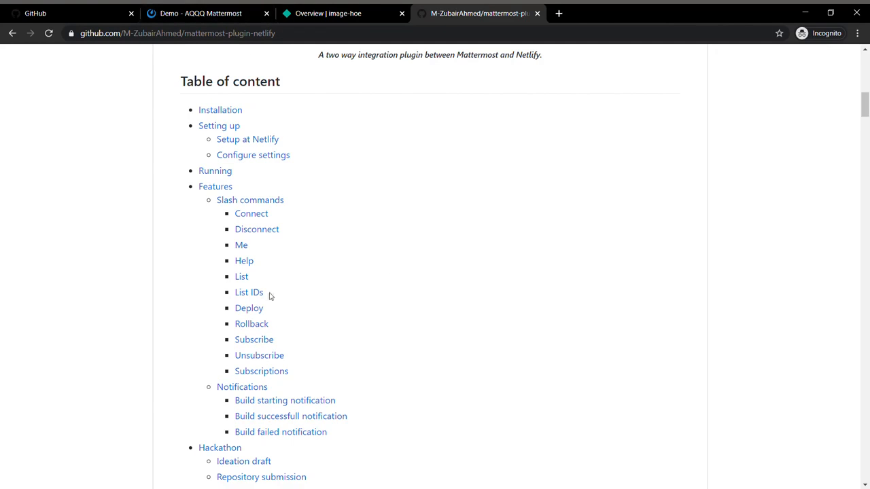
Recheck image-hoe deploys, then switch to the Netlify channel in Mattermost.
click(199, 13)
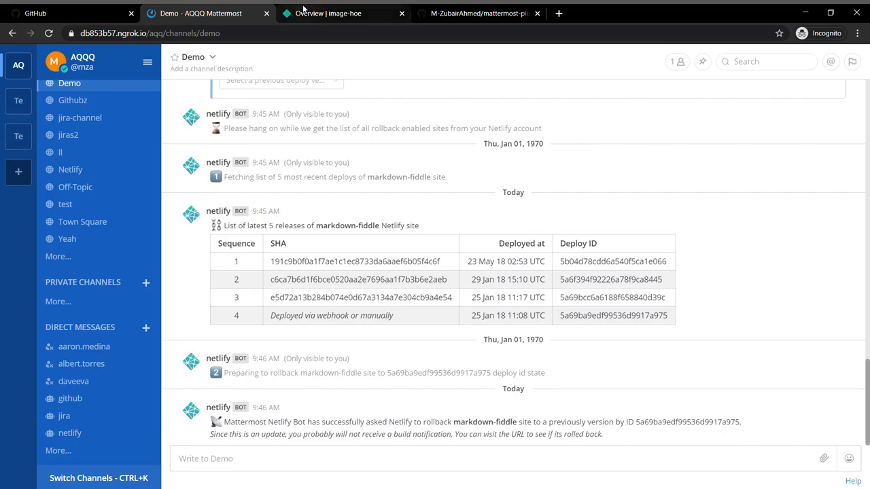
click(328, 13)
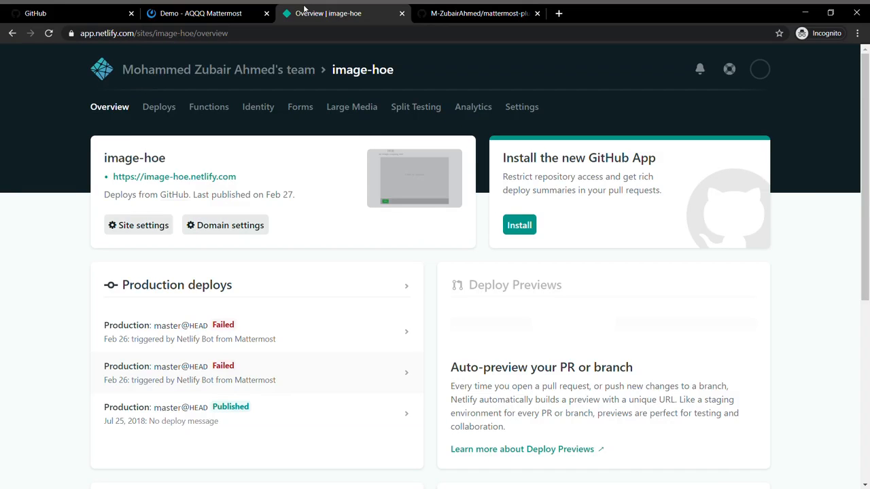
click(199, 14)
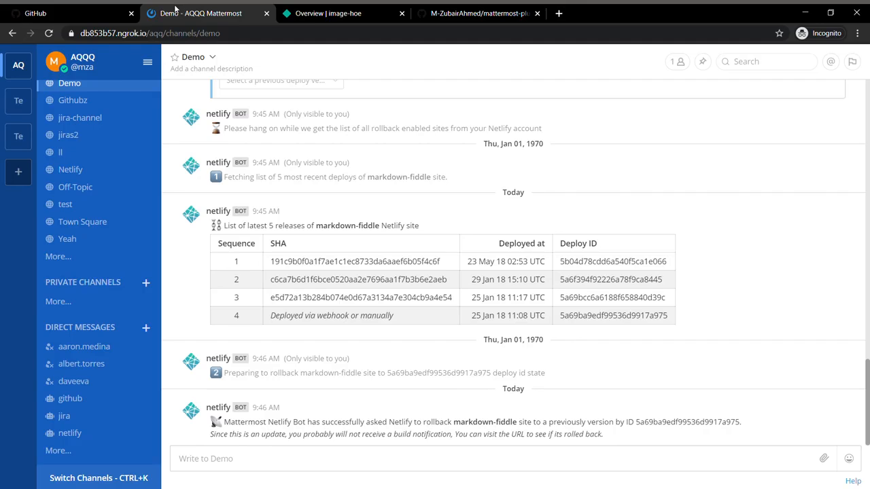
mouse_move(199, 176)
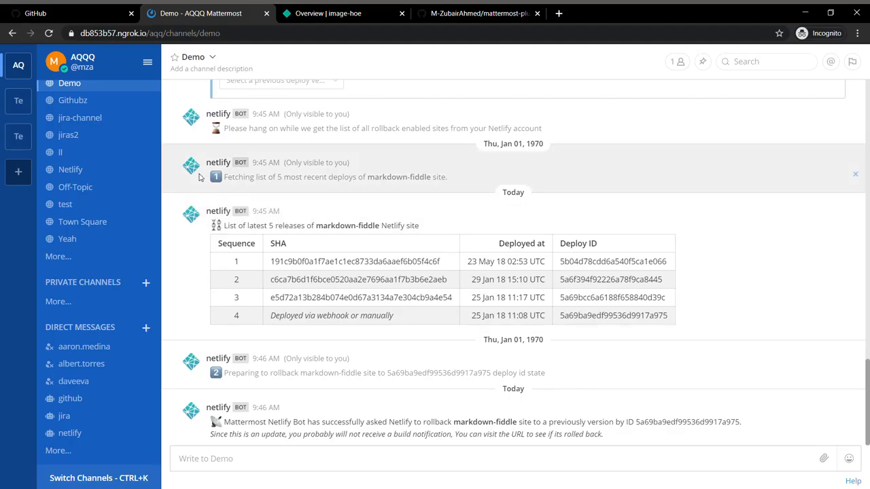
mouse_move(394, 272)
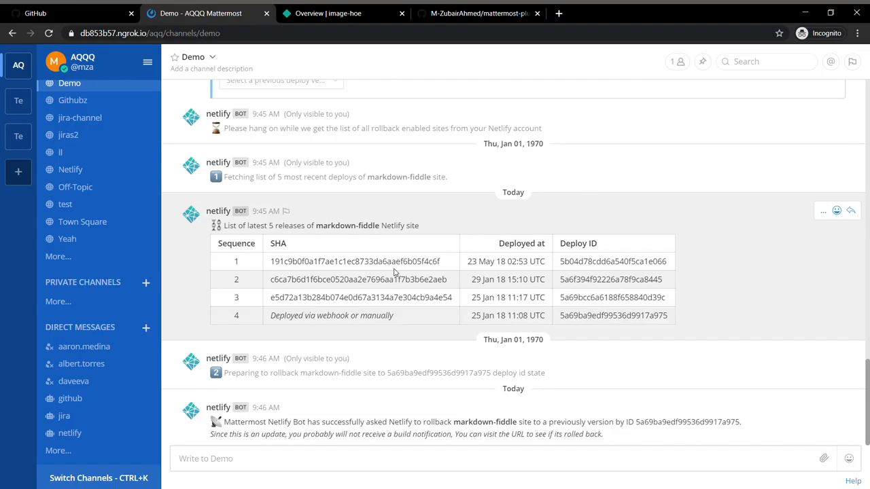
mouse_move(71, 168)
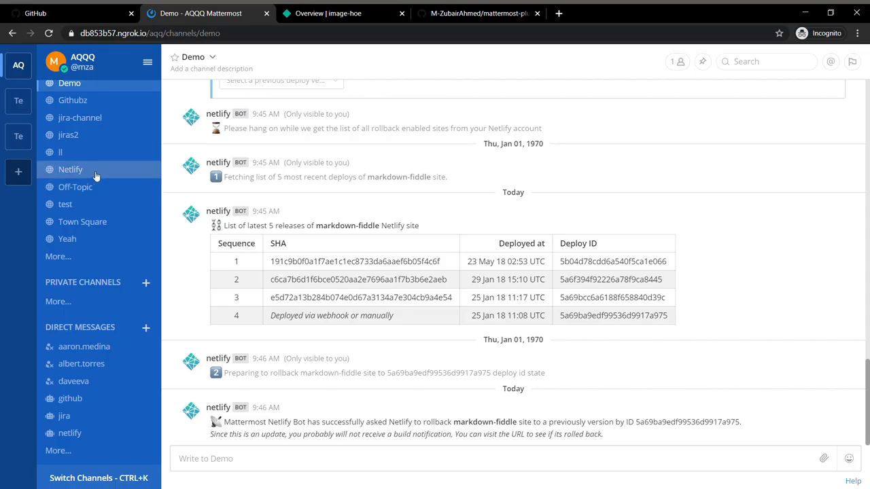
click(71, 168)
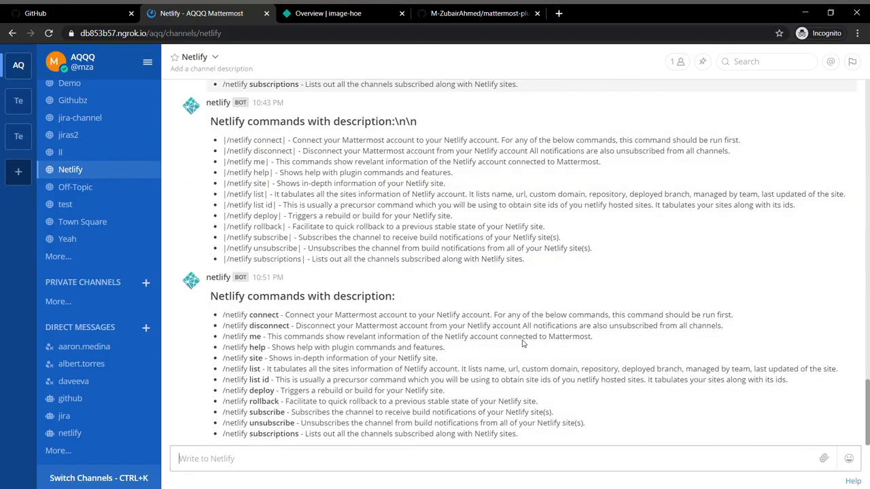
Run /netlify subscribe and choose e2e-testing-cypress for build notifications in the Netlify channel.
text(/n)
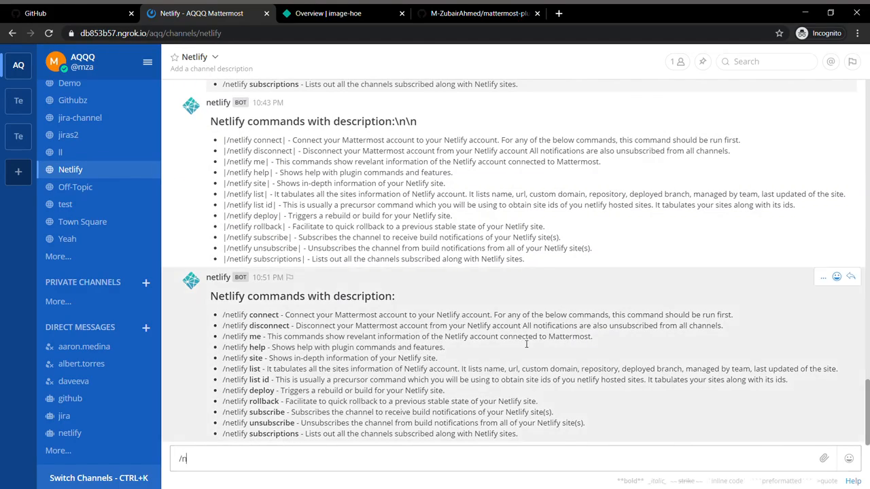
text(etlify)
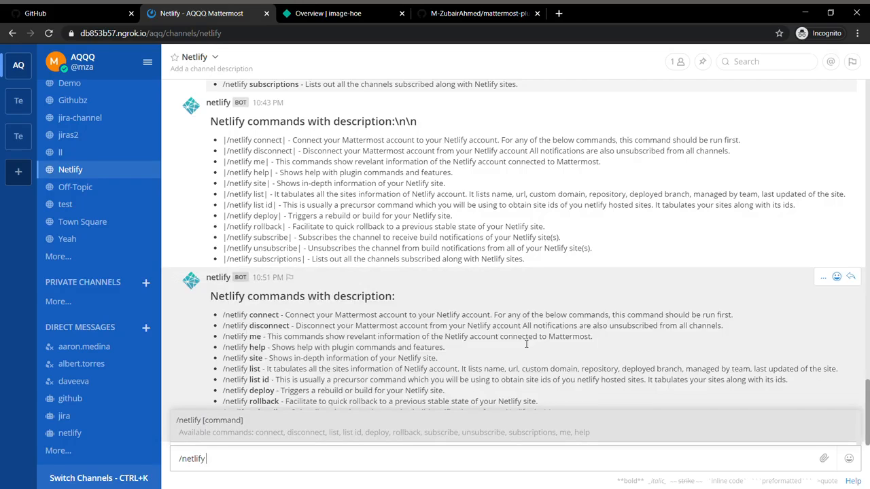
text(subscribe)
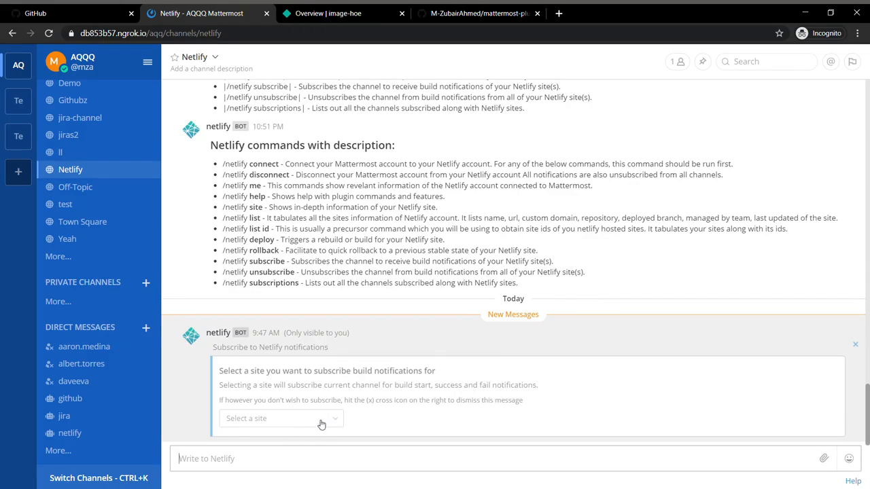
click(278, 419)
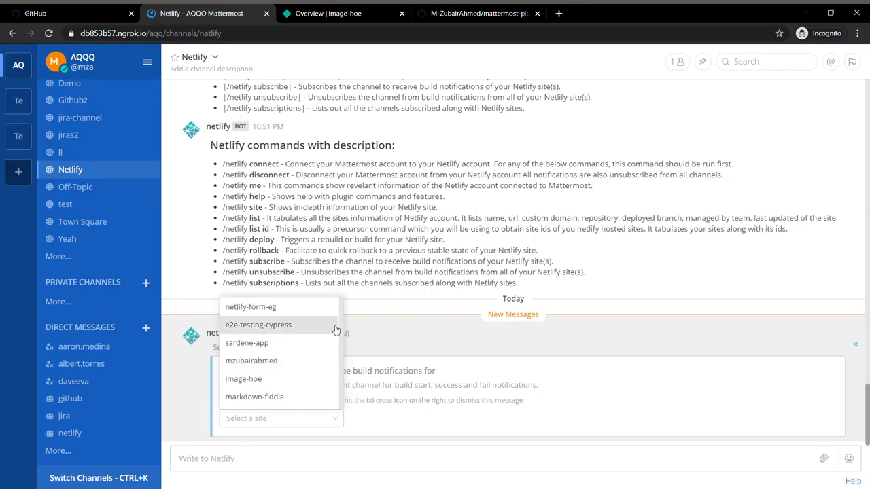
click(258, 323)
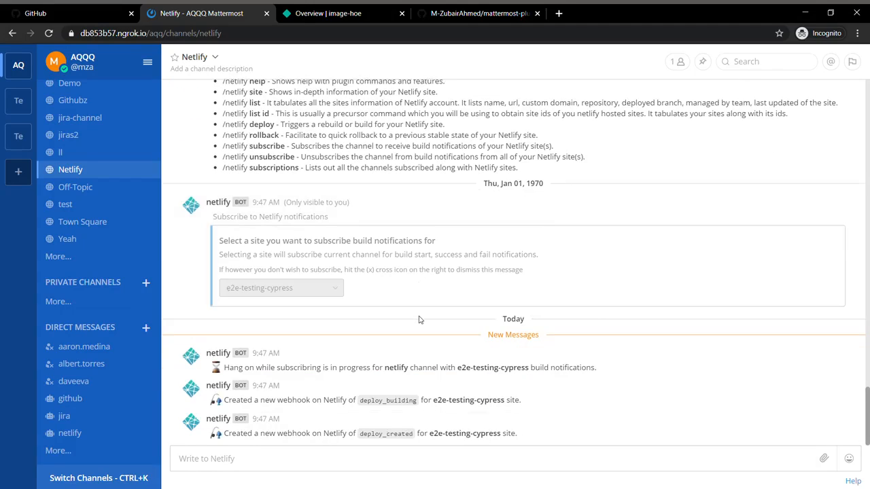
scroll(down, 3)
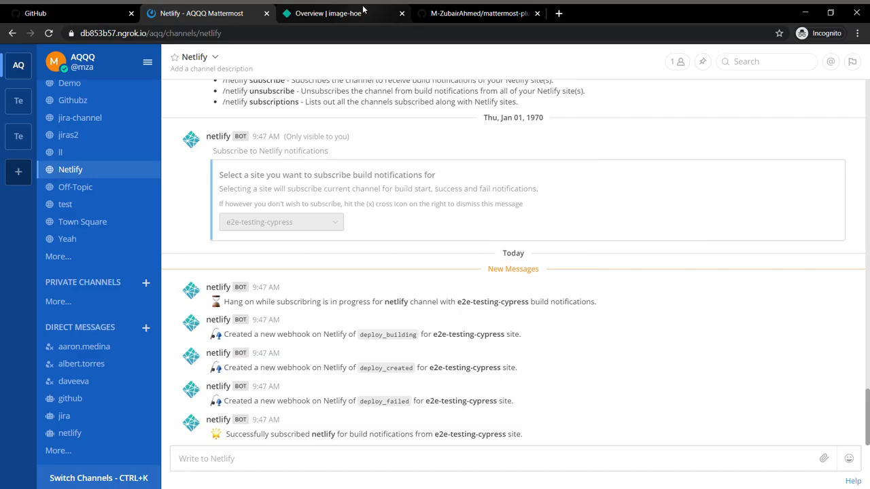
click(343, 13)
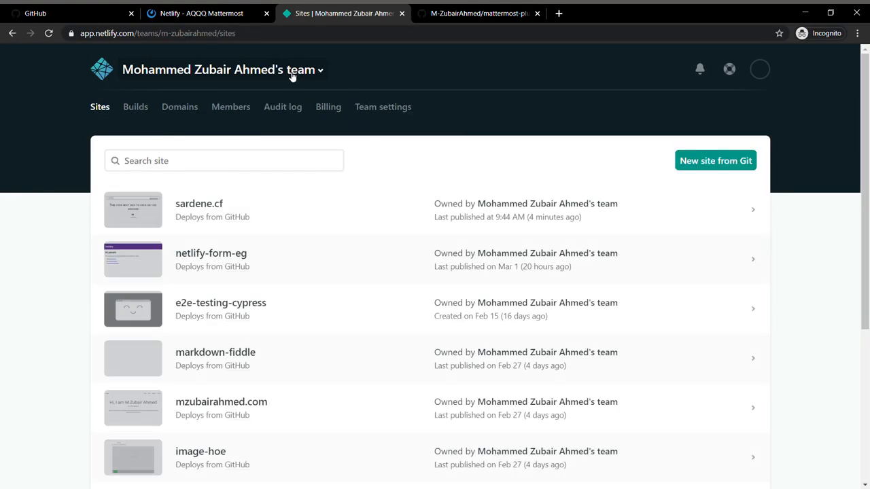
mouse_move(329, 312)
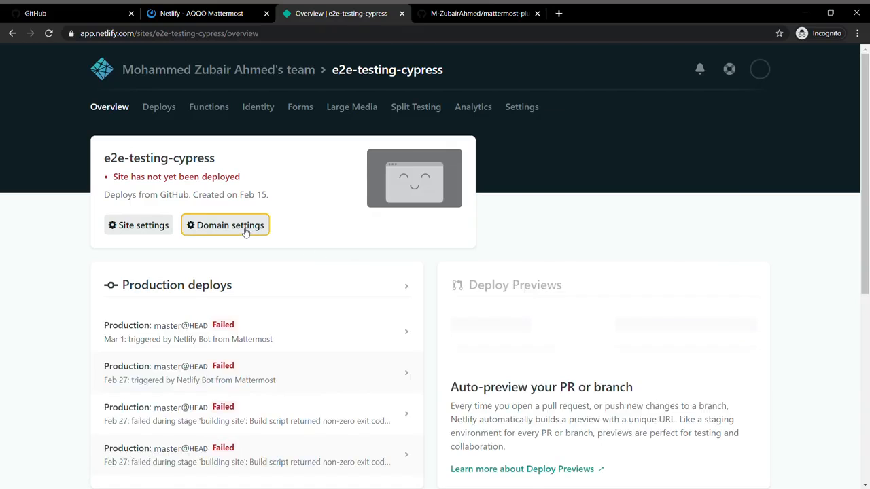
Review e2e-testing-cypress deploy notification webhooks in site settings, then return to Overview.
click(230, 226)
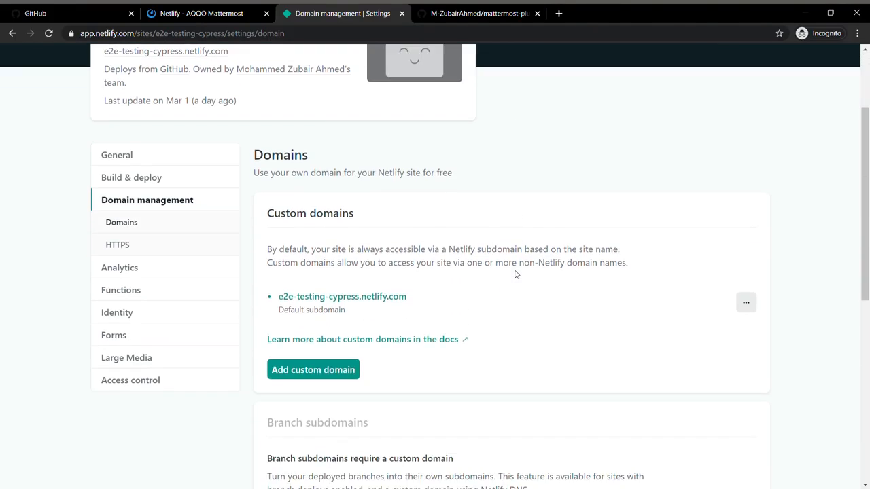
scroll(down, 3)
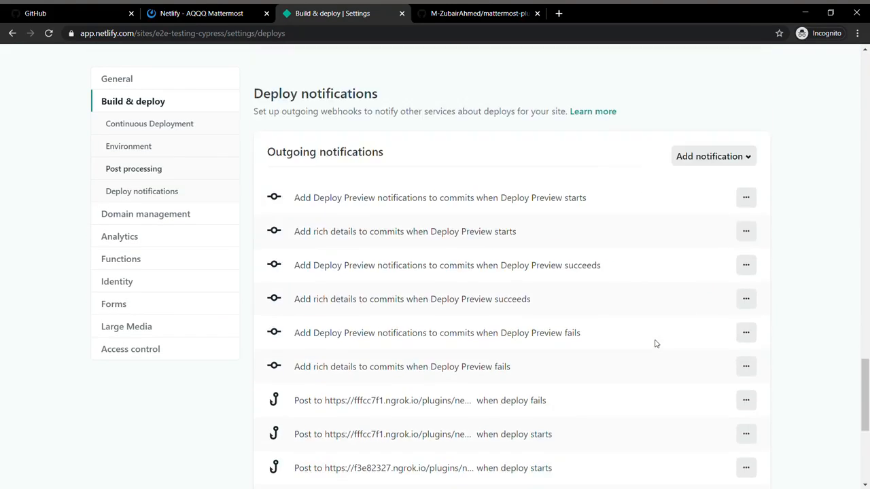
scroll(down, 3)
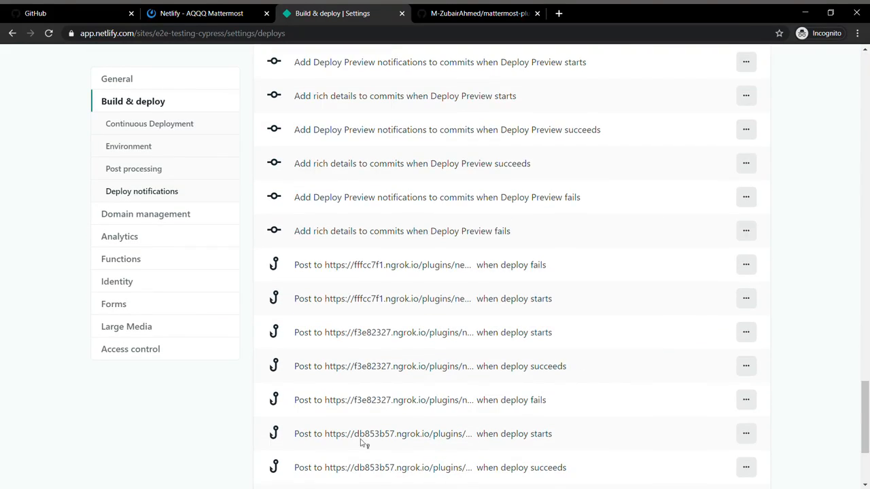
mouse_move(555, 422)
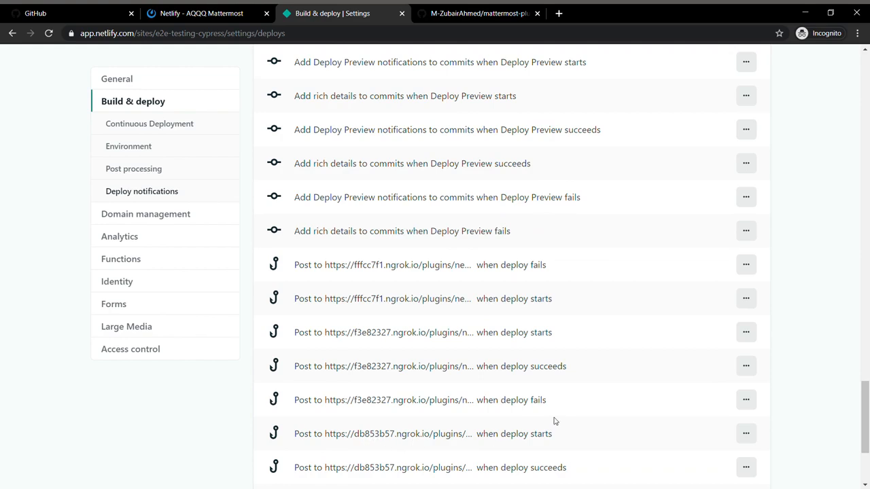
mouse_move(533, 400)
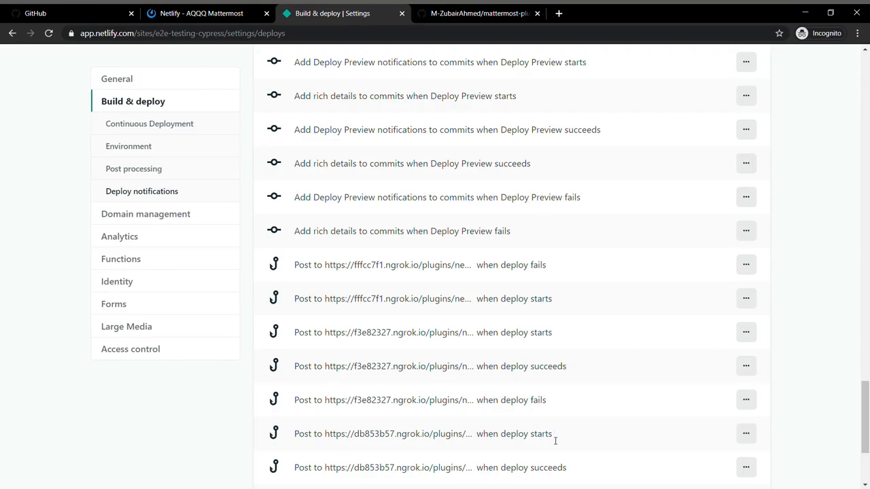
scroll(up, 3)
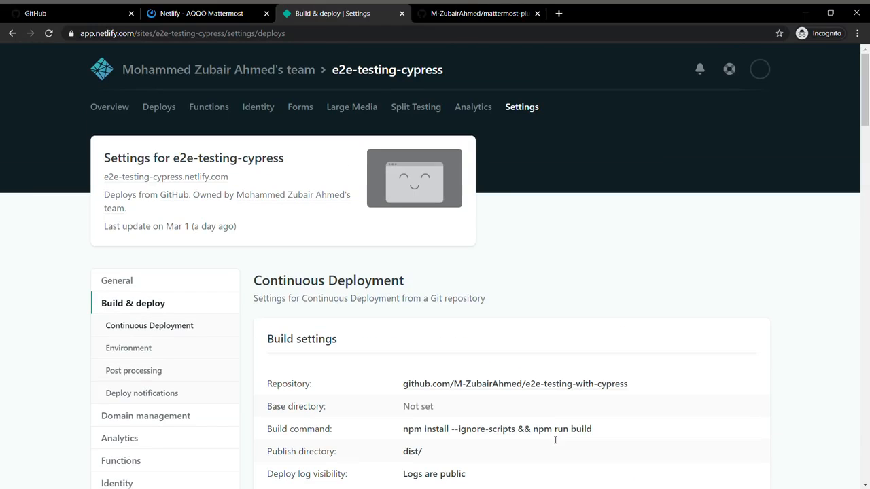
click(109, 106)
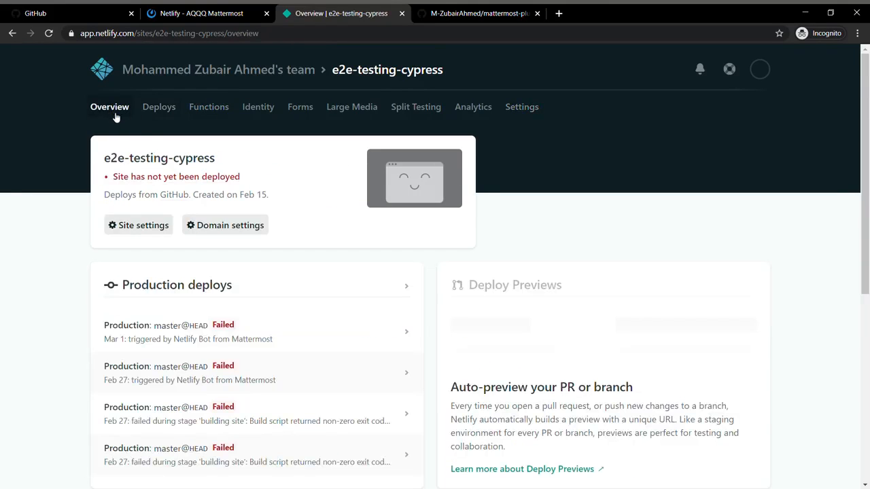
Trigger a new production deploy of e2e-testing-cypress from its Deploys page.
click(158, 106)
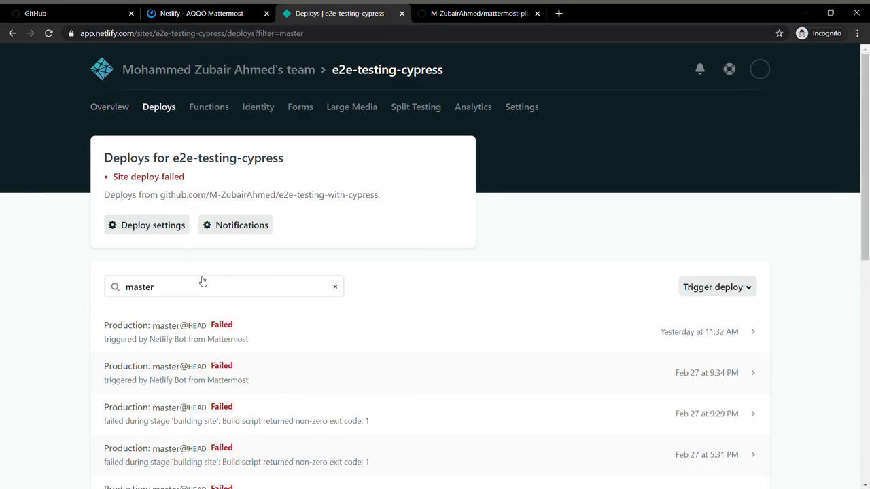
click(713, 287)
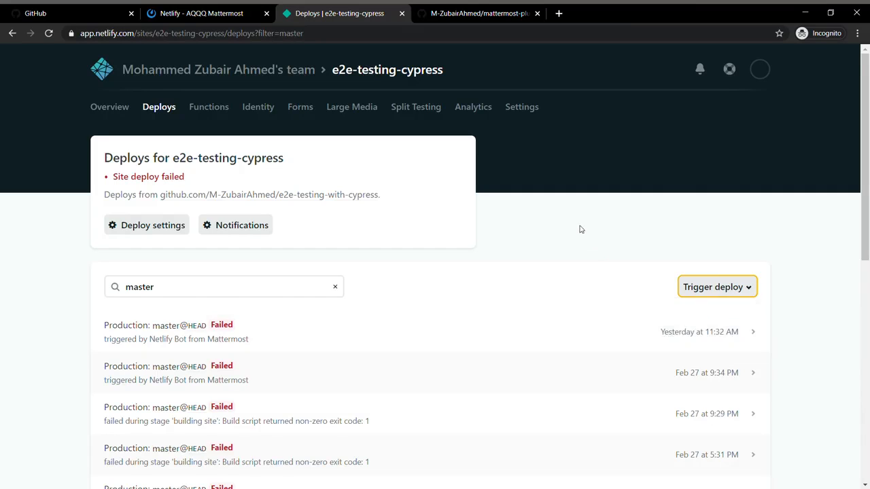
click(717, 286)
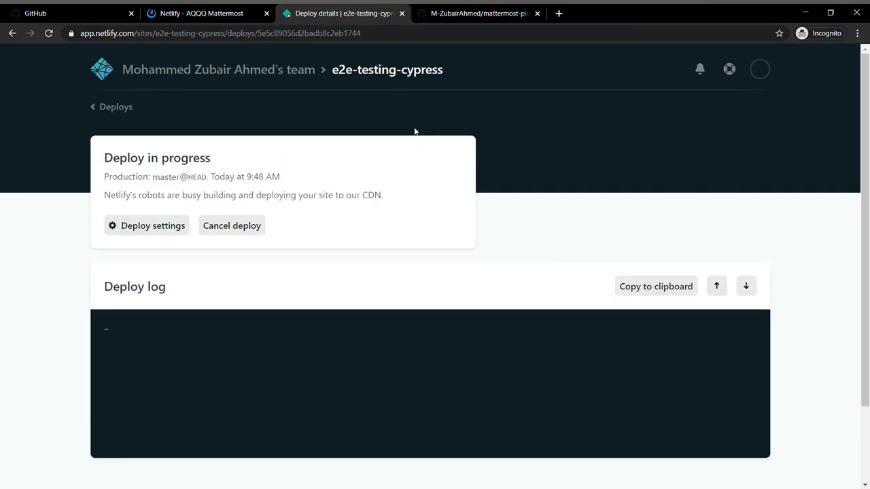
scroll(down, 3)
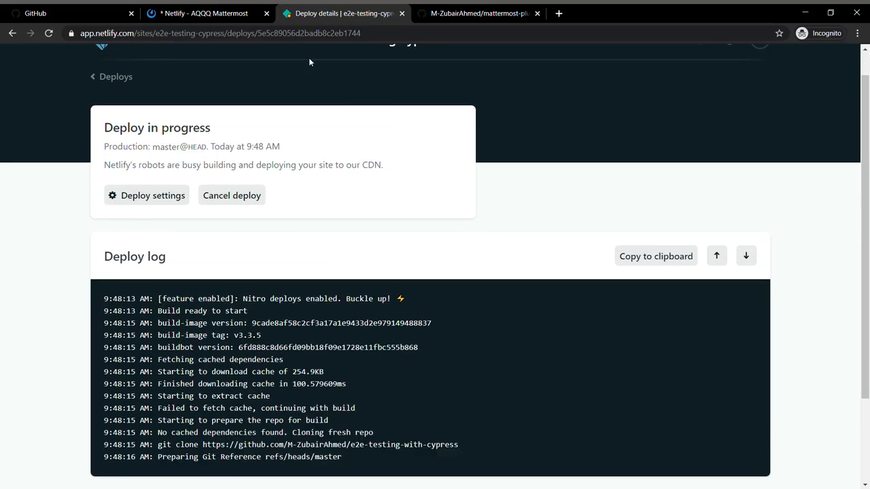
Check the Githubz channel's new-deploy notification, then return to the running deploy log.
click(204, 14)
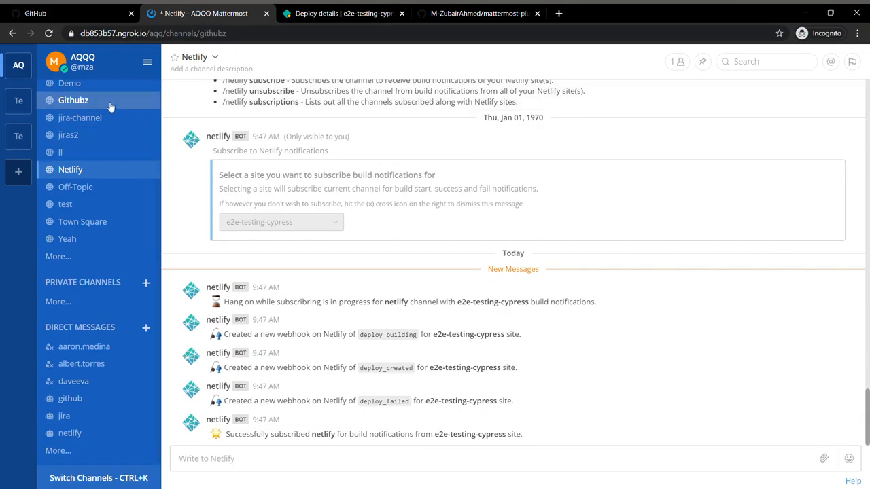
click(73, 100)
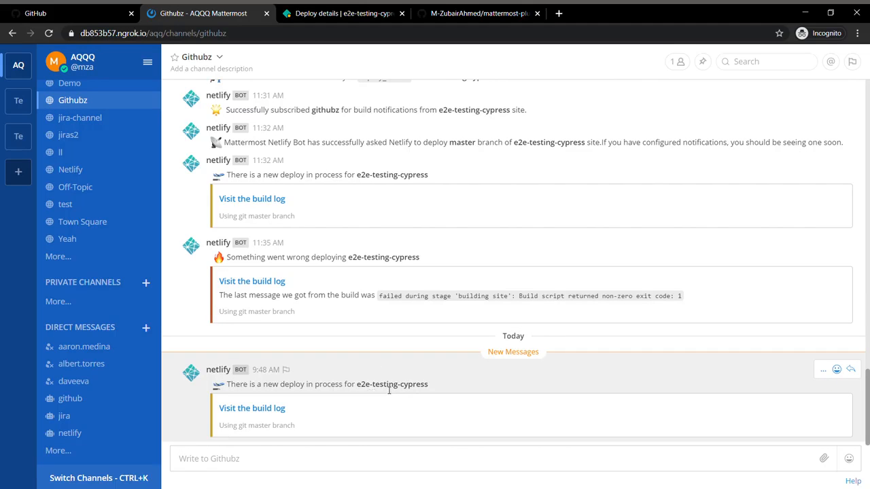
click(342, 14)
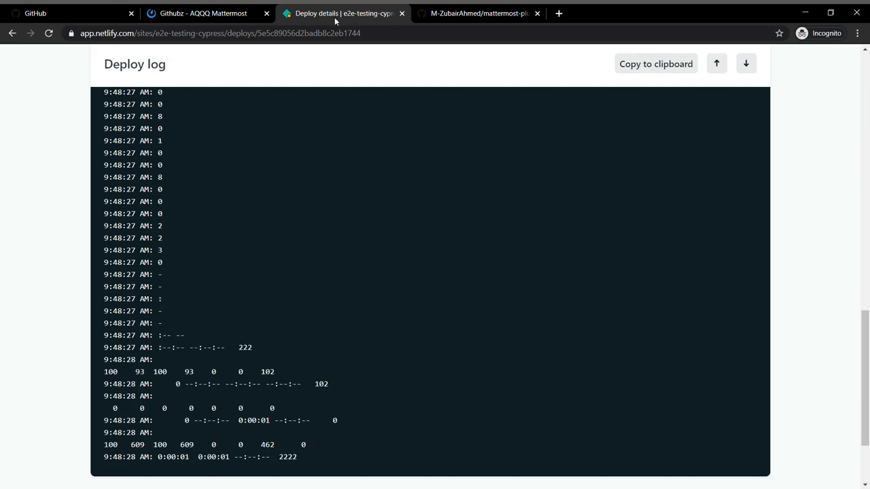
scroll(up, 3)
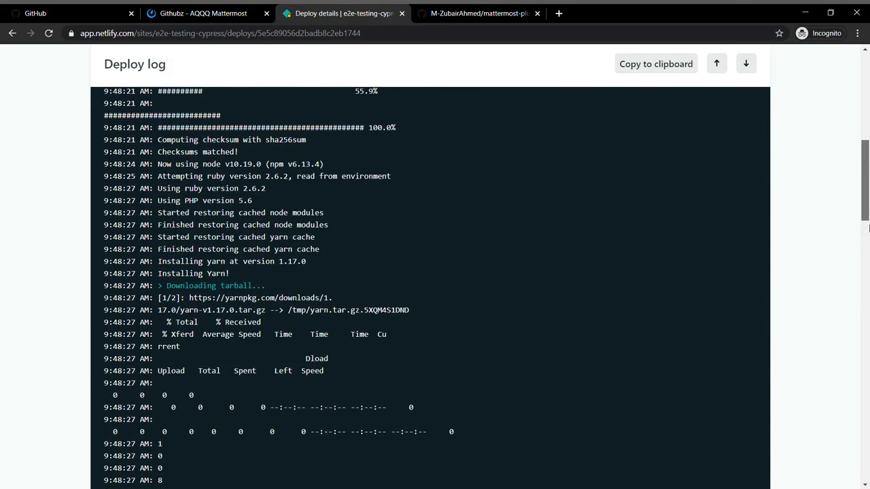
scroll(up, 3)
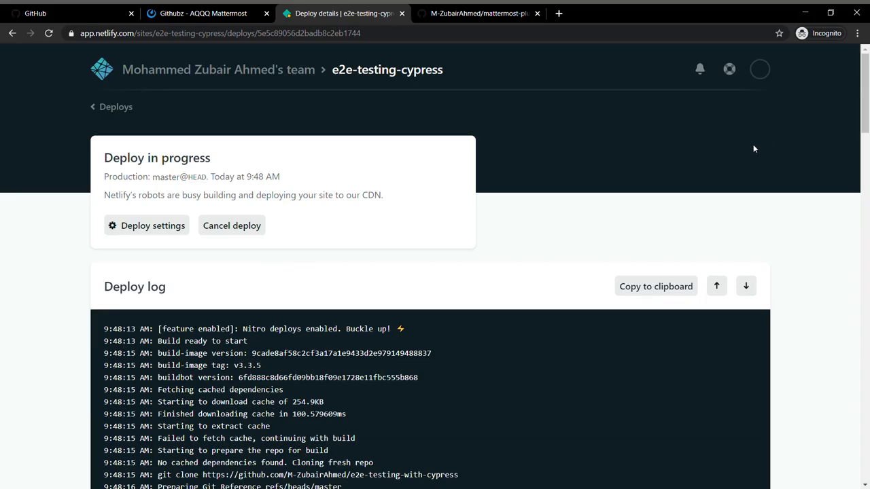
Cancel the running e2e-testing-cypress deploy and check the chat for the cancel notice.
click(231, 225)
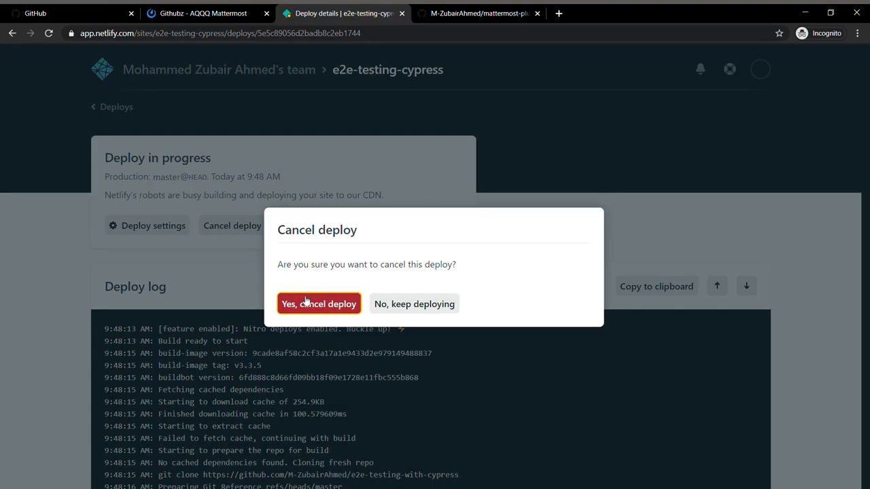
click(318, 304)
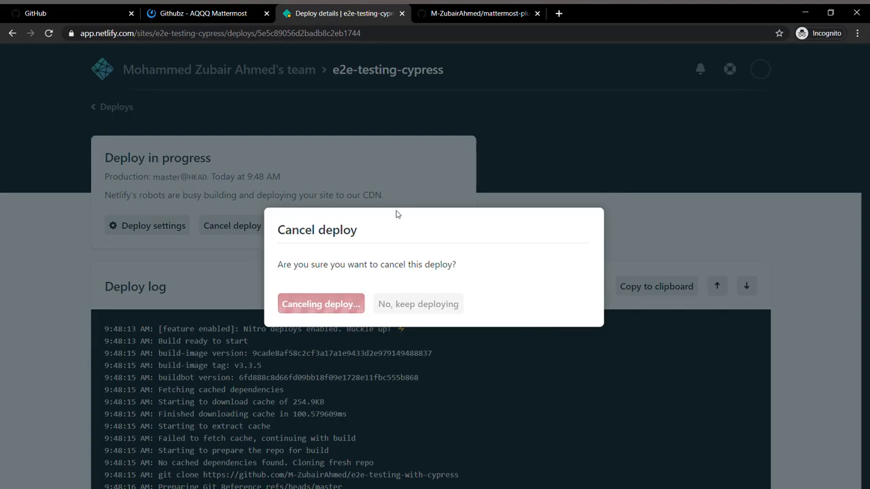
click(321, 304)
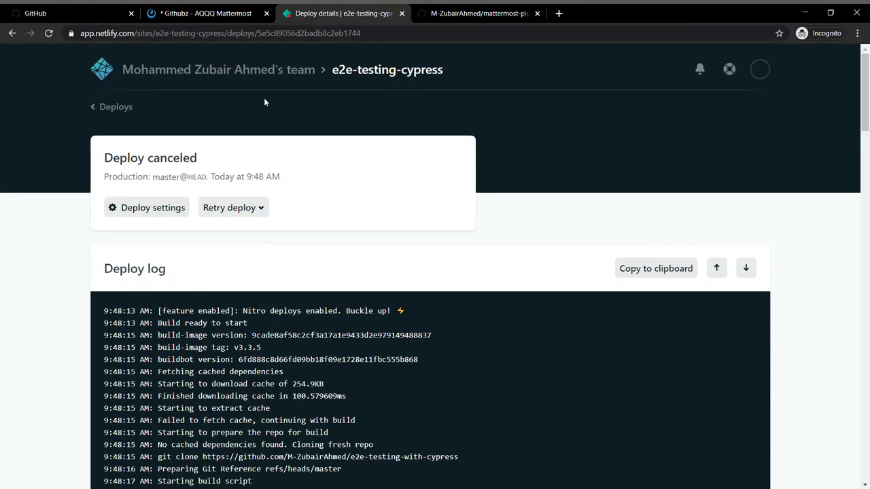
click(202, 13)
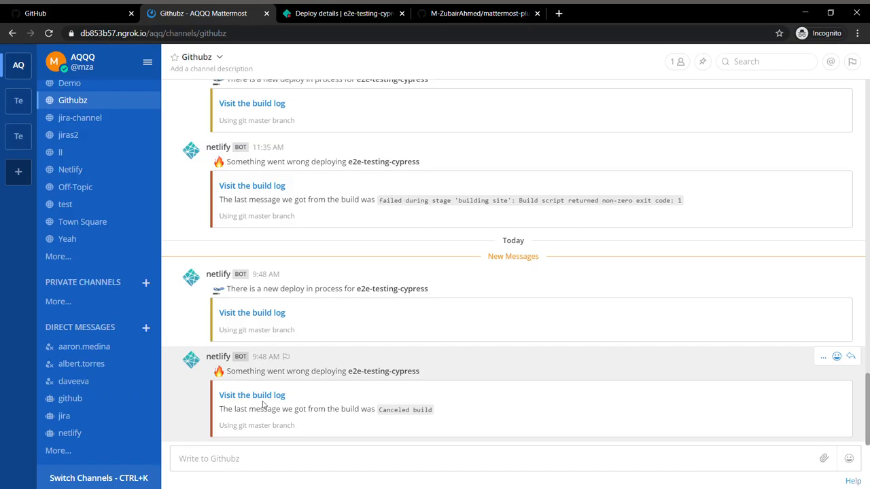
mouse_move(378, 423)
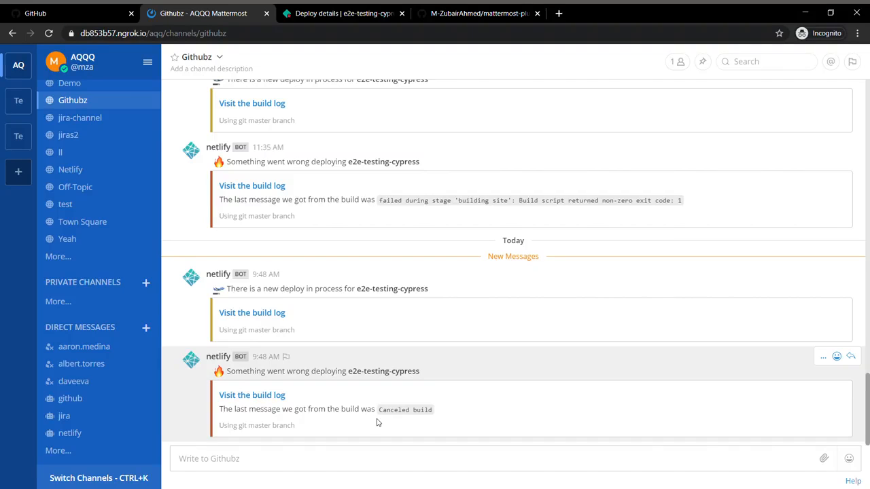
mouse_move(265, 405)
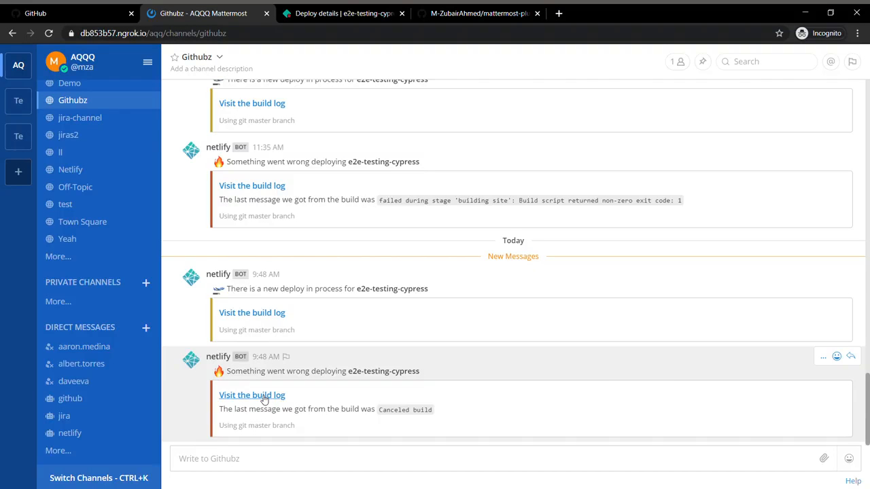
scroll(up, 3)
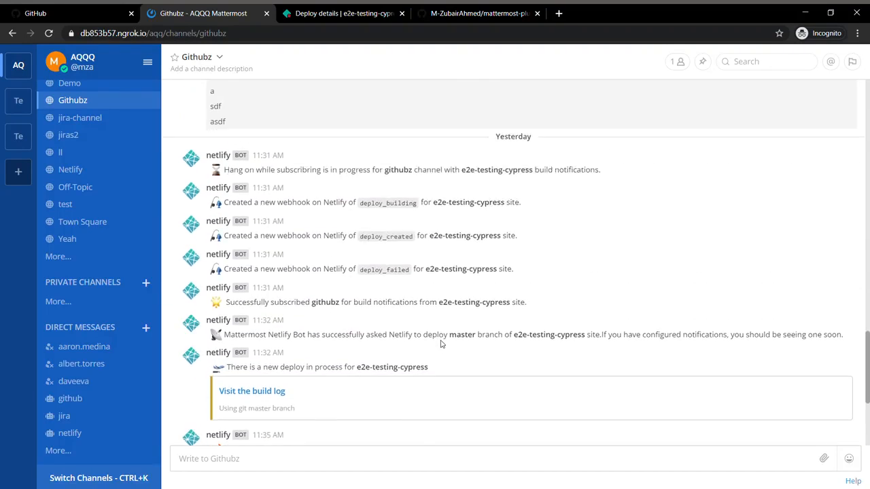
scroll(up, 3)
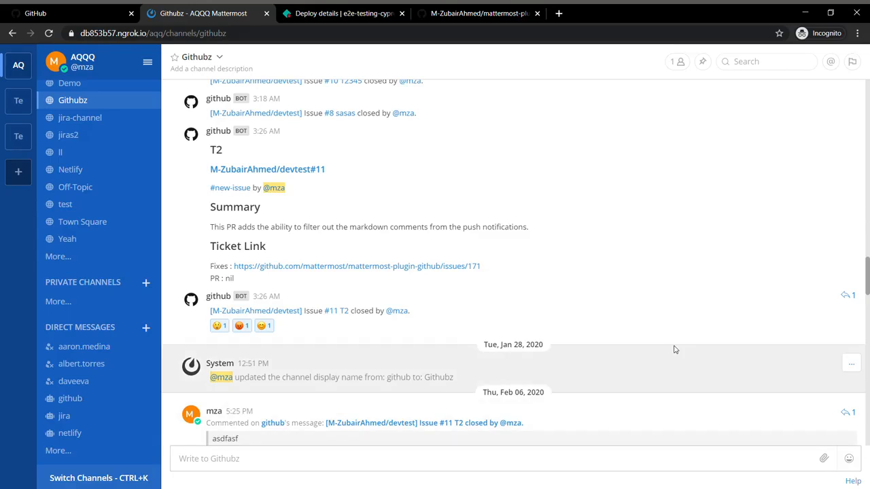
scroll(down, 3)
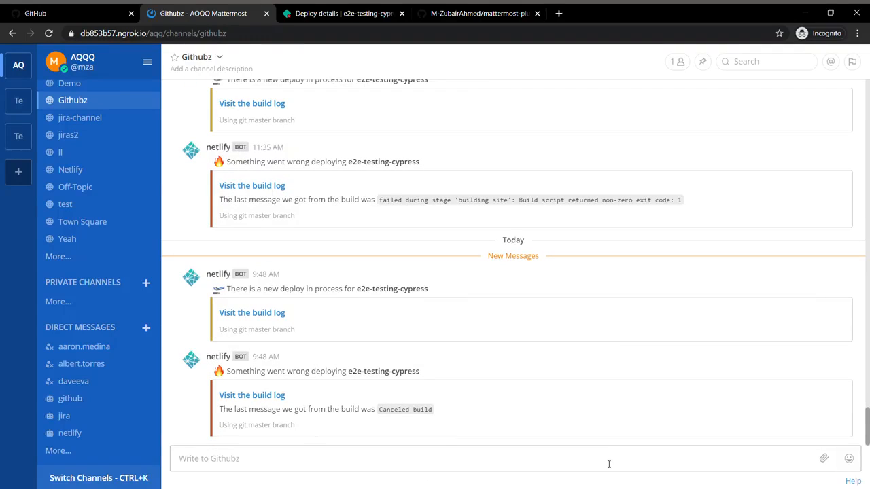
Subscribe the Githubz channel to mzubairahmed build notifications, then begin a /netlify deploy command.
text(/netlify)
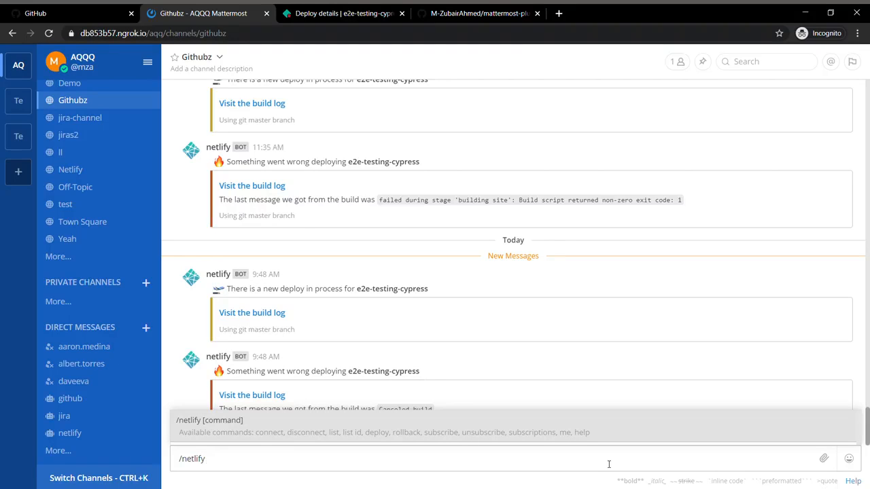
text(subscr)
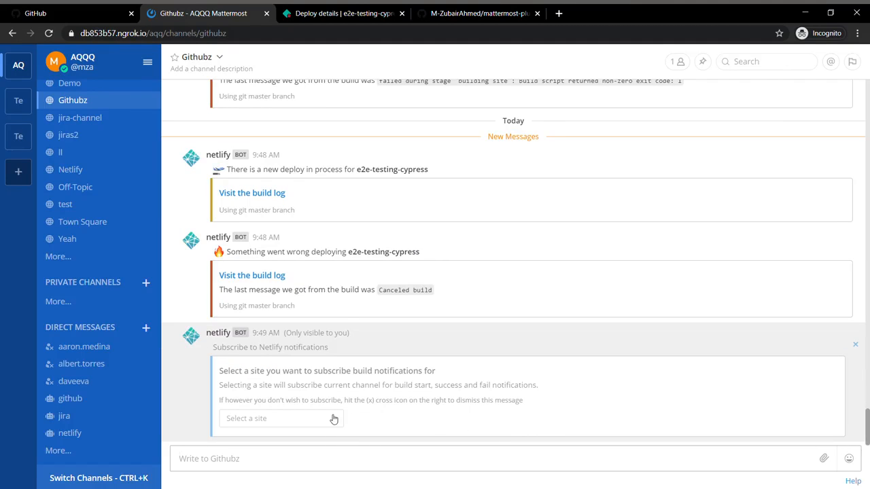
click(280, 419)
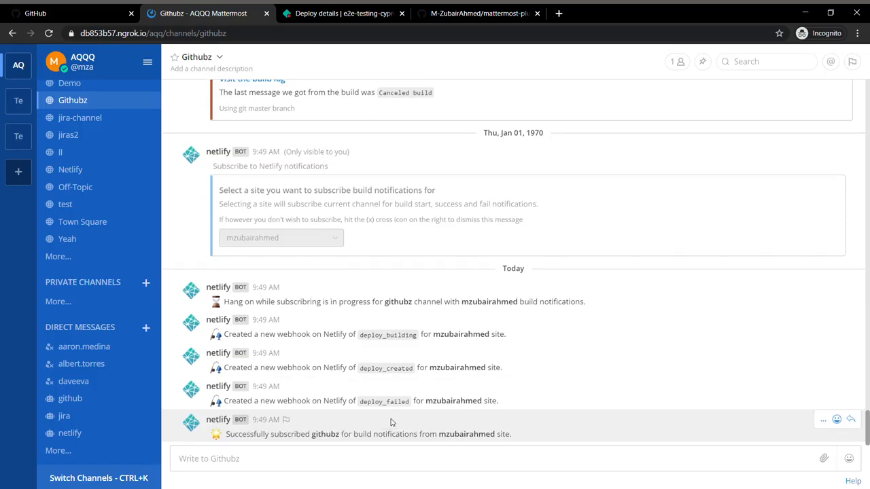
text(/netlify deploy)
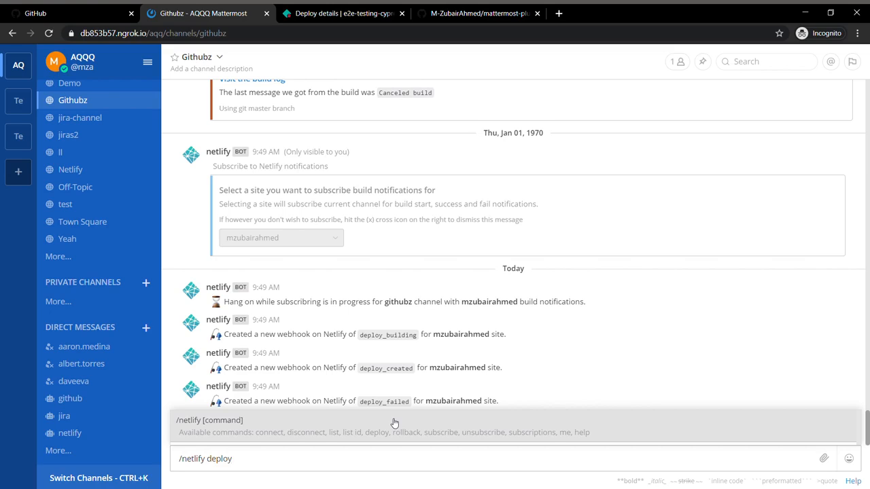
mouse_move(387, 458)
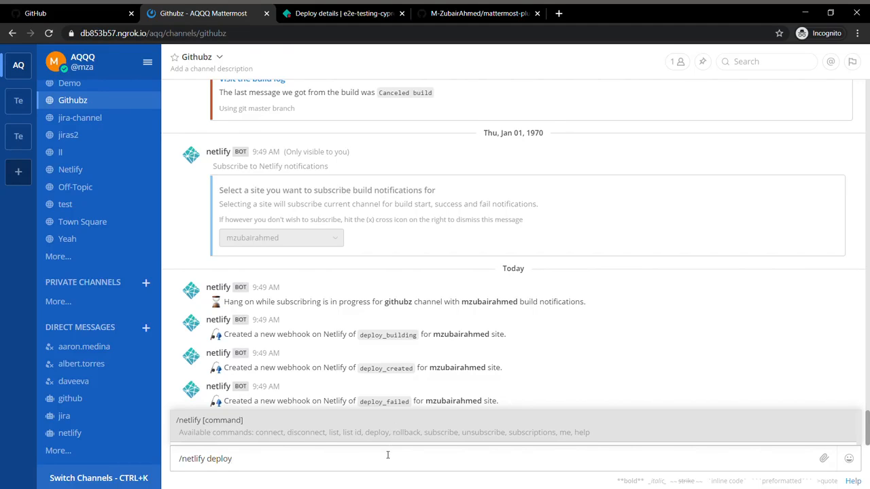
Send /netlify deploy and choose the mzubairahmed site's master branch to deploy.
key(Return)
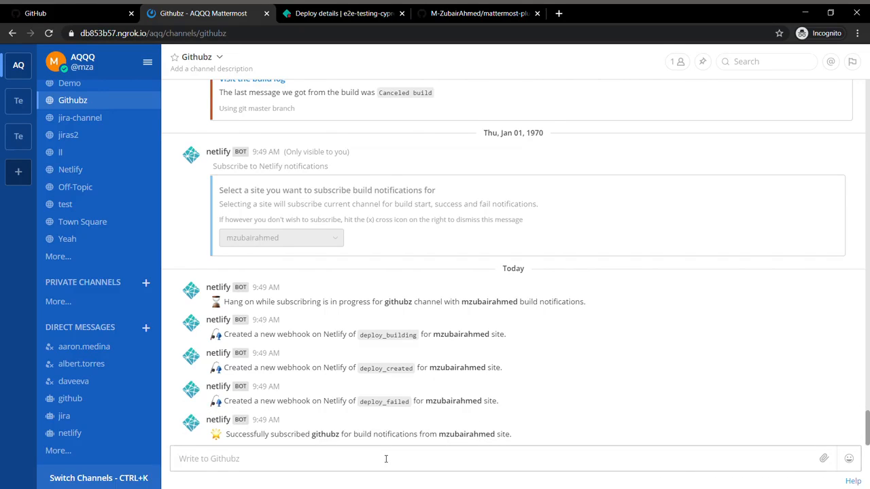
text(/netlify deploy)
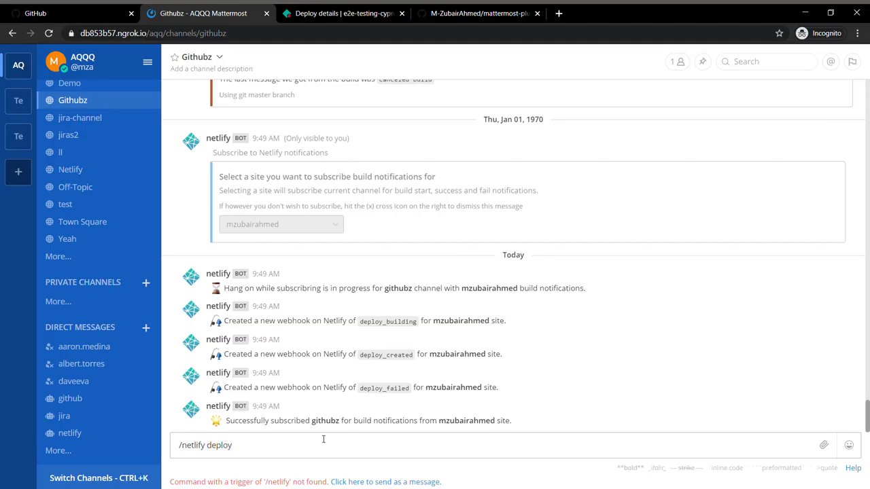
key(Backspace)
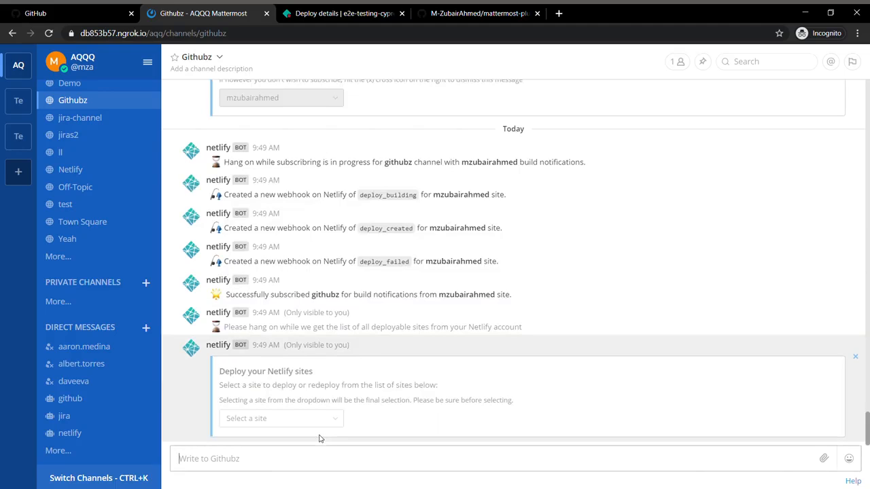
click(280, 418)
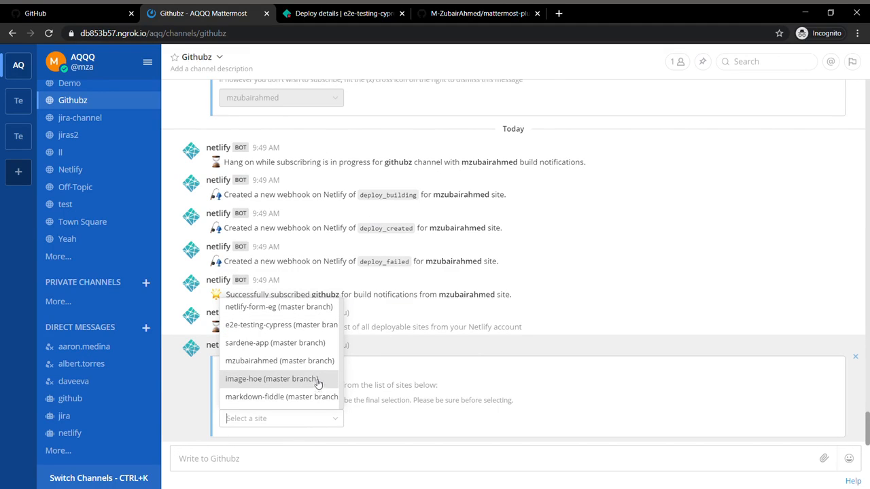
click(280, 362)
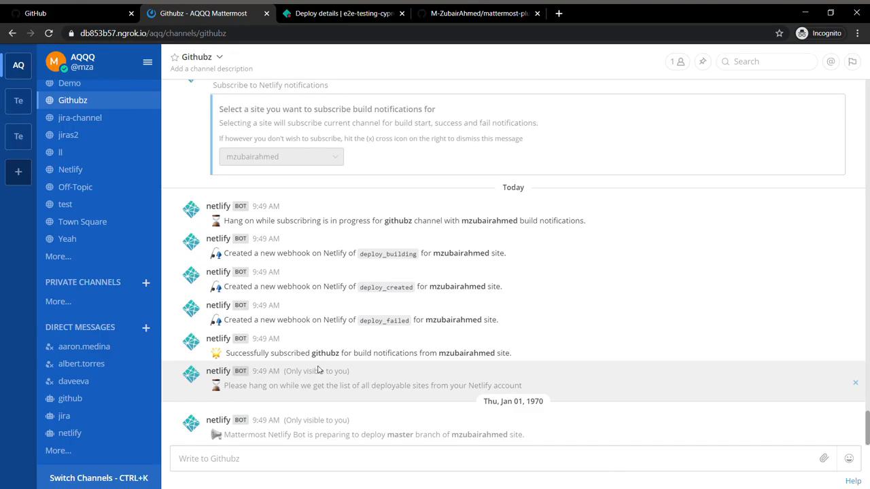
scroll(down, 3)
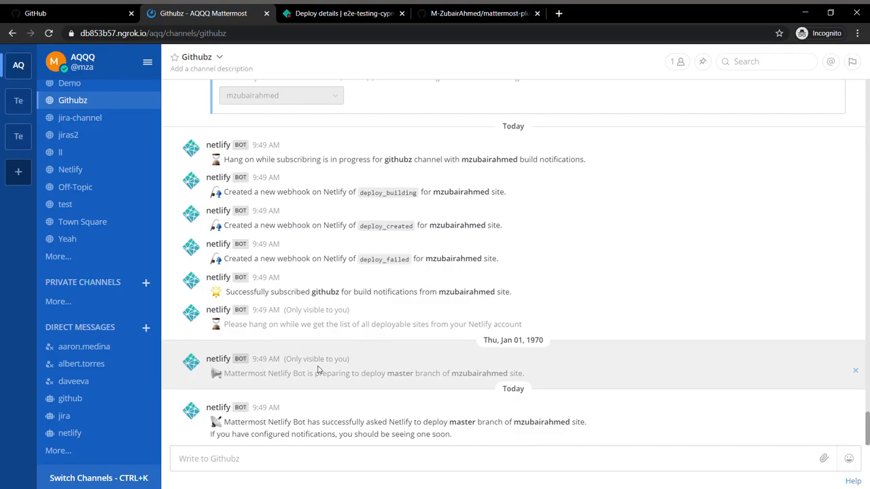
mouse_move(284, 209)
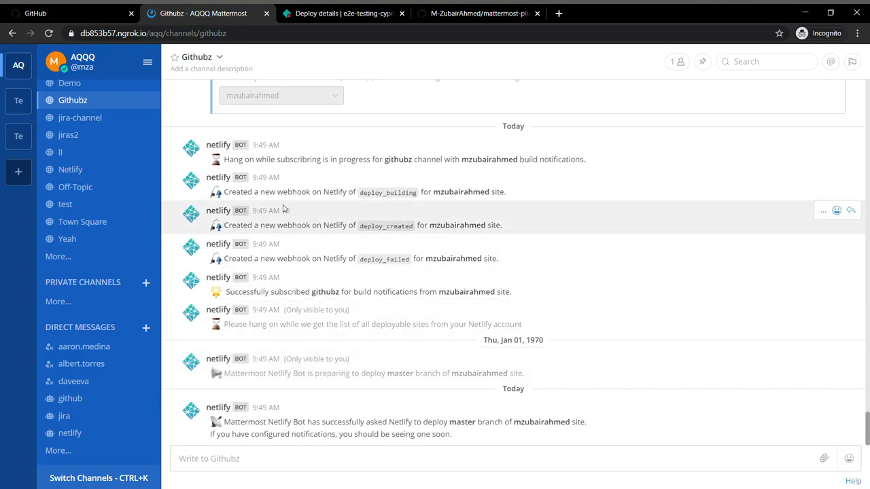
mouse_move(413, 48)
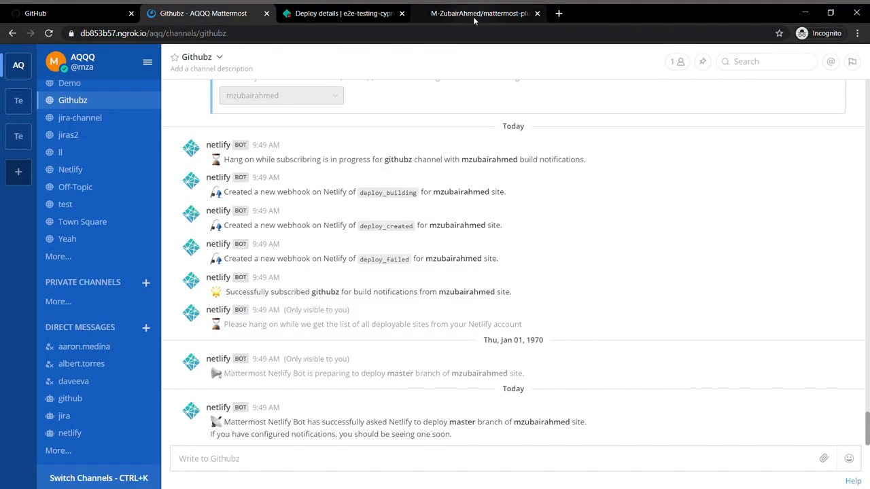
Scroll the mattermost-plugin-netlify README to its Notifications and Build failed sections.
click(479, 13)
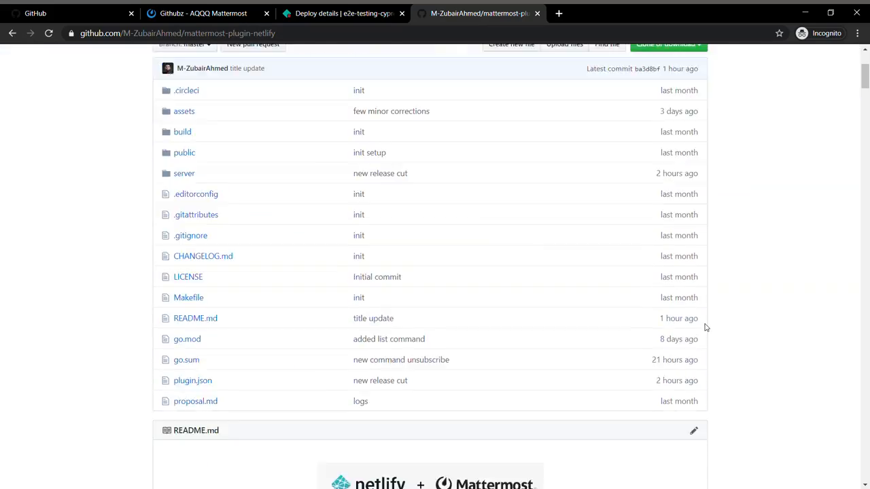
scroll(down, 3)
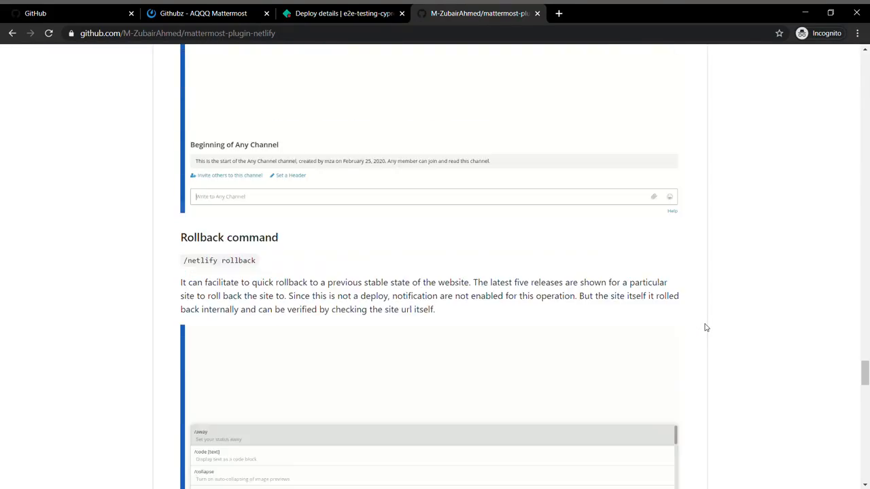
scroll(down, 3)
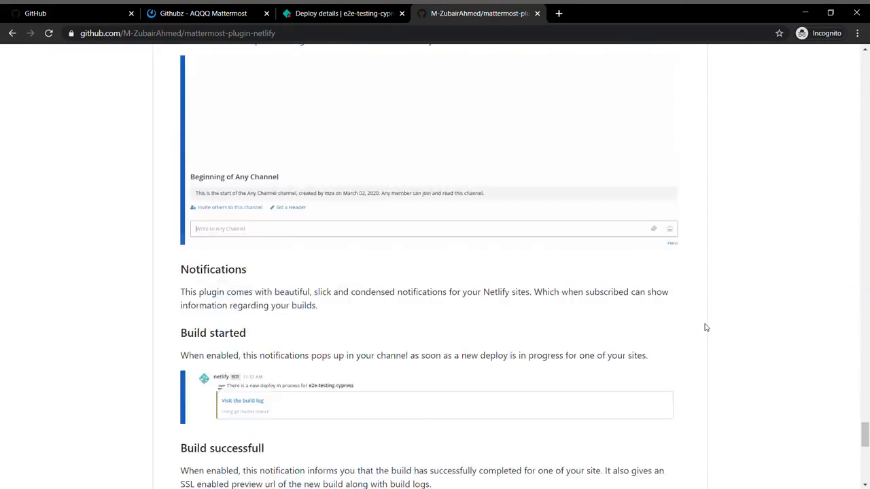
scroll(down, 3)
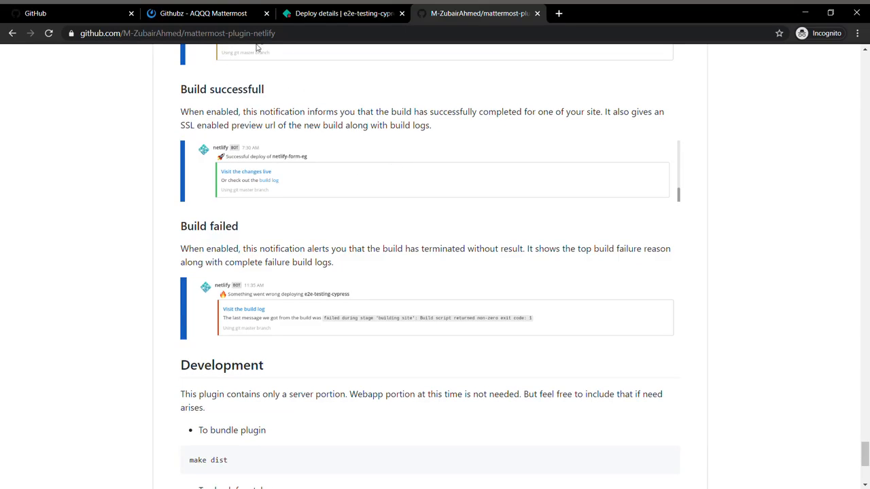
Run /netlify subscriptions in the Githubz channel so the netlify bot lists site subscriptions.
click(202, 14)
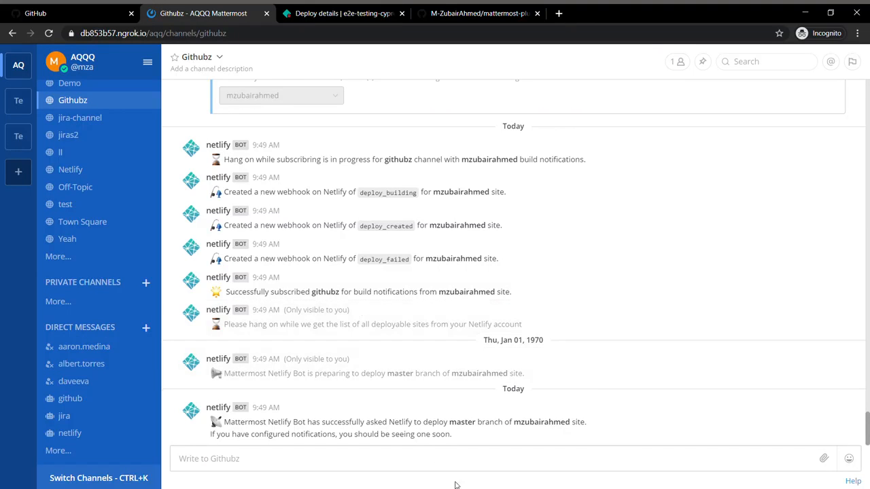
text(/)
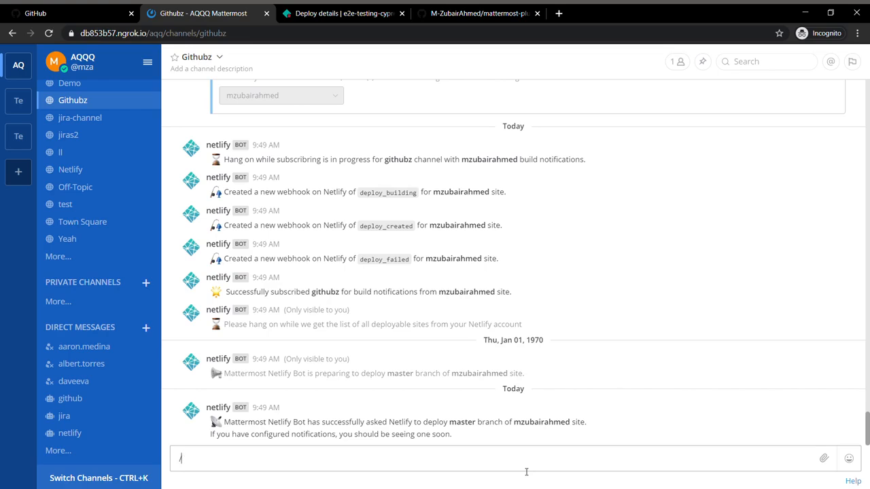
text(netlify sub)
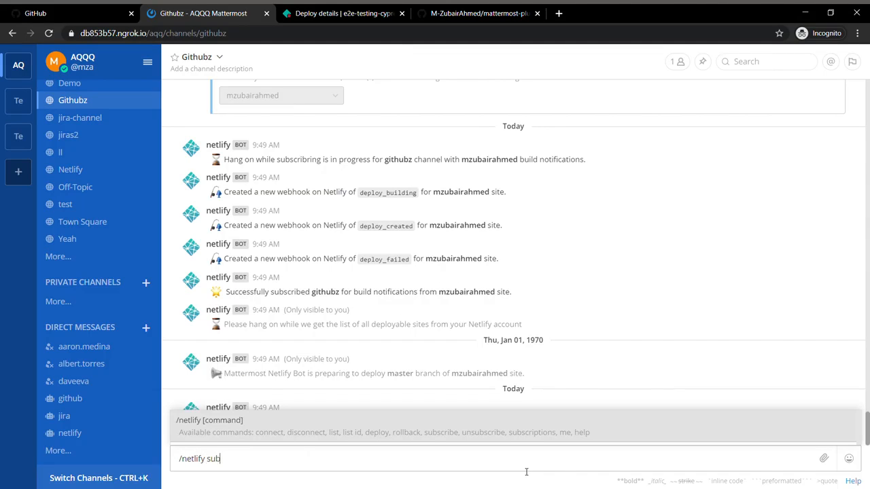
text(sc)
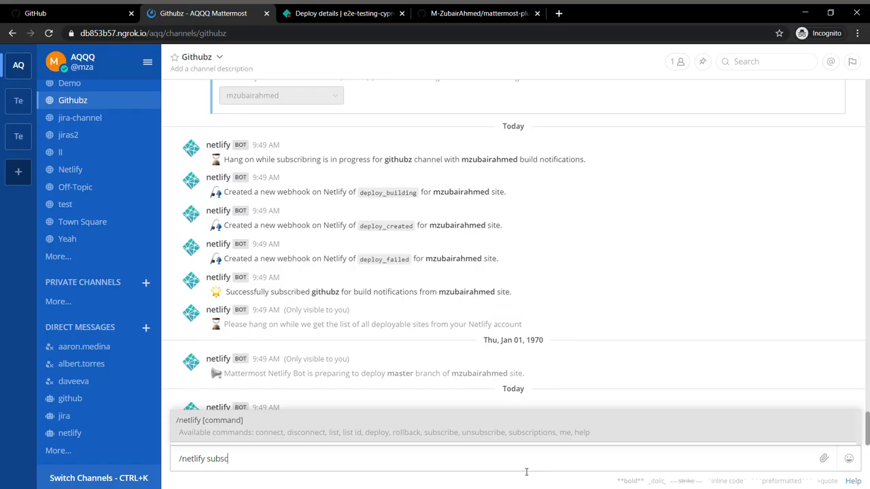
text(ription)
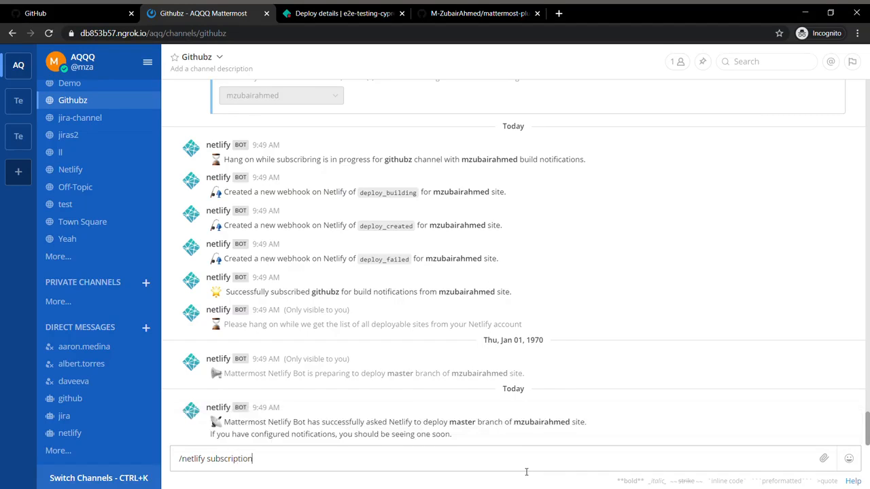
key(Return)
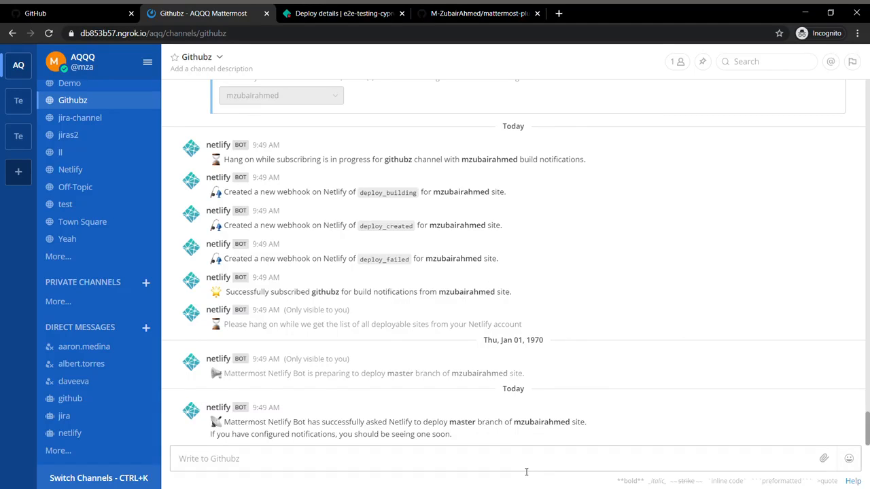
scroll(down, 3)
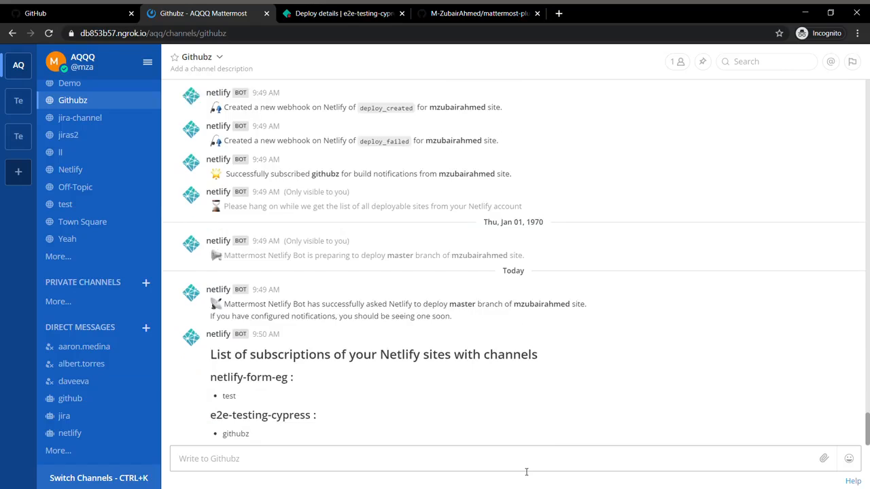
mouse_move(416, 320)
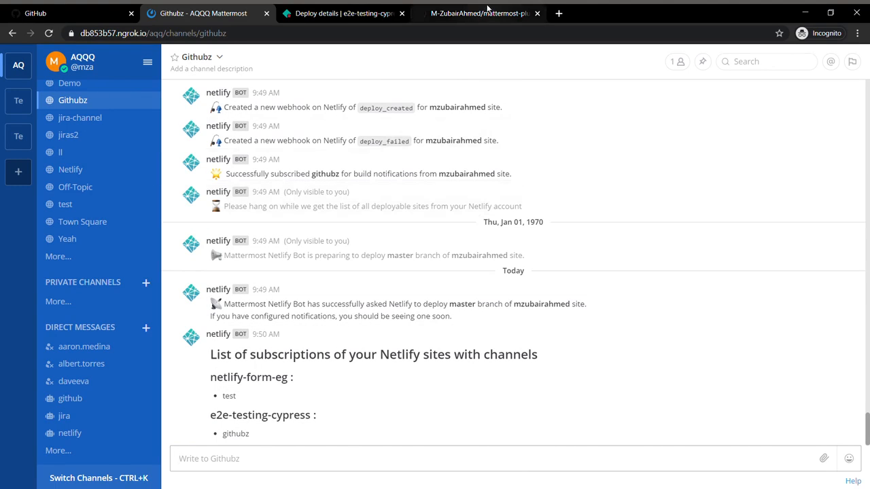
Return to the mattermost-plugin-netlify README and scroll to its table of contents and Installation section.
click(479, 13)
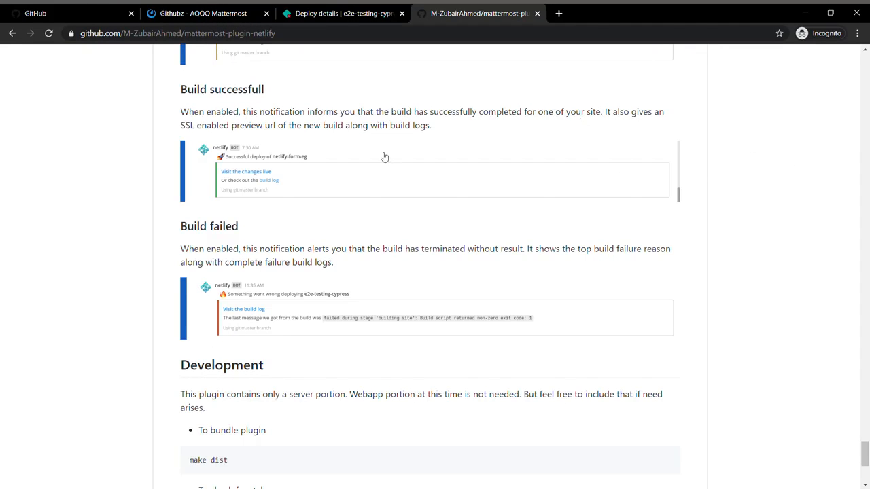
scroll(down, 3)
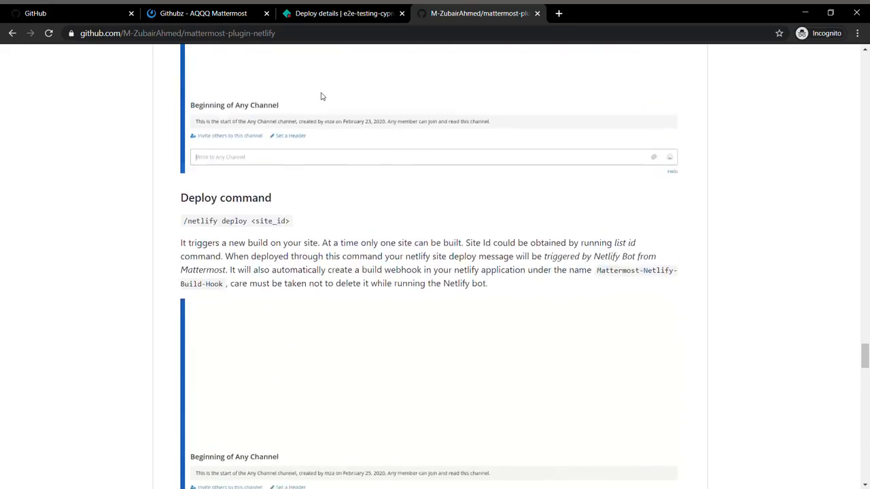
scroll(up, 3)
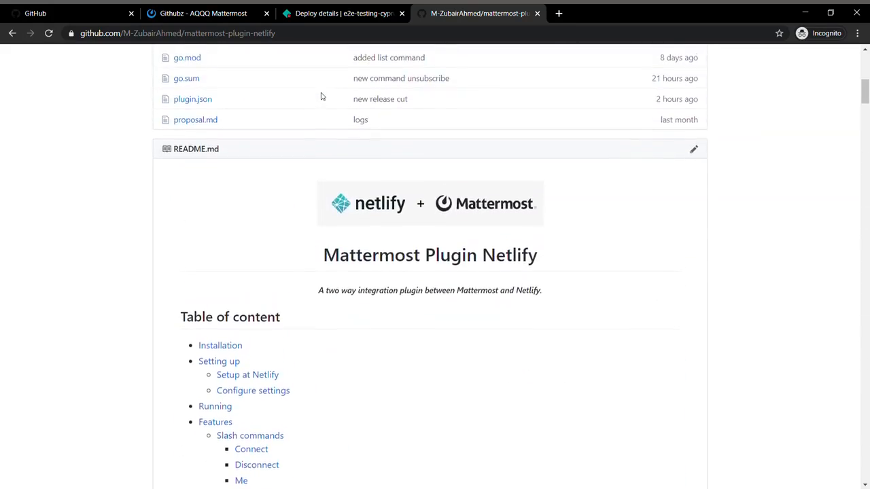
scroll(up, 3)
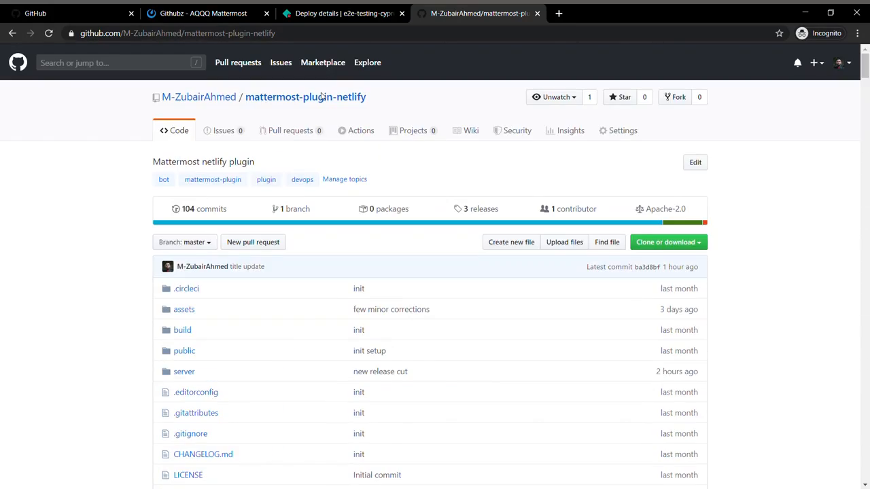
mouse_move(97, 335)
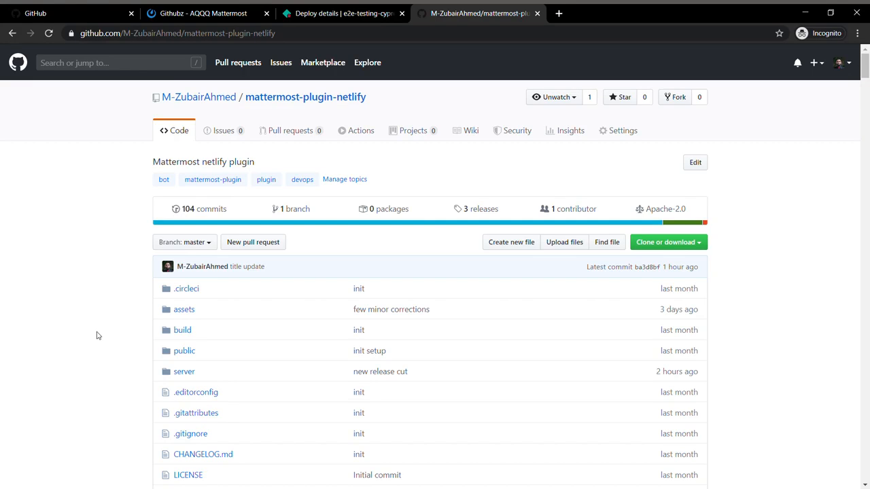
scroll(down, 3)
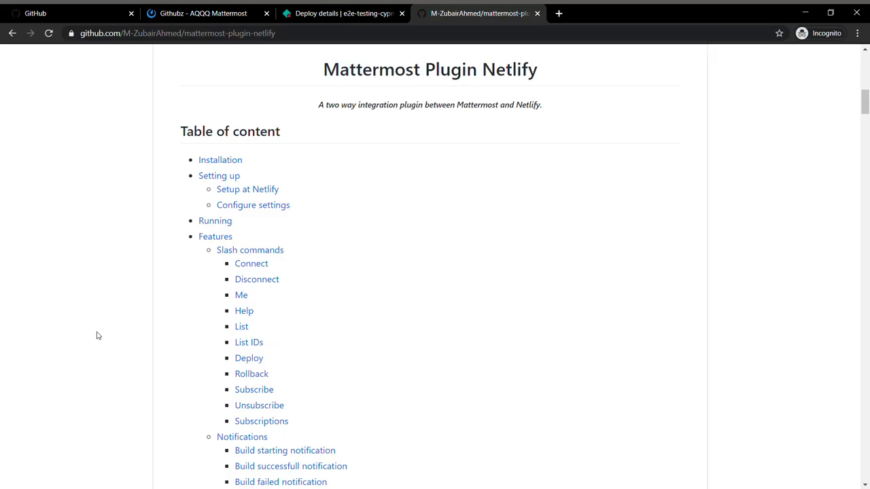
mouse_move(109, 316)
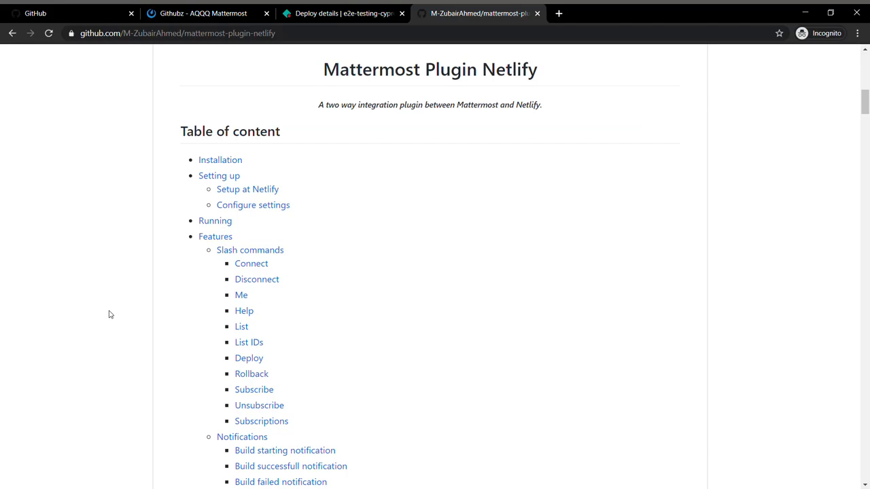
scroll(down, 3)
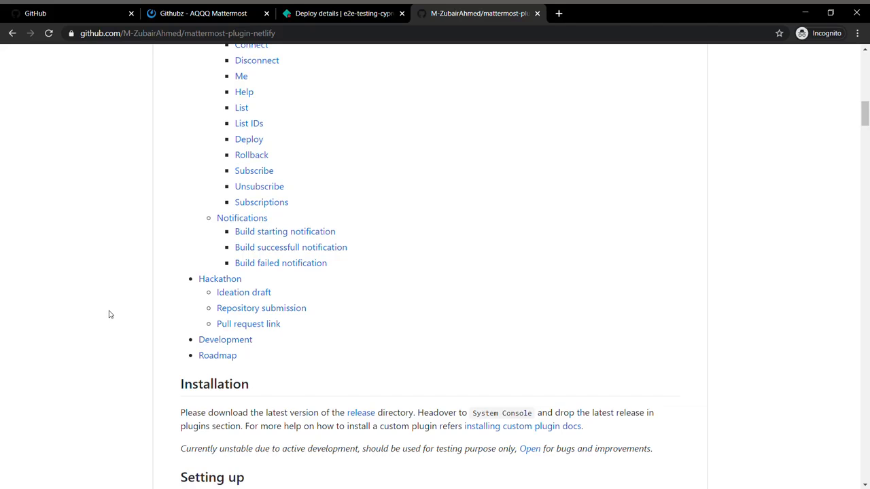